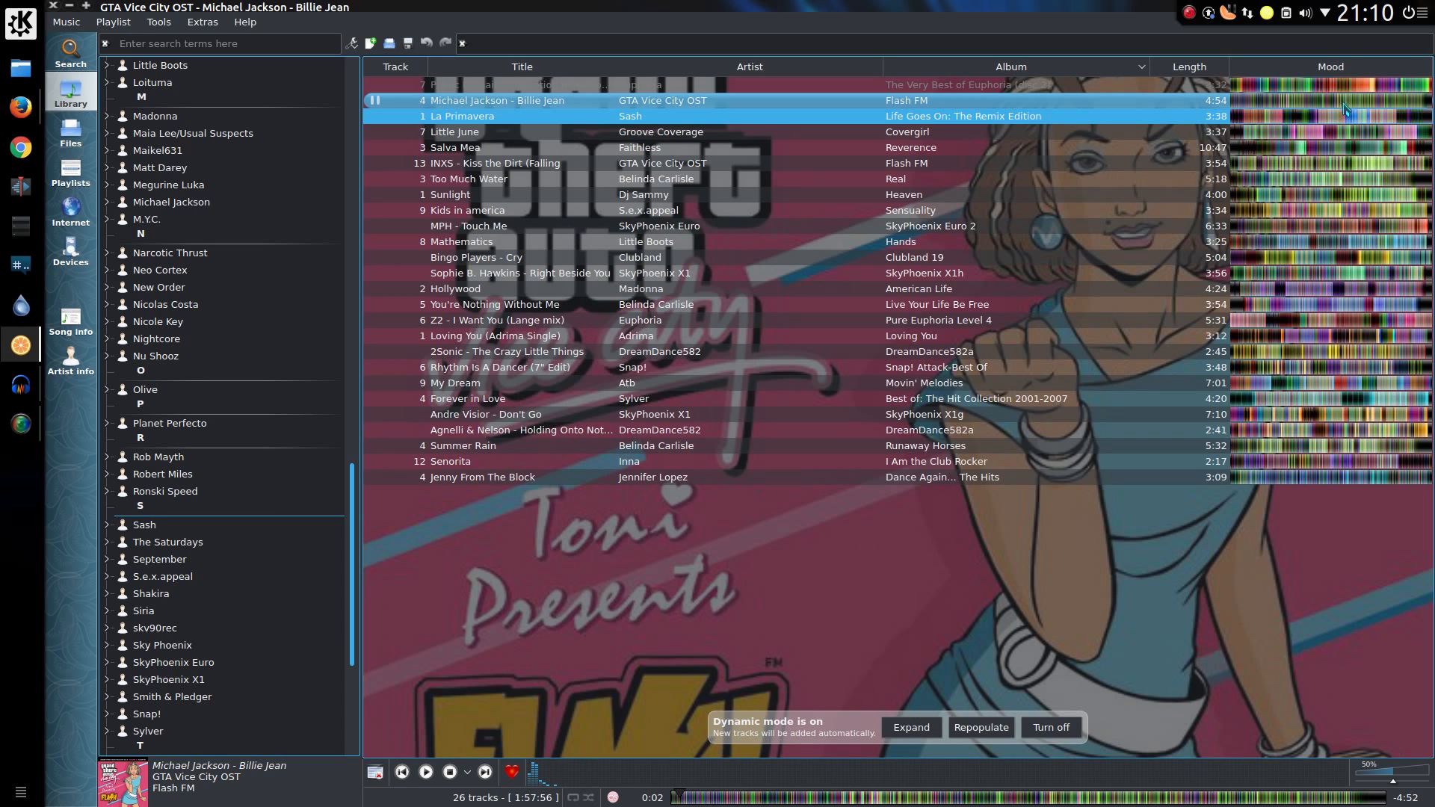
{"action": "mouse_move", "coordinate": [1358, 162]}
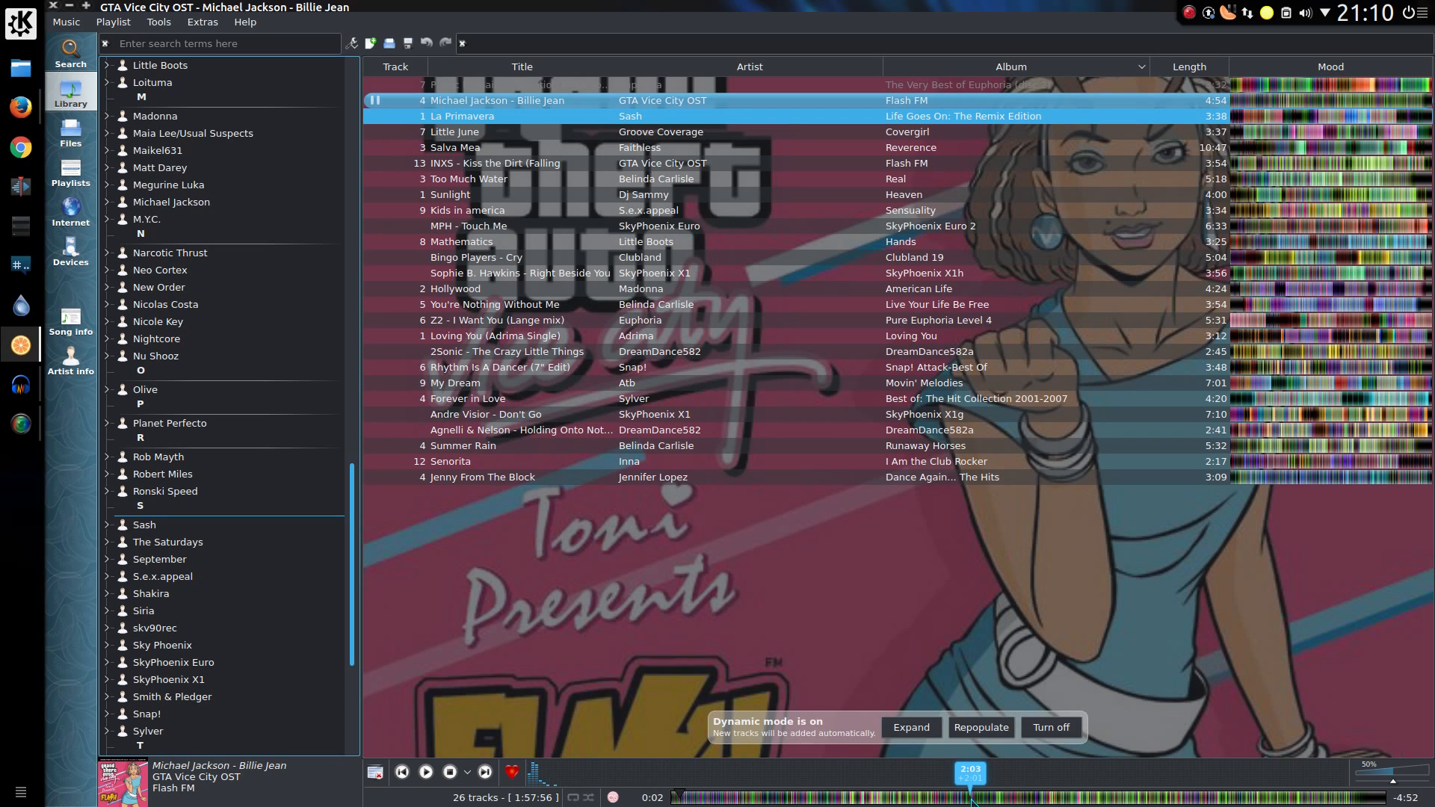
{"action": "mouse_move", "coordinate": [1054, 633]}
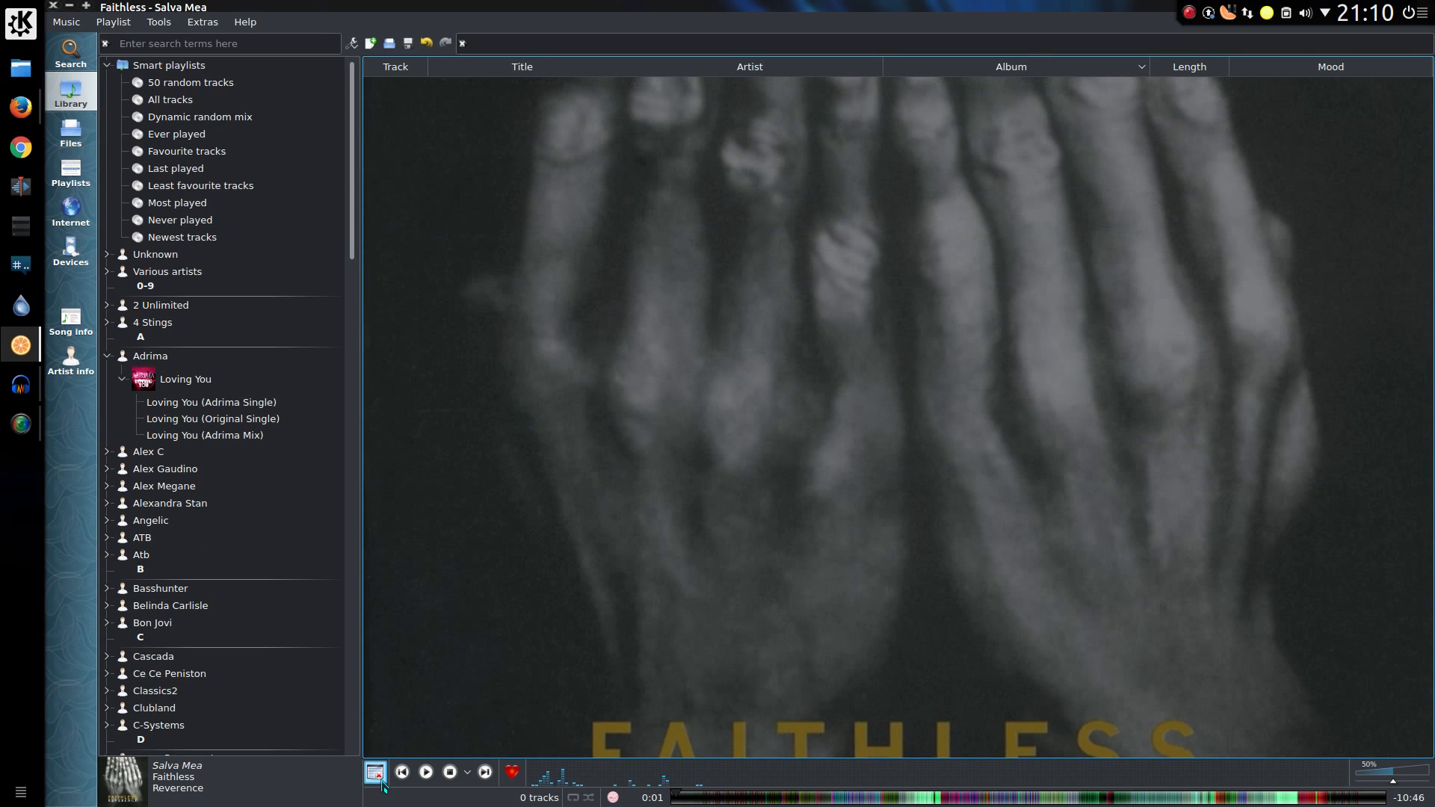
- Play Adrima's Loving You album from the Library, then empty the playlist
{"action": "left_click", "coordinate": [185, 378]}
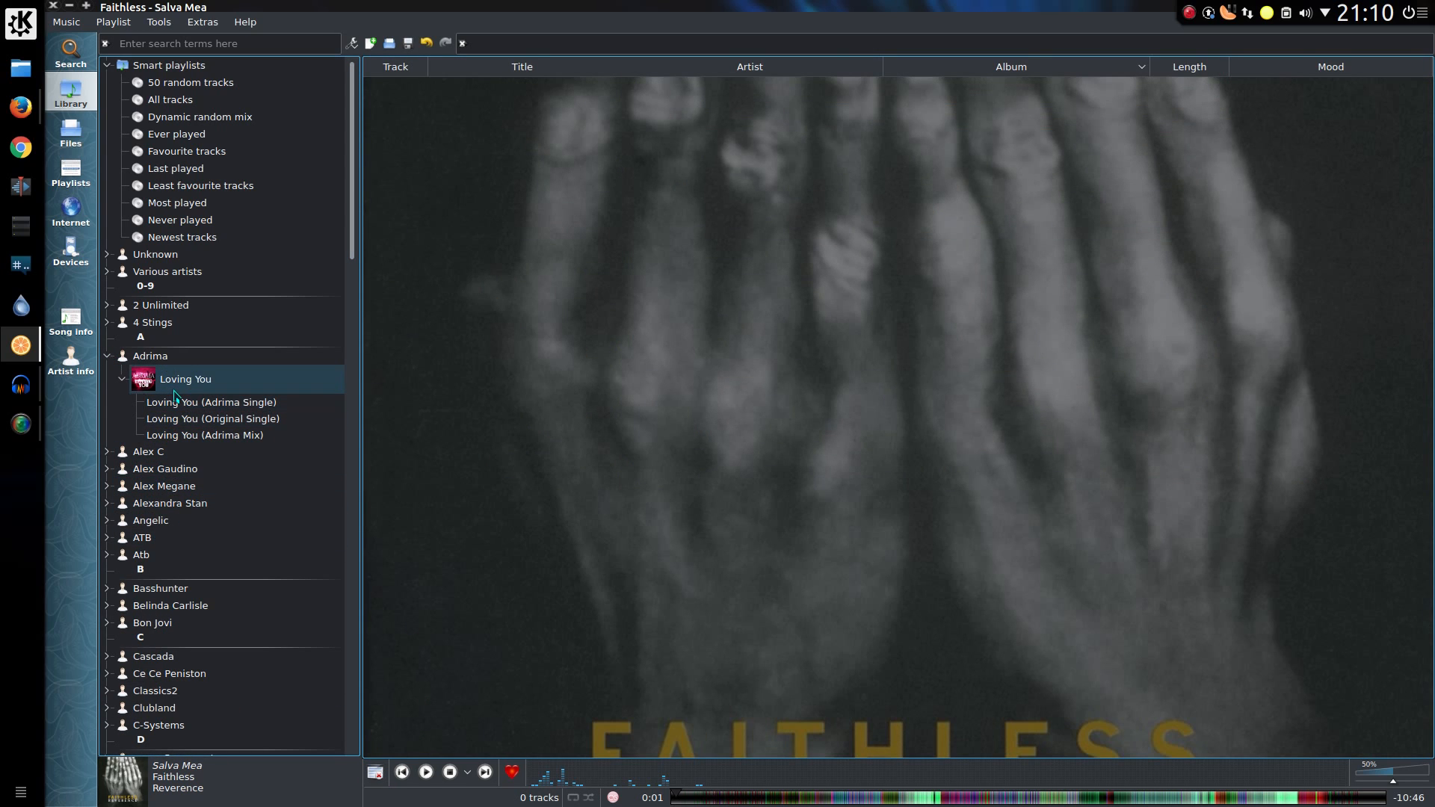
{"action": "double_click", "coordinate": [185, 378]}
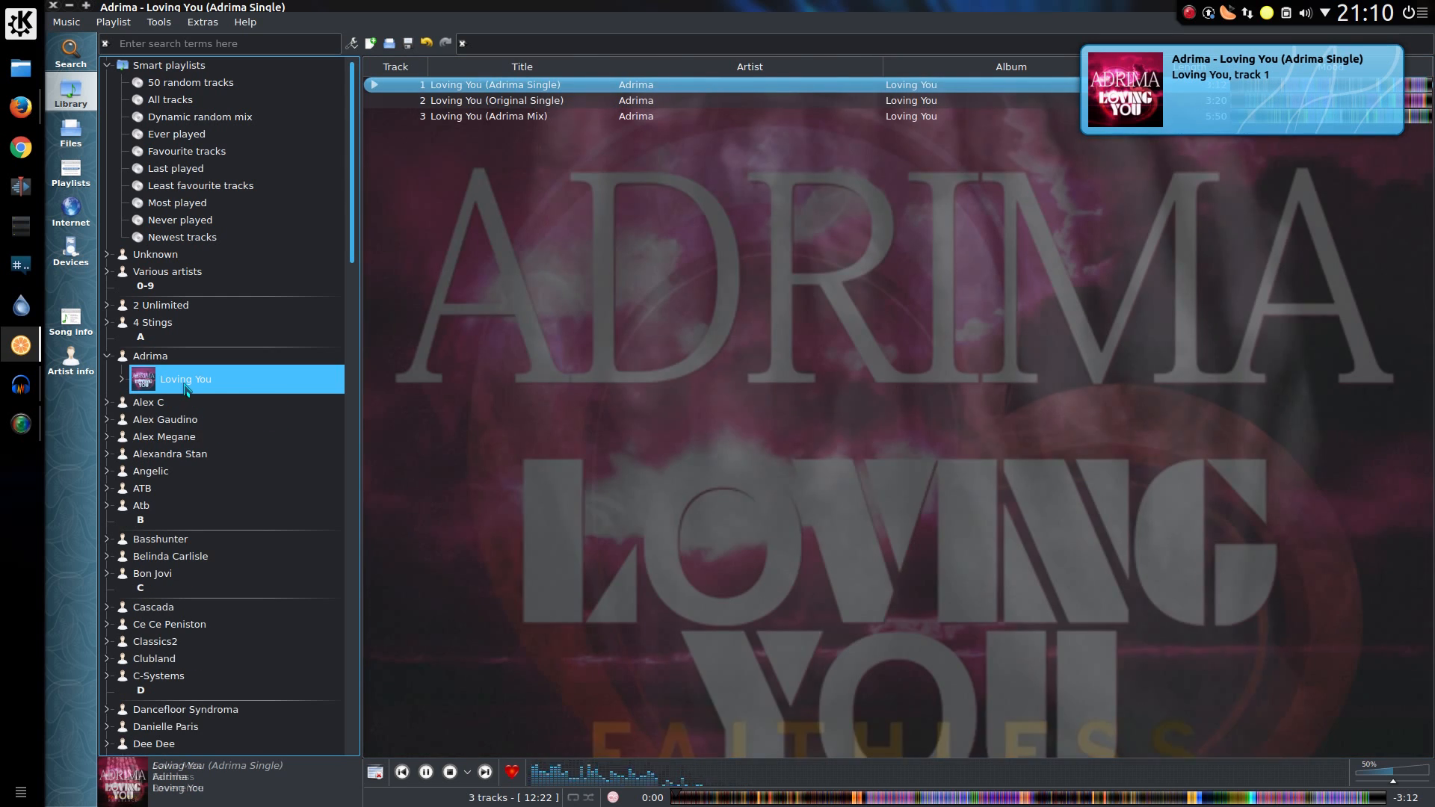
{"action": "left_click", "coordinate": [426, 772]}
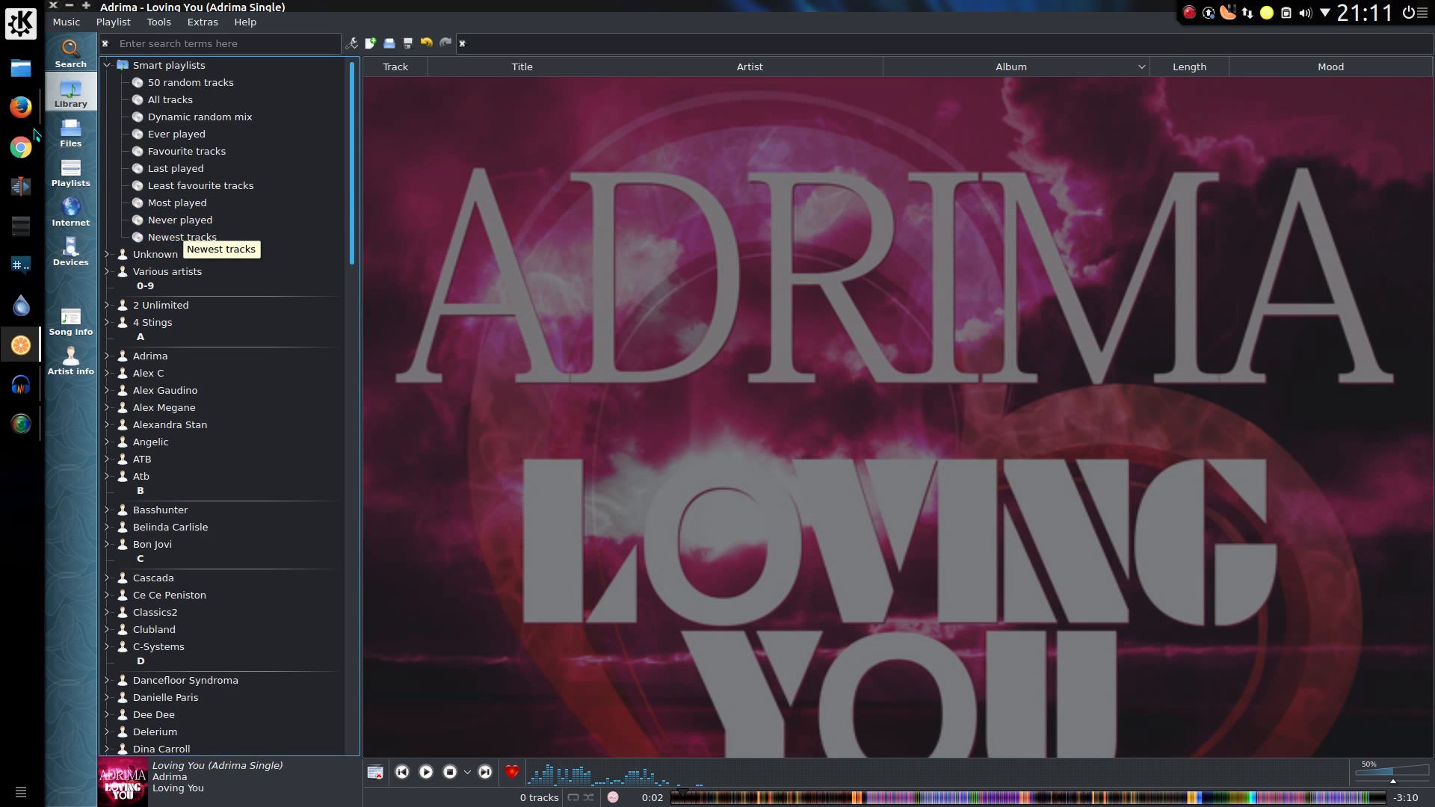
- Show the Playlists sidebar panel, which has no favourited playlists yet
{"action": "left_click", "coordinate": [70, 172]}
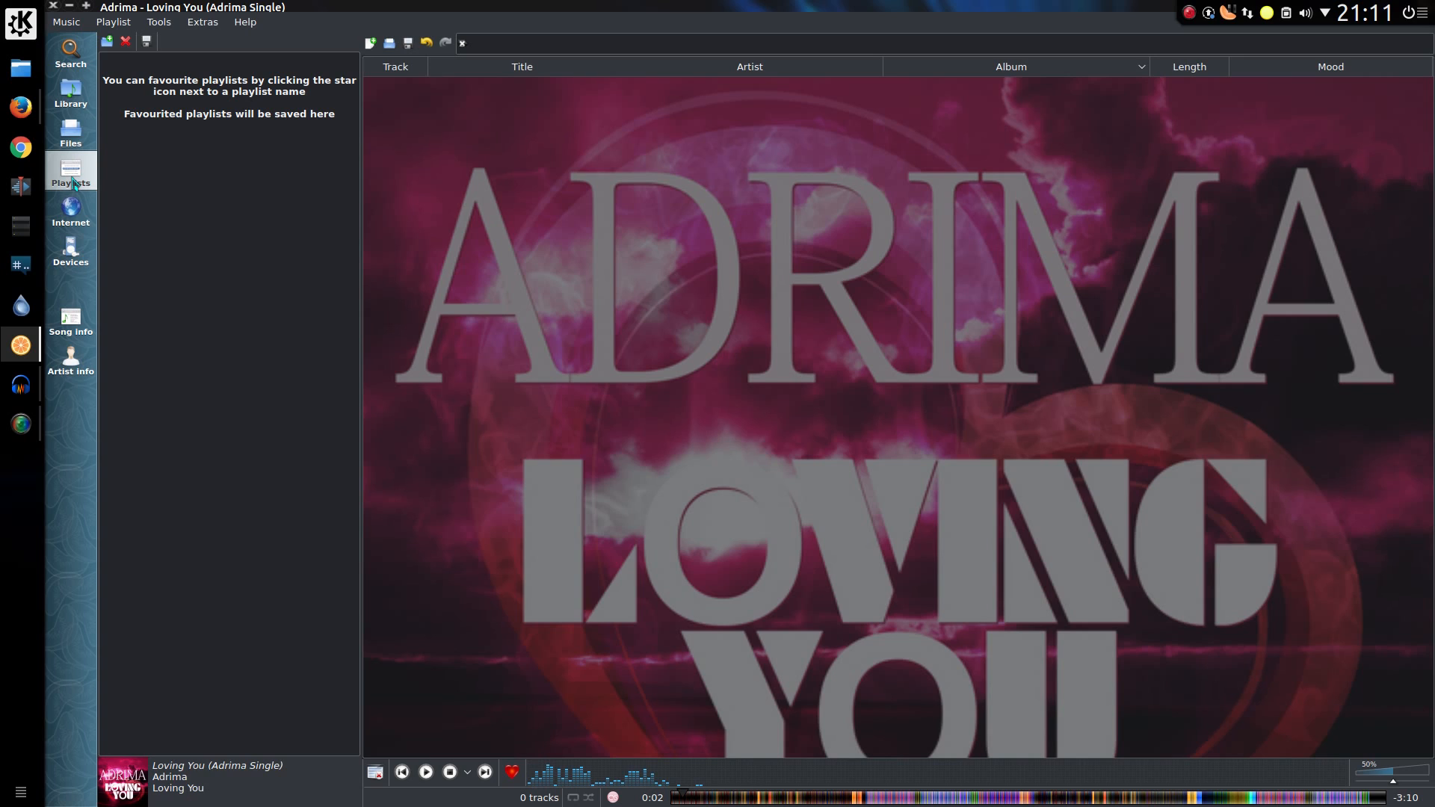
{"action": "mouse_move", "coordinate": [77, 190]}
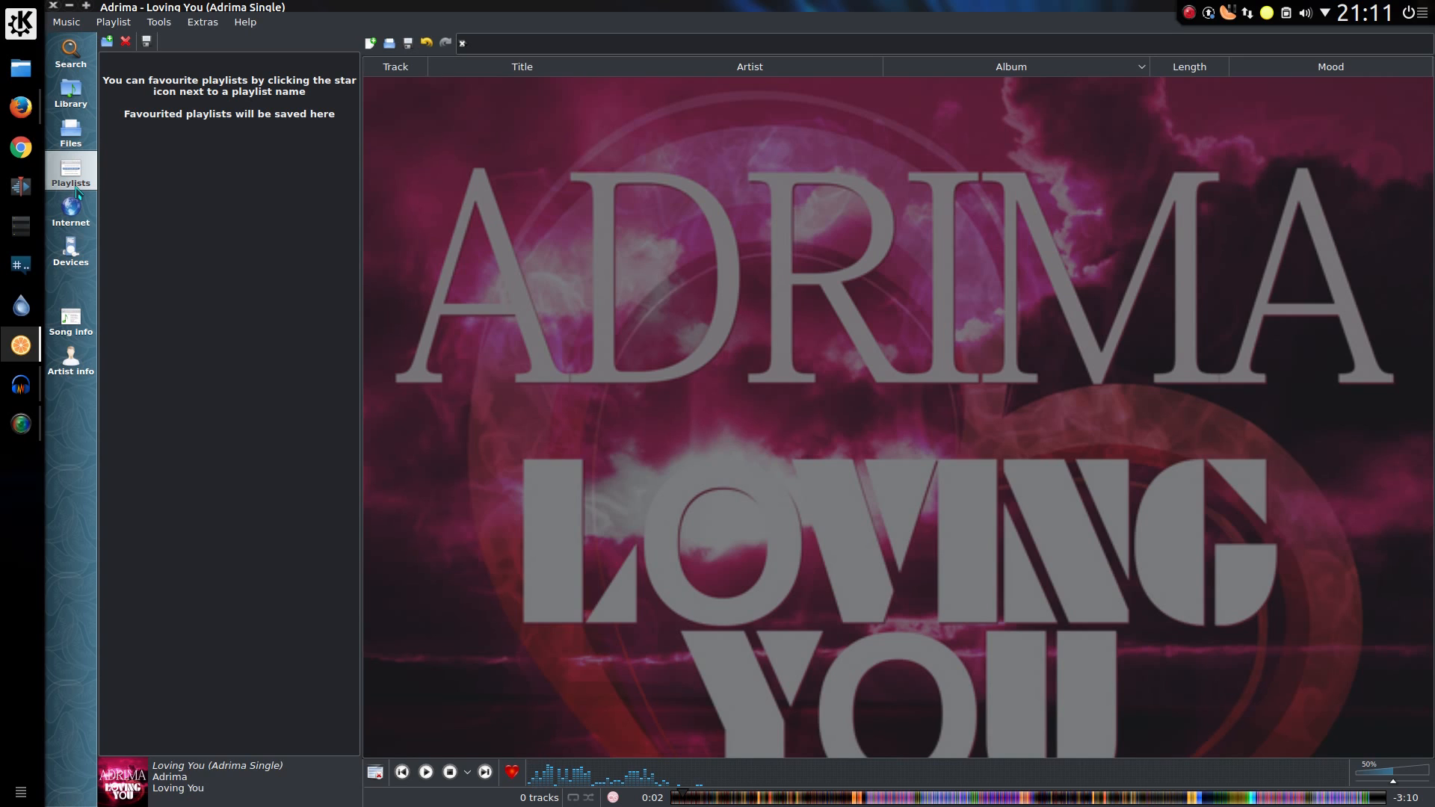
{"action": "mouse_move", "coordinate": [78, 192]}
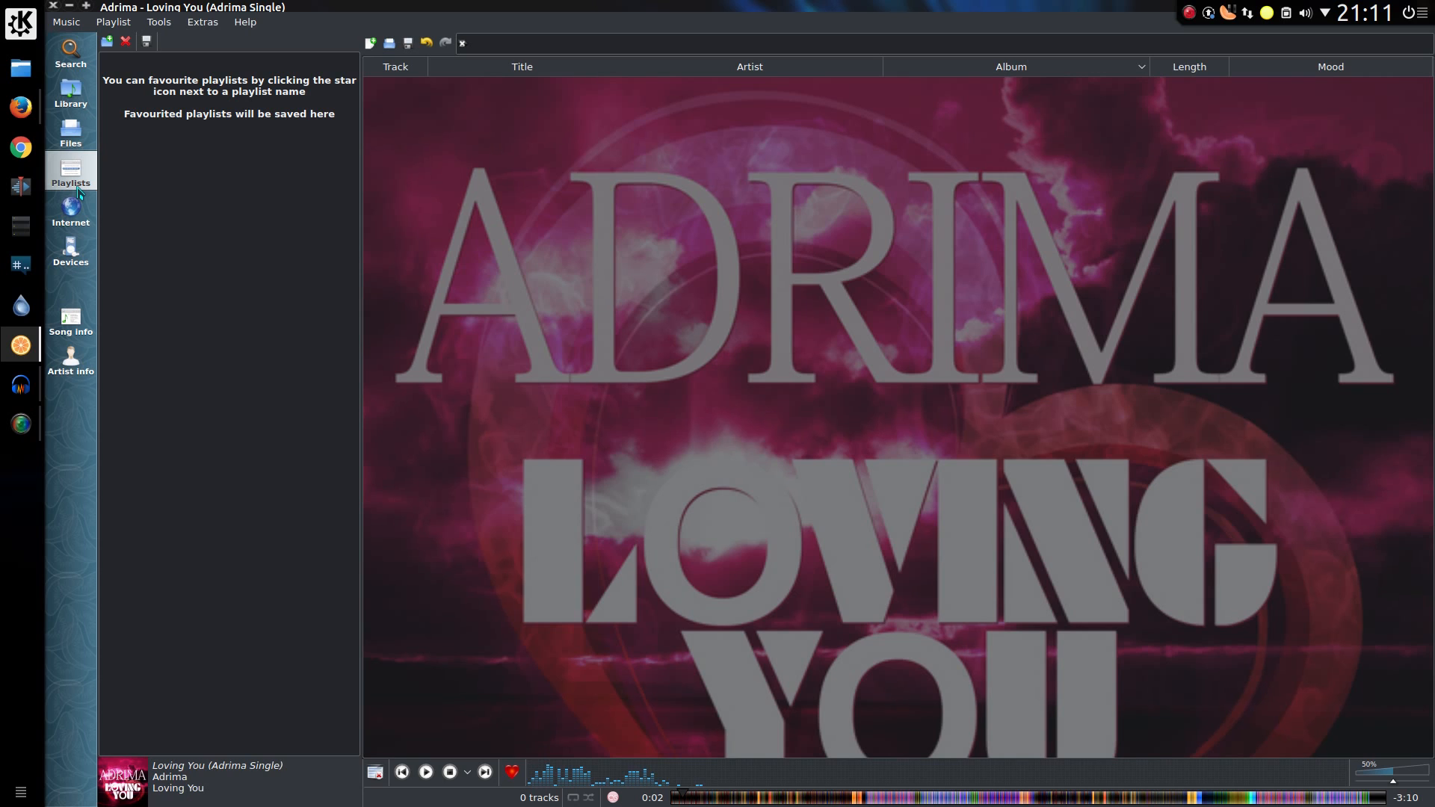
- Play Jamendo's Dynamic random mix (23 tracks), then list BBC Podcasts in Add podcast
{"action": "left_click", "coordinate": [70, 209]}
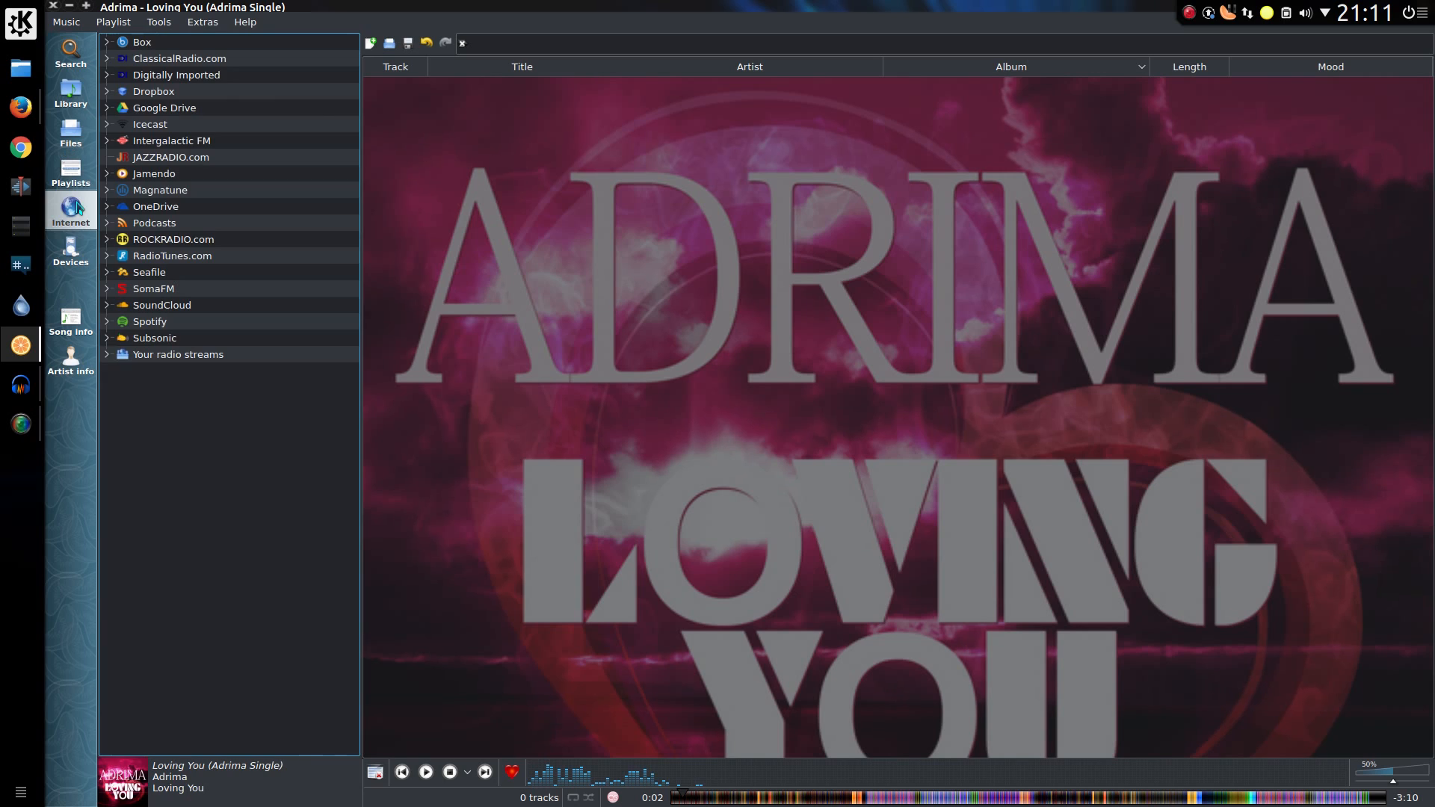
{"action": "left_click", "coordinate": [154, 223]}
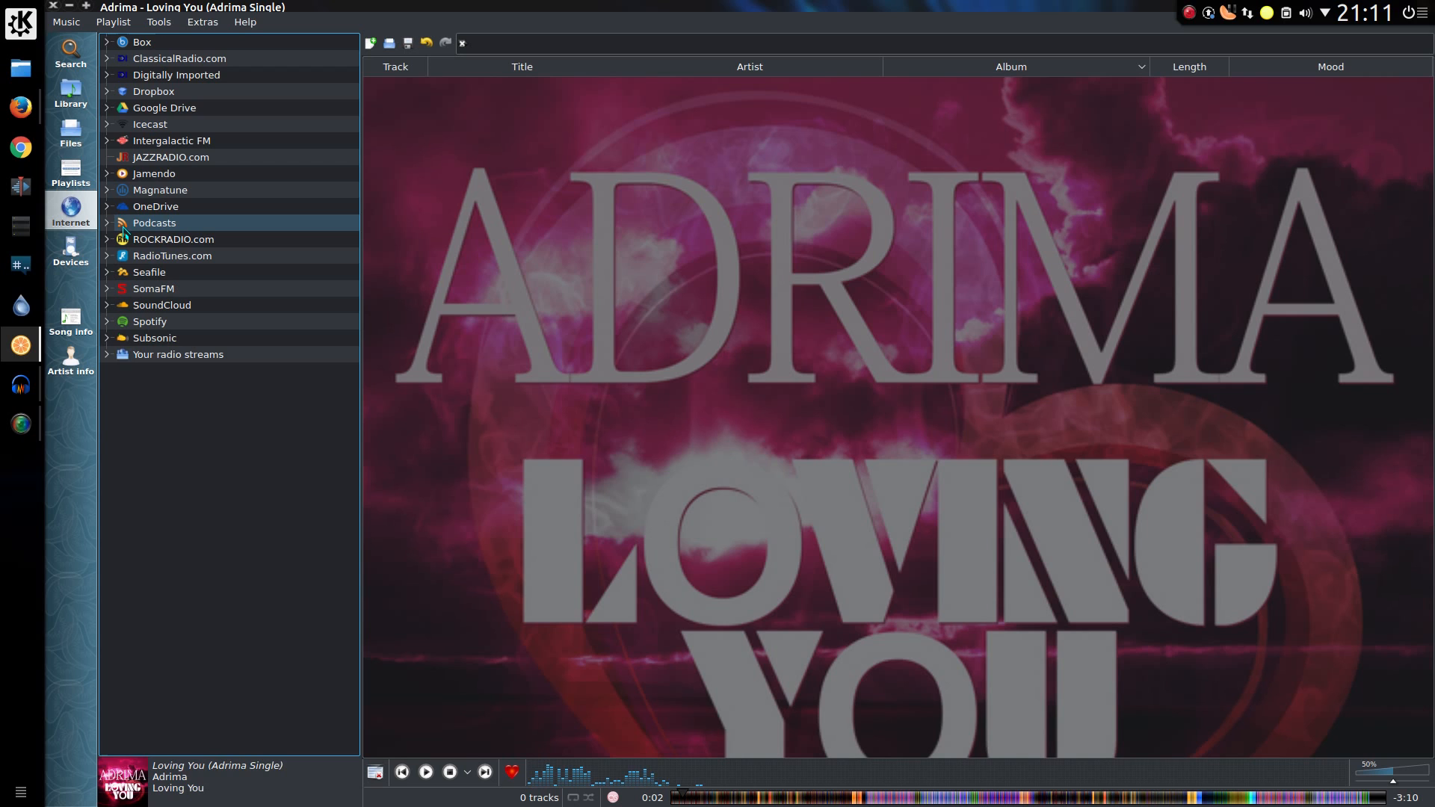
{"action": "left_click", "coordinate": [107, 172]}
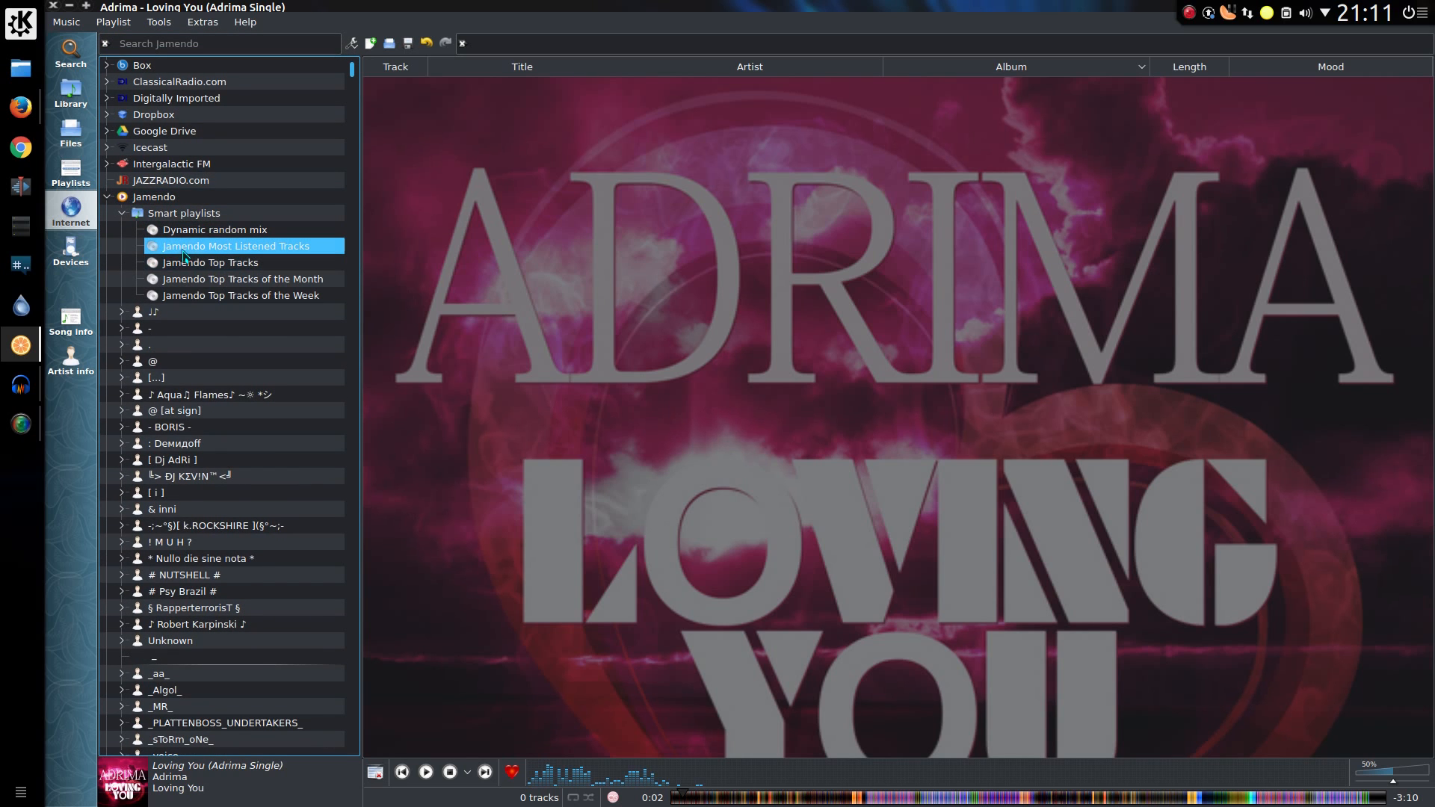
{"action": "left_click", "coordinate": [216, 229]}
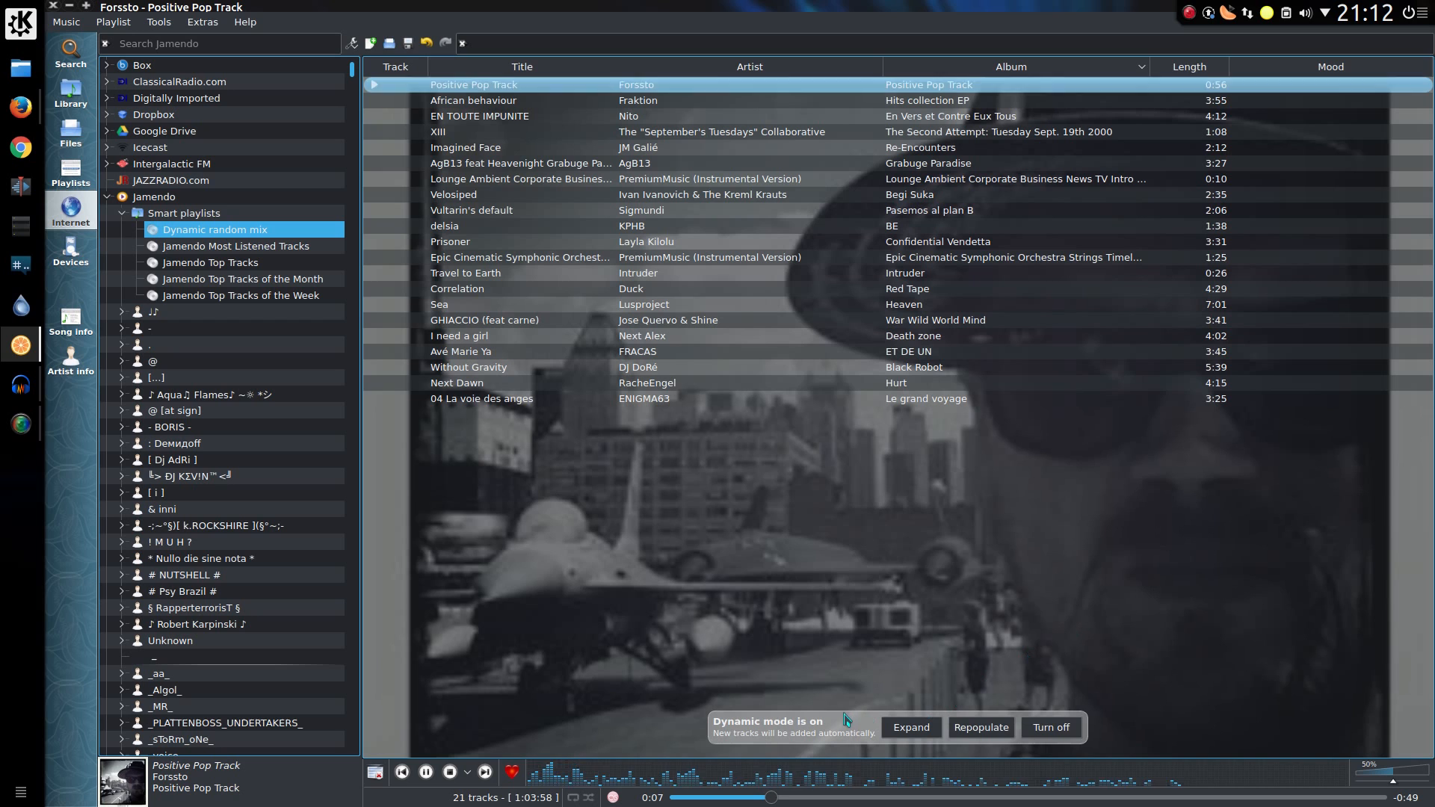
{"action": "left_click", "coordinate": [484, 772]}
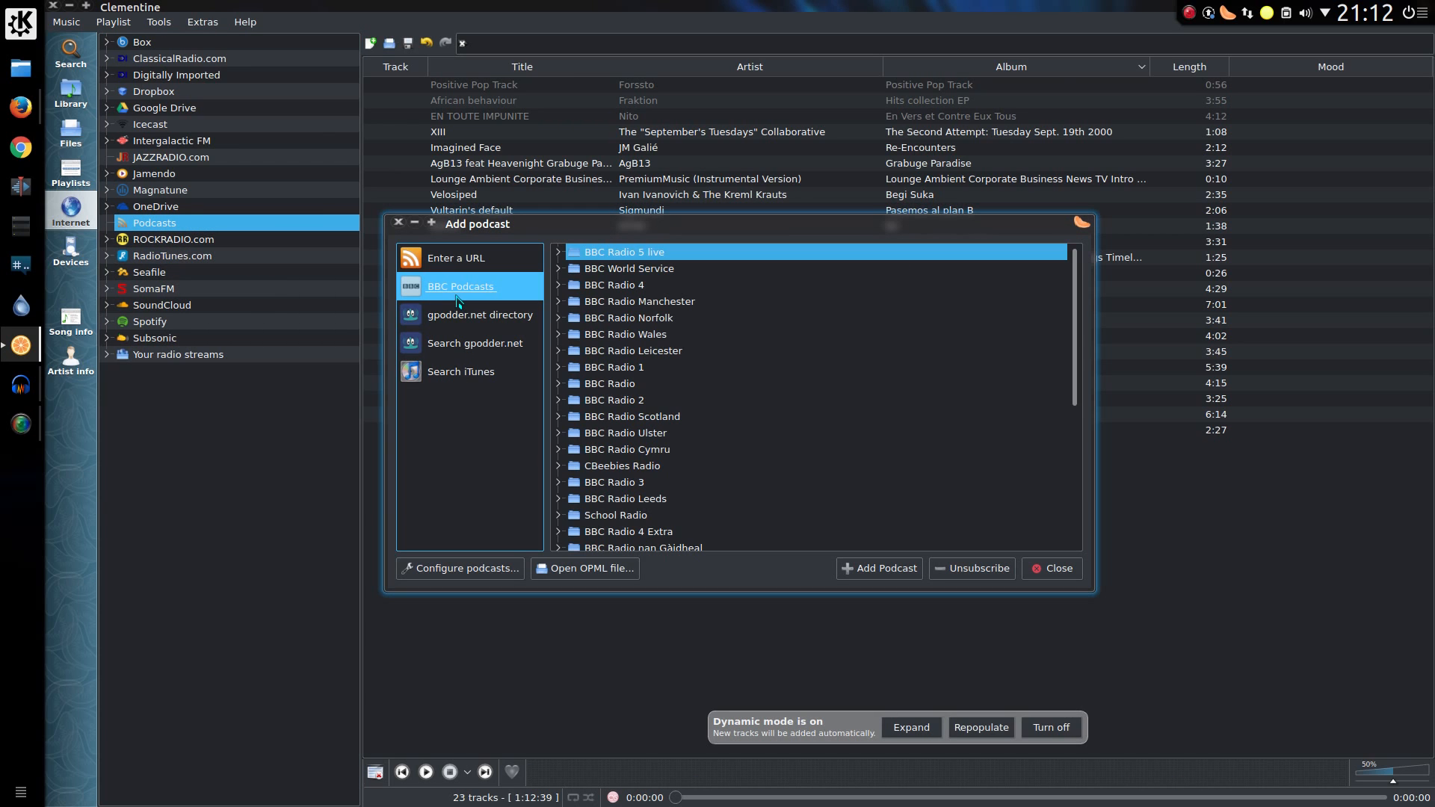
- Browse gpodder.net and iTunes, then copy the QuidsUp feed link into Add podcast
{"action": "left_click", "coordinate": [481, 314]}
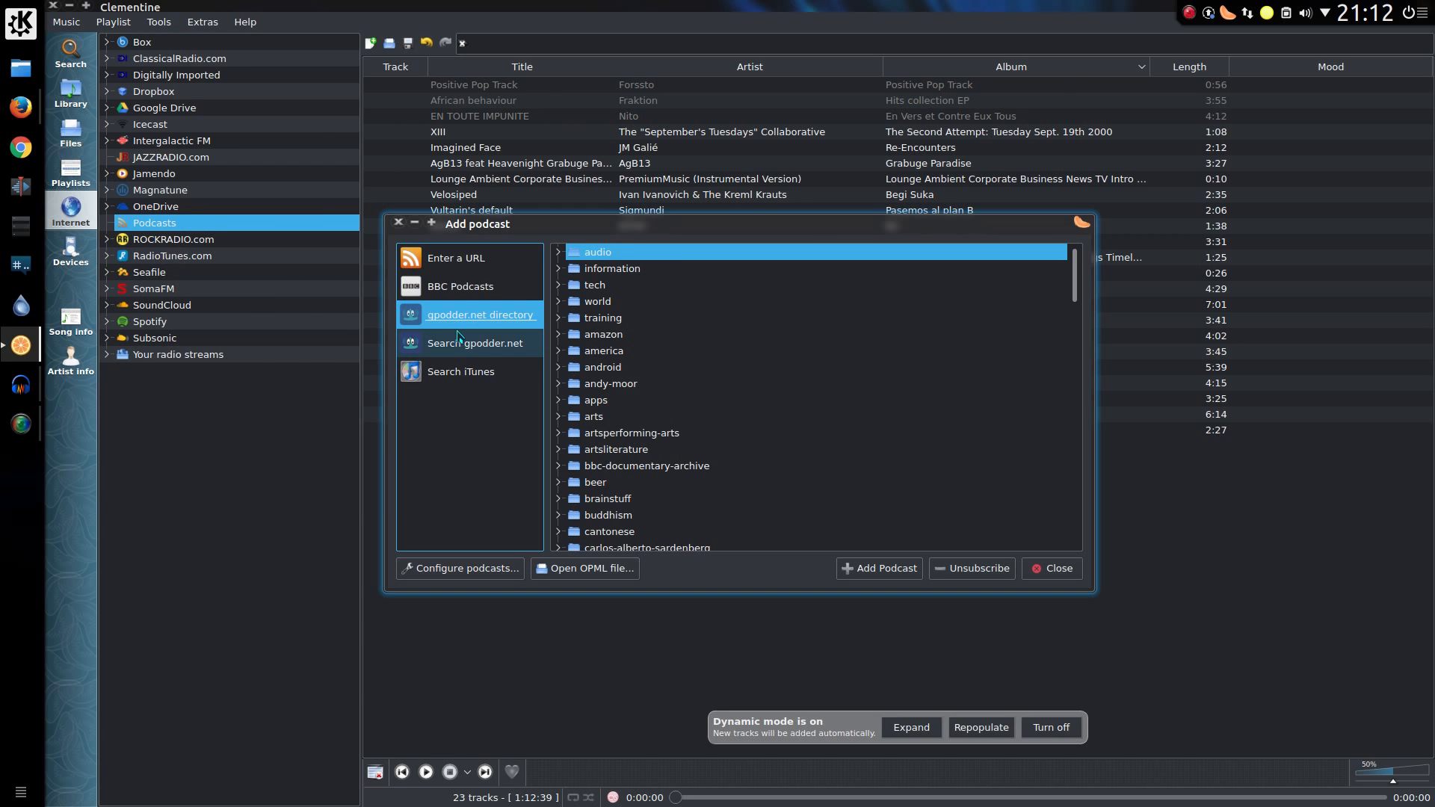
{"action": "left_click", "coordinate": [461, 371]}
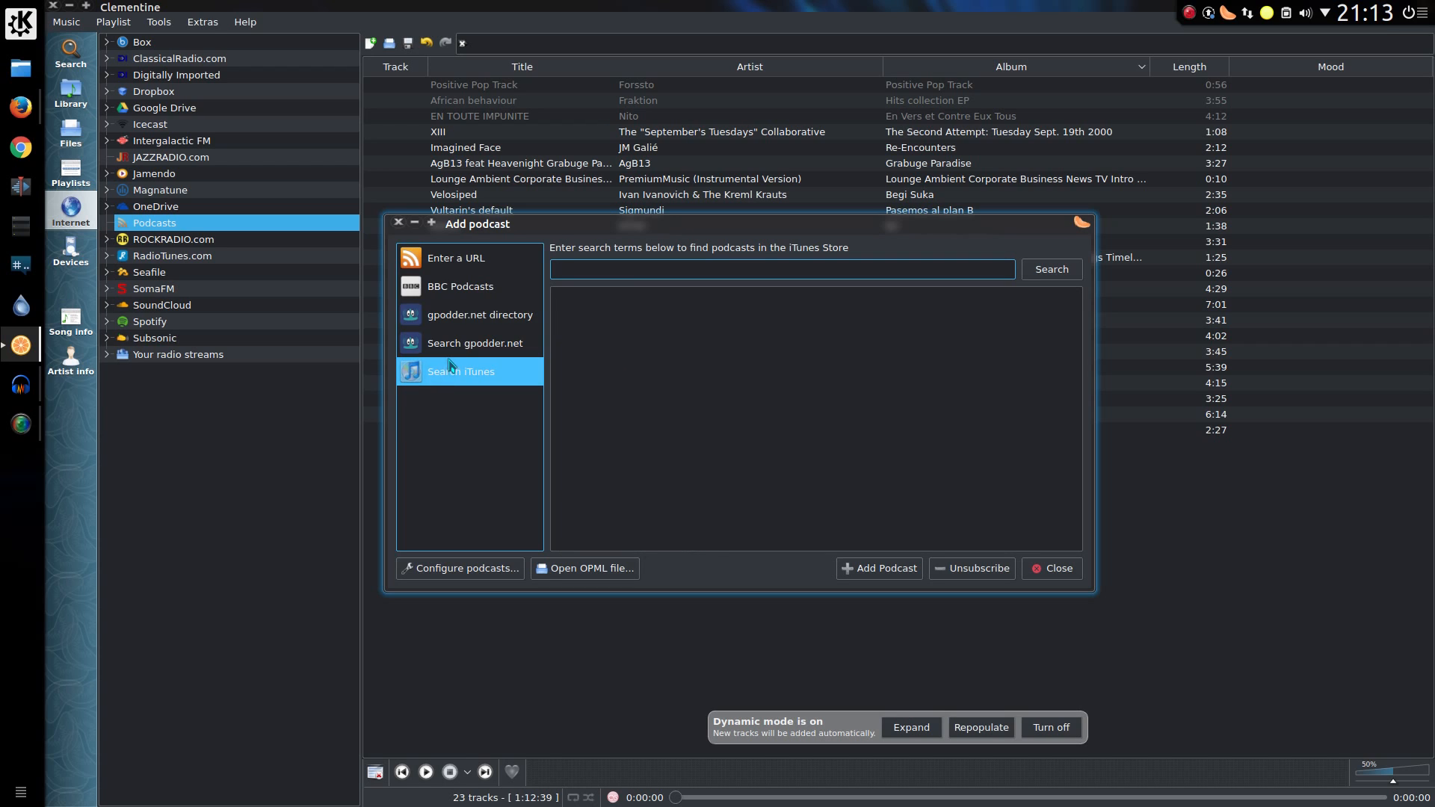
{"action": "left_click", "coordinate": [456, 257]}
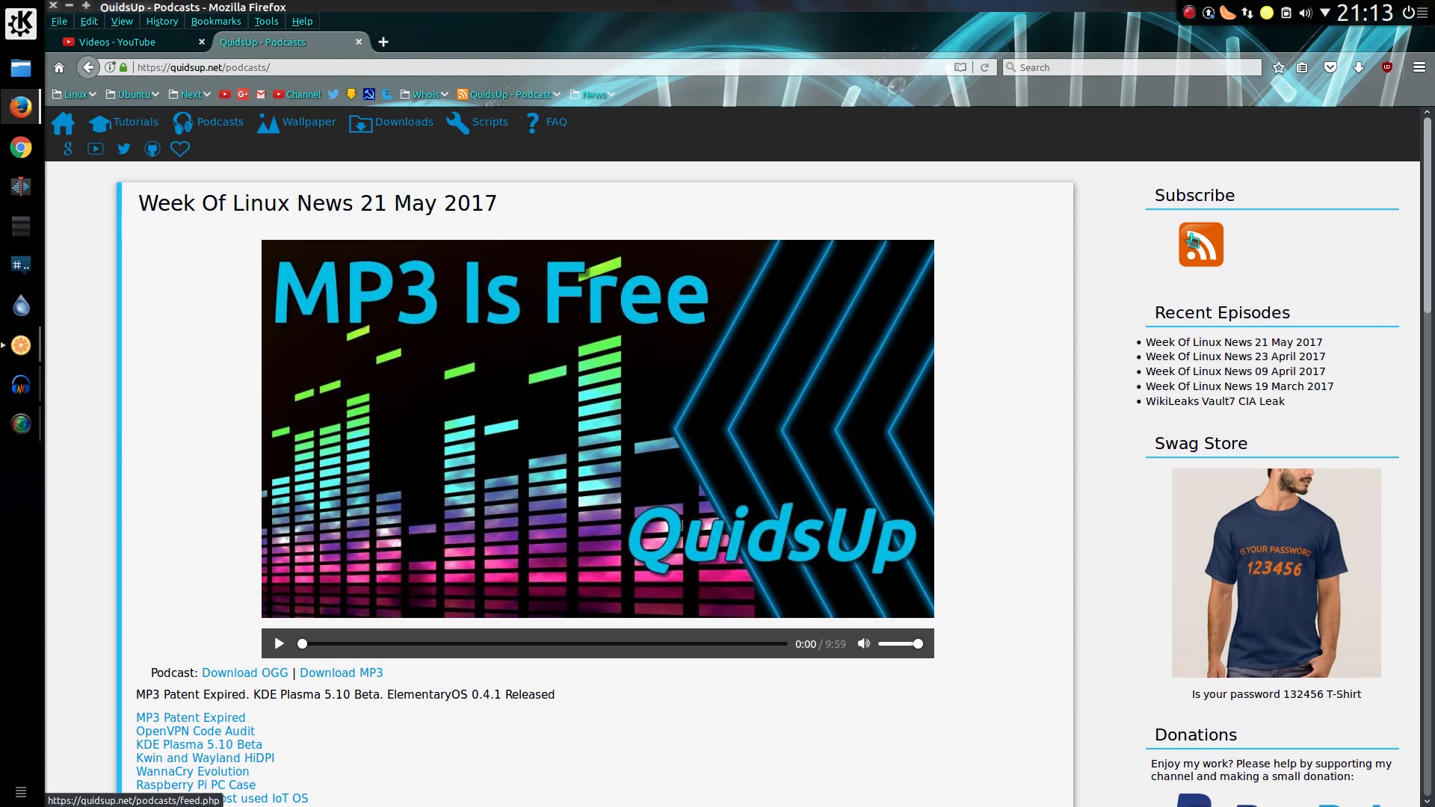
{"action": "right_click", "coordinate": [1199, 244]}
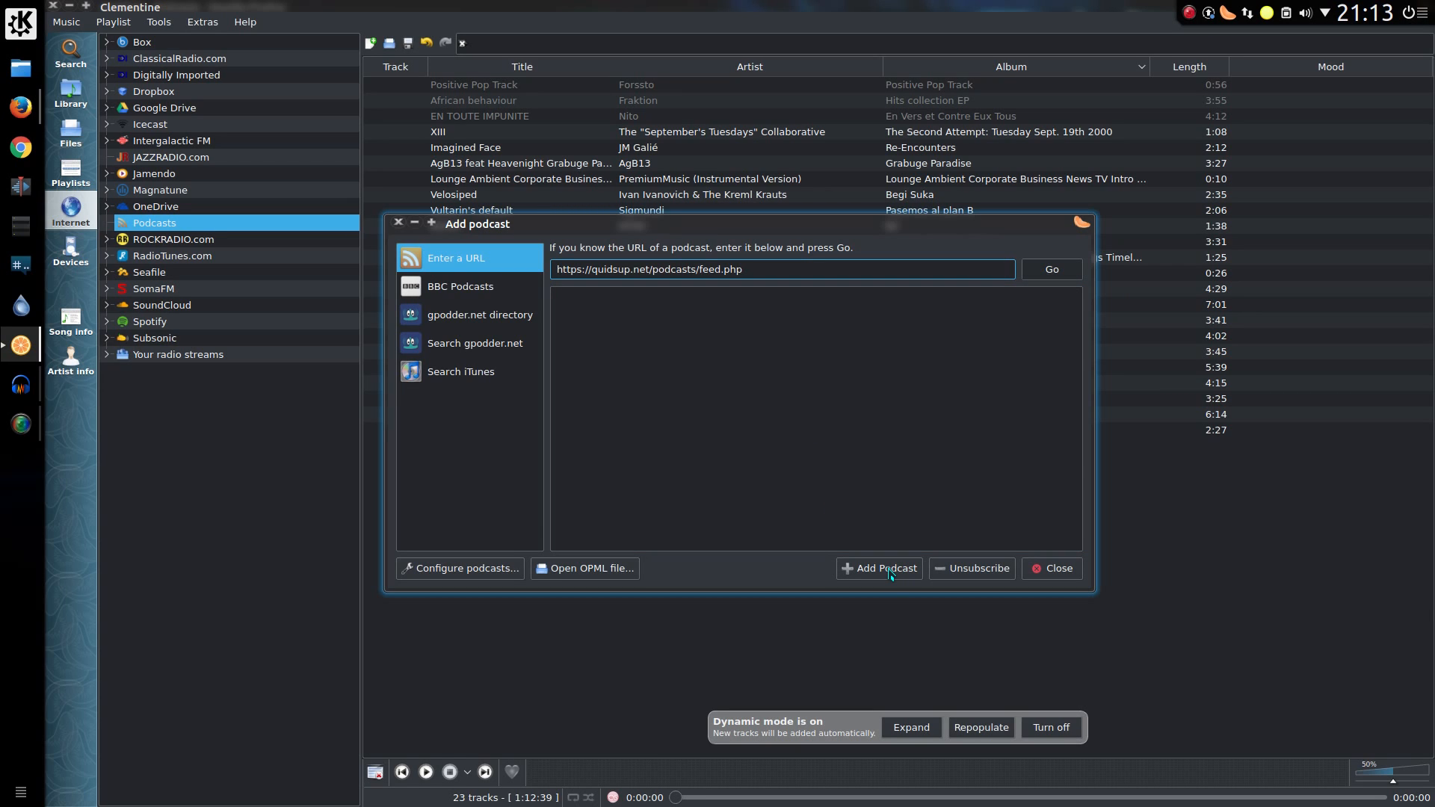
- Subscribe to the QuidsUp podcast, play a Week Of Linux News episode, then stop it
{"action": "left_click", "coordinate": [1049, 269]}
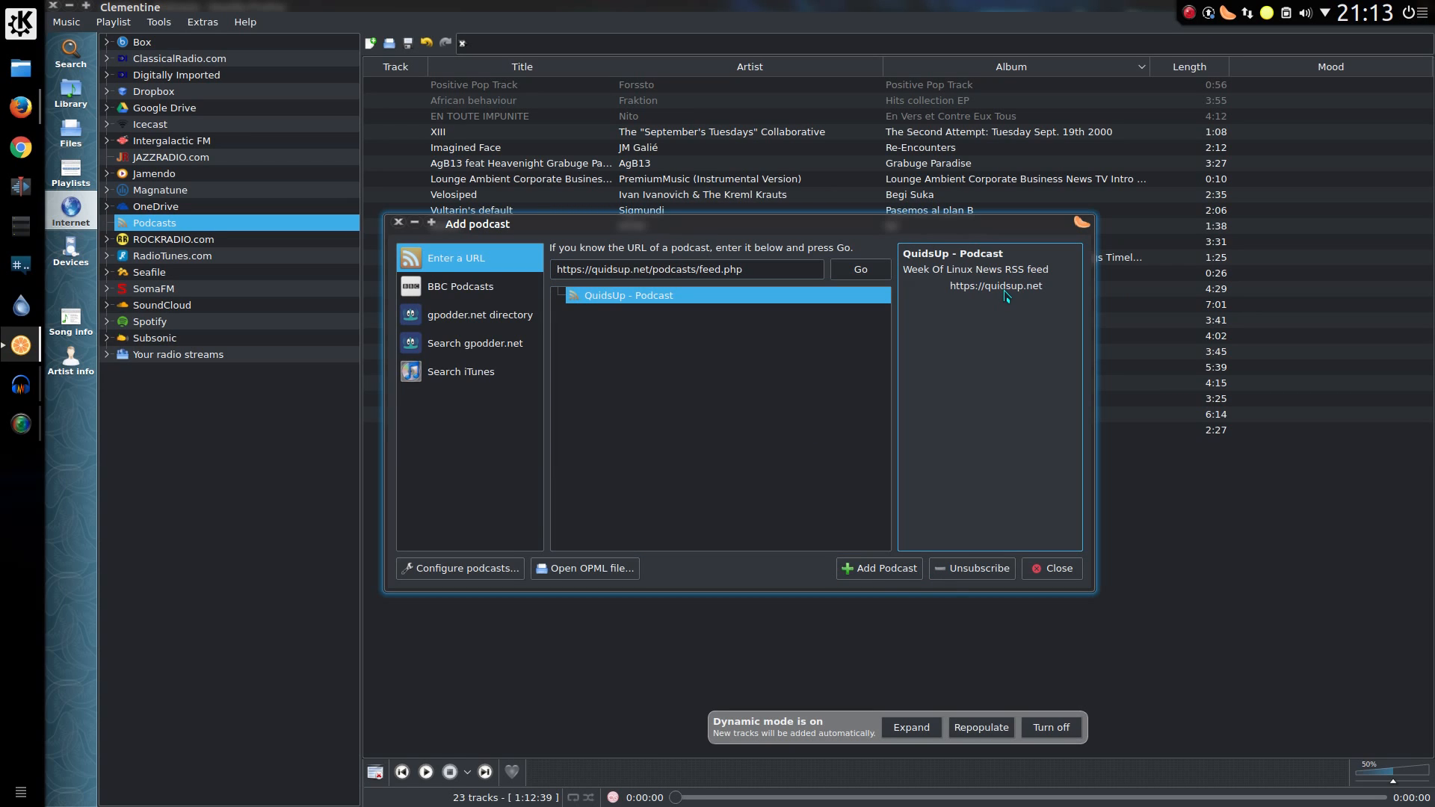
{"action": "mouse_move", "coordinate": [1004, 291]}
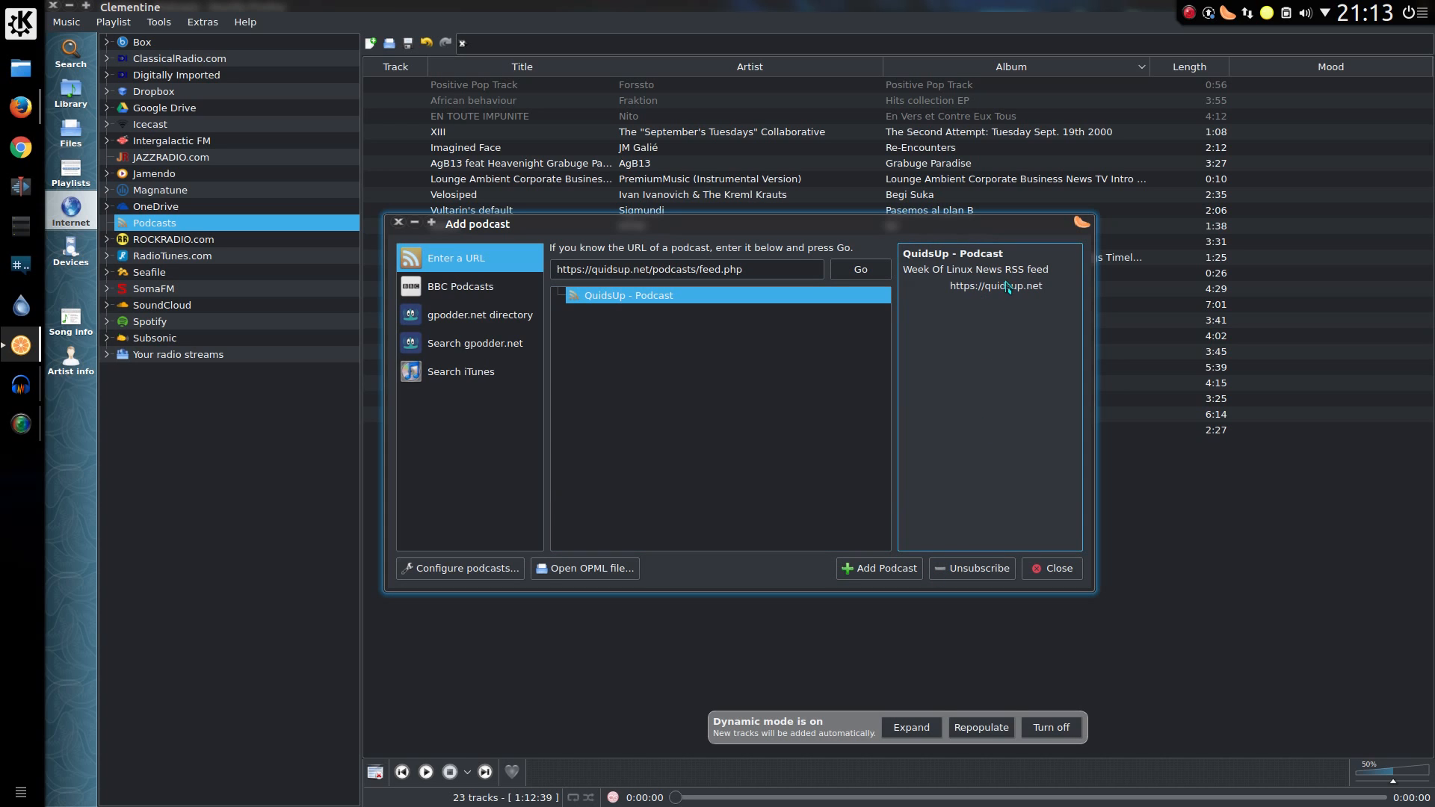
{"action": "left_click", "coordinate": [878, 568]}
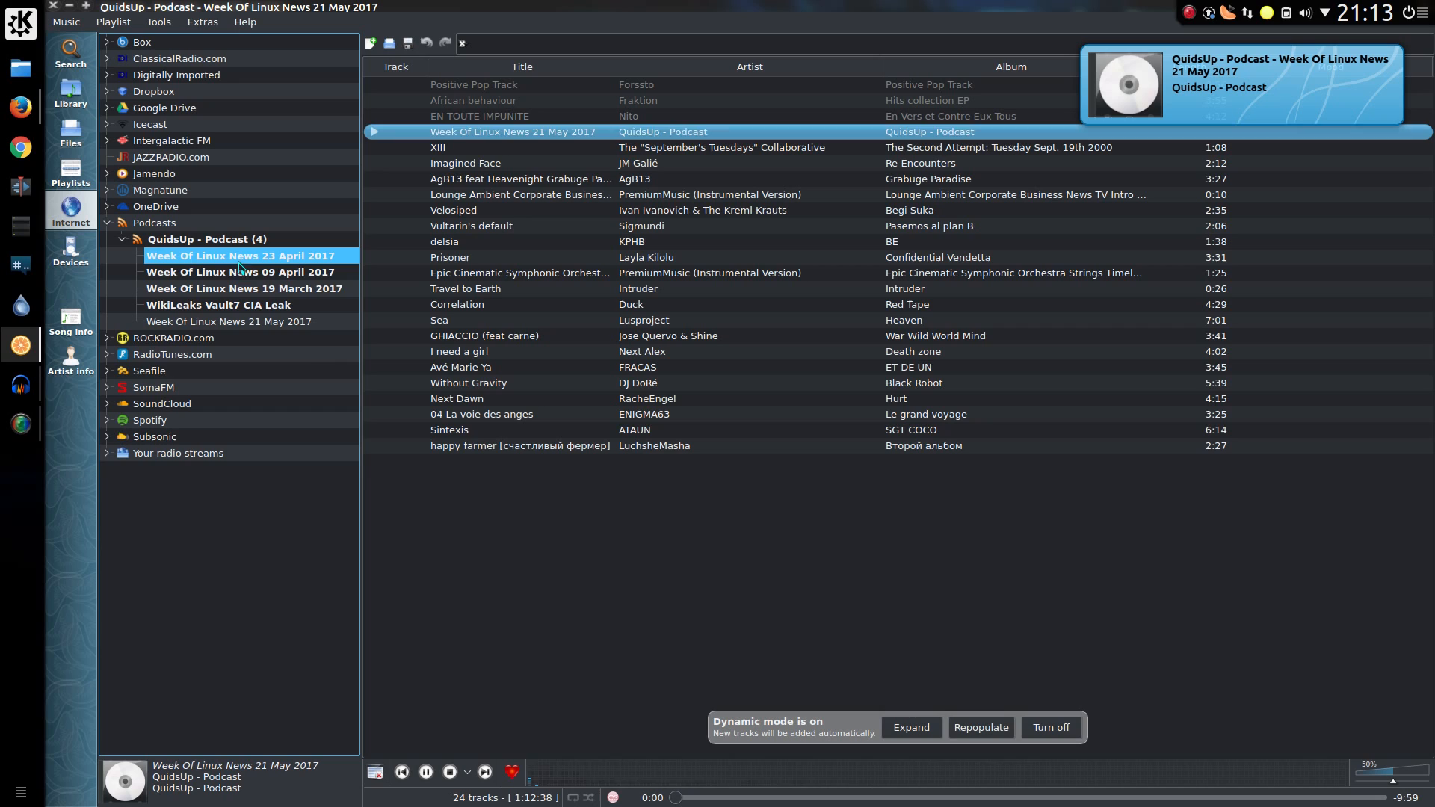
{"action": "left_click", "coordinate": [424, 771]}
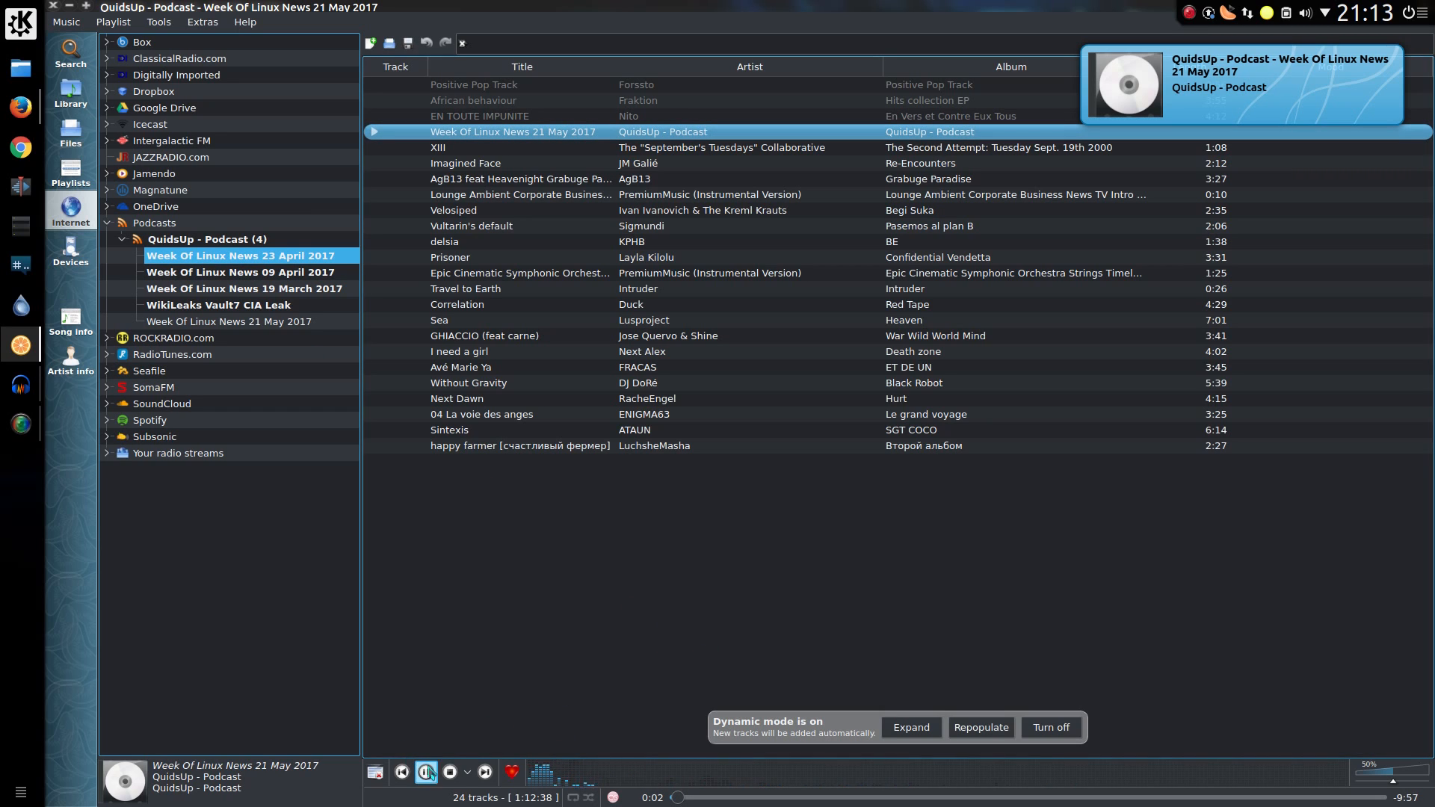
{"action": "left_click", "coordinate": [448, 771]}
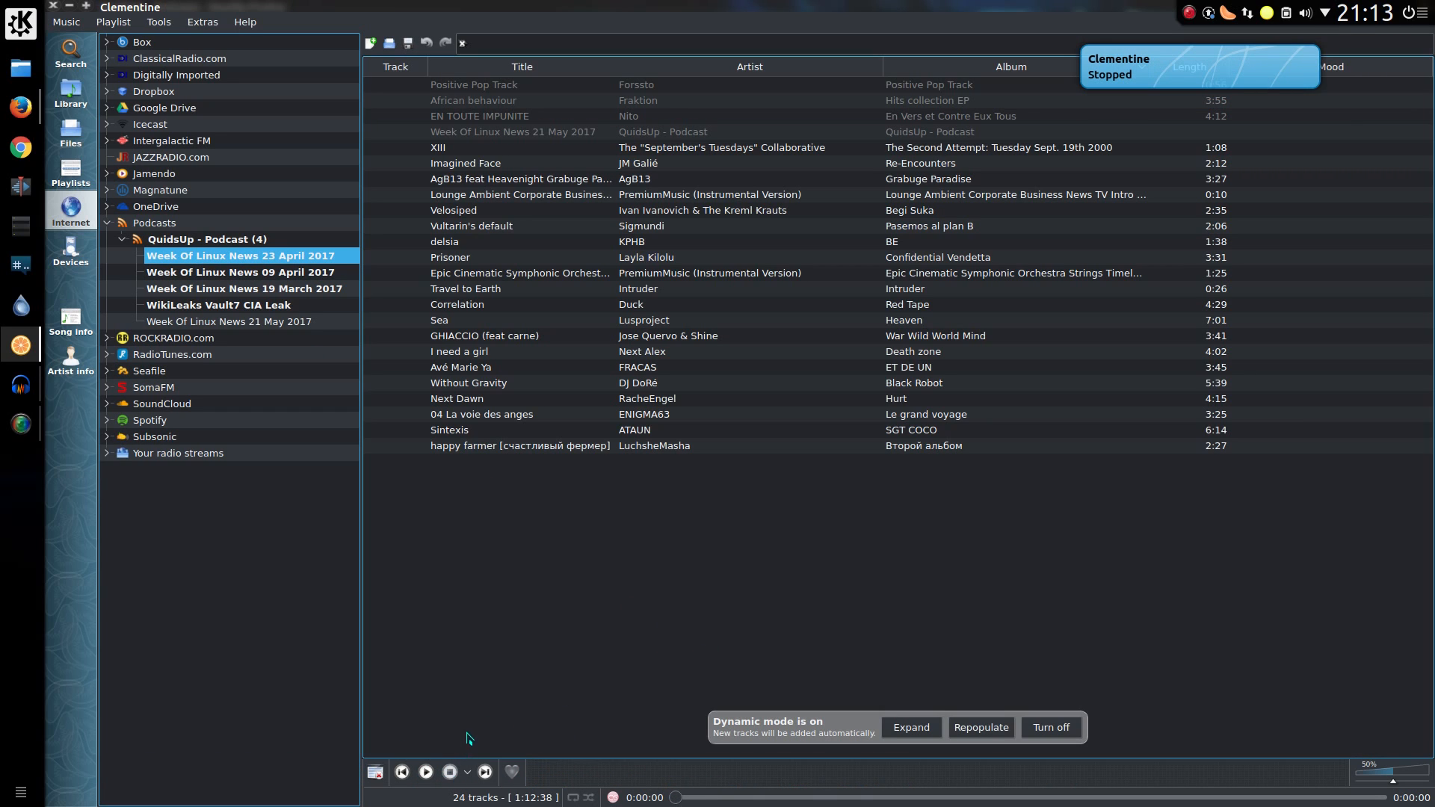
{"action": "left_click", "coordinate": [1049, 726]}
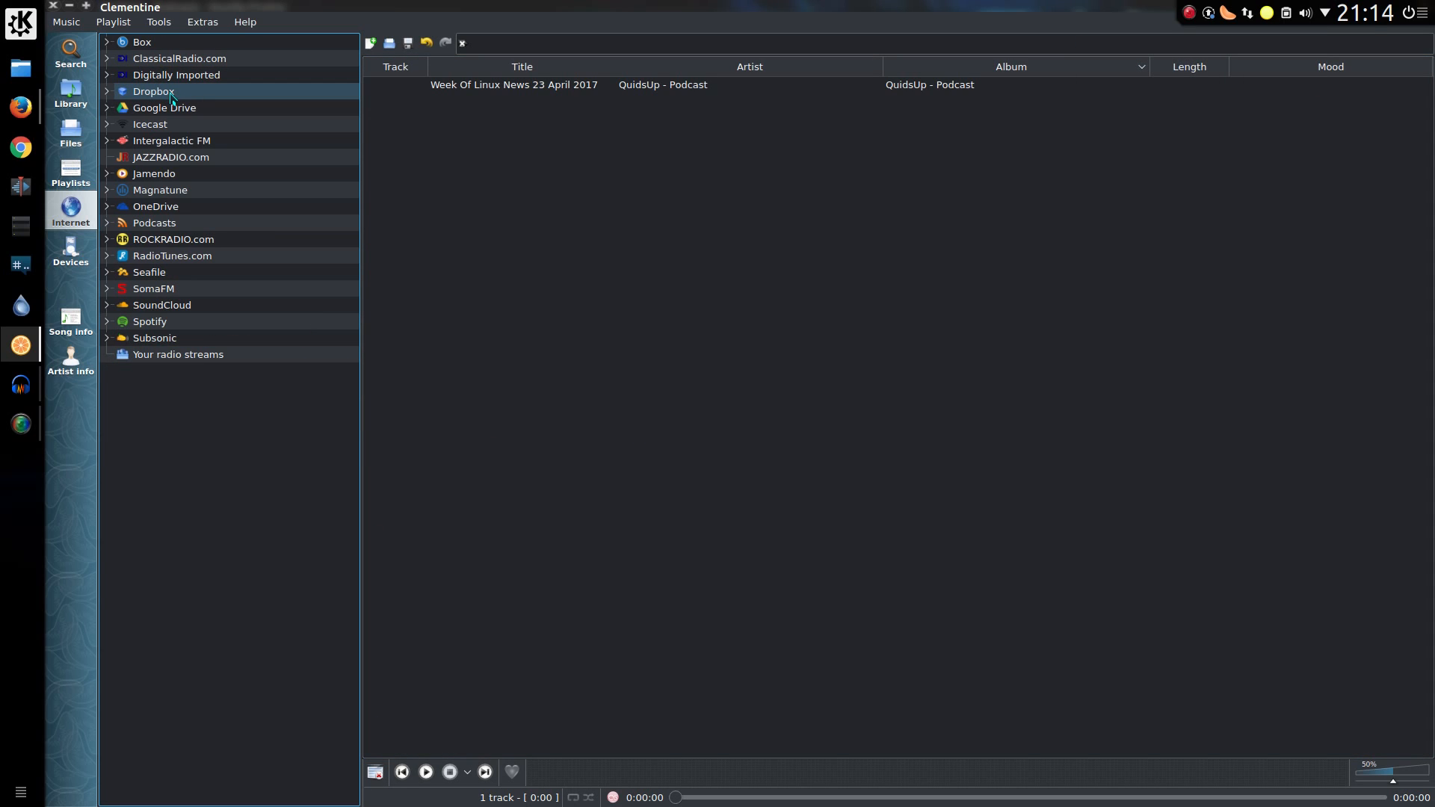
{"action": "mouse_move", "coordinate": [152, 95]}
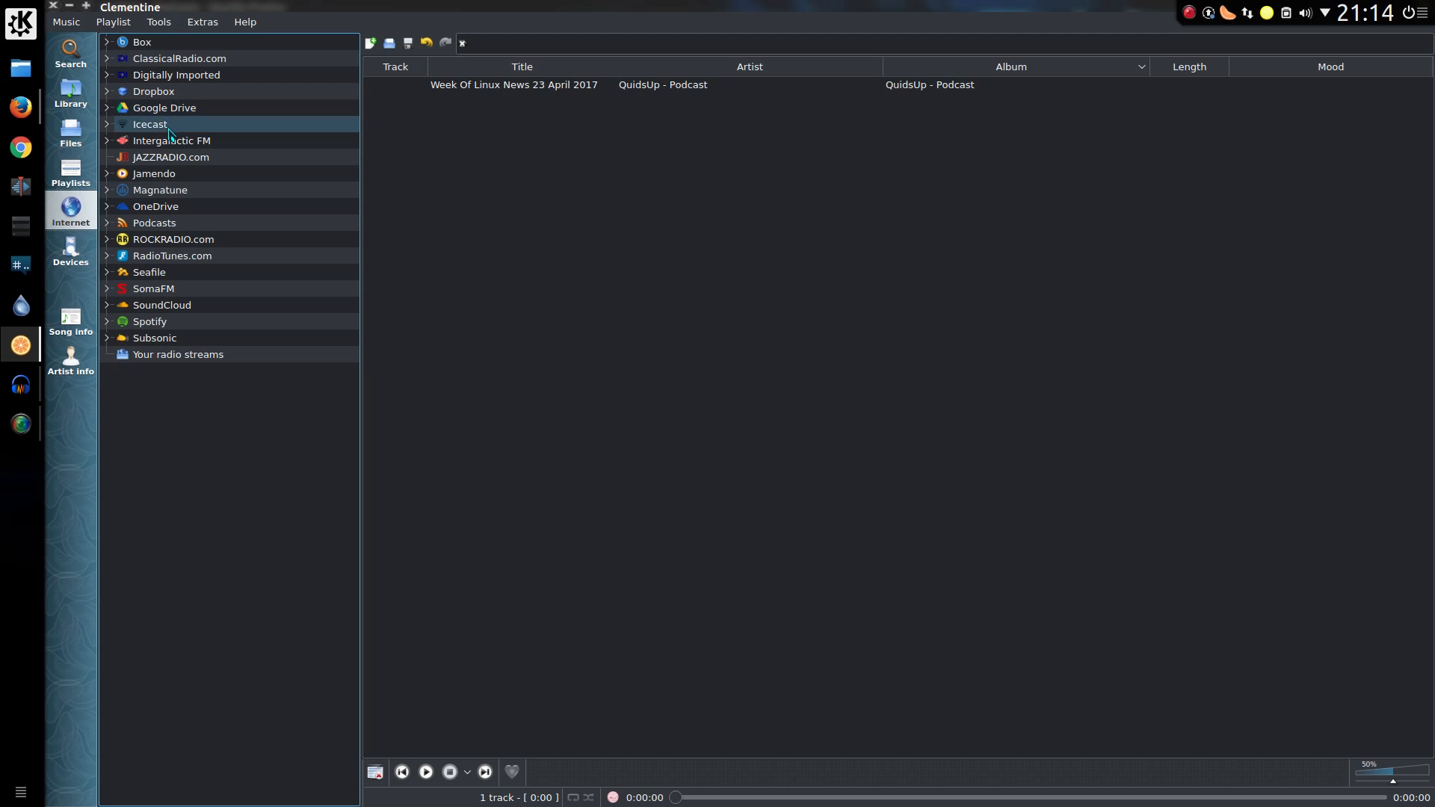
- Browse Icecast and Spotify, decline the Spotify plugin install, and select Subsonic
{"action": "left_click", "coordinate": [149, 321]}
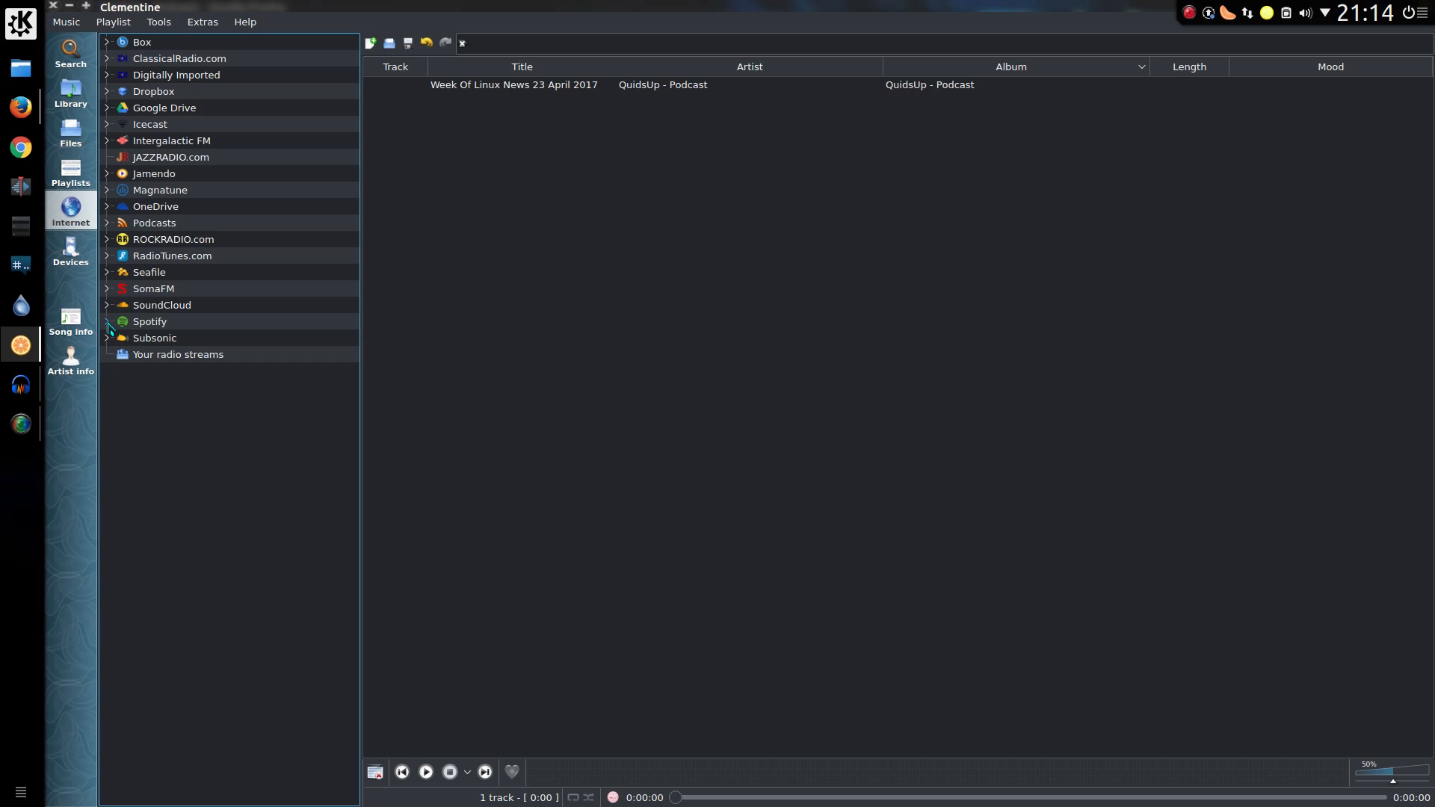
{"action": "left_click", "coordinate": [150, 322]}
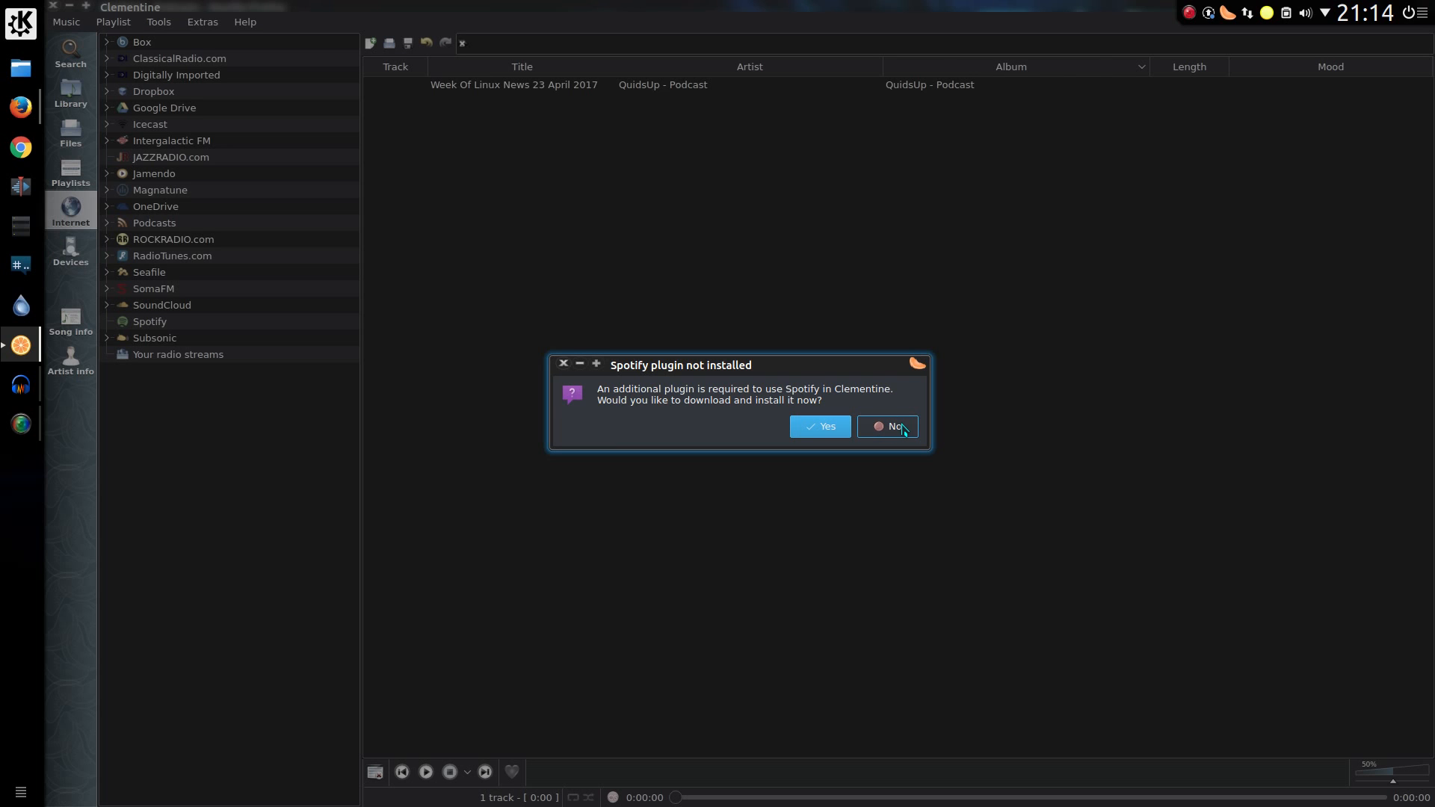
{"action": "left_click", "coordinate": [886, 427]}
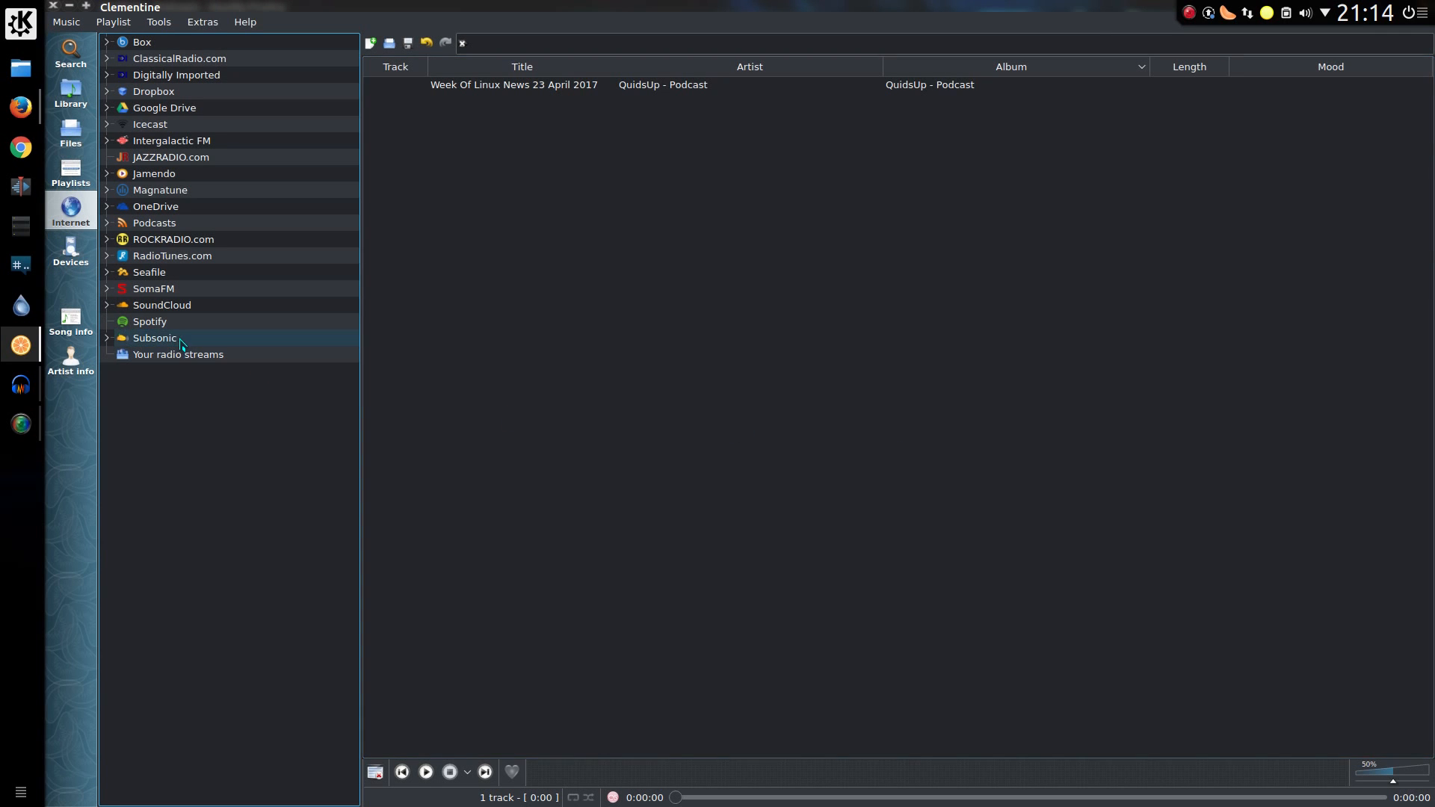
{"action": "left_click", "coordinate": [69, 248]}
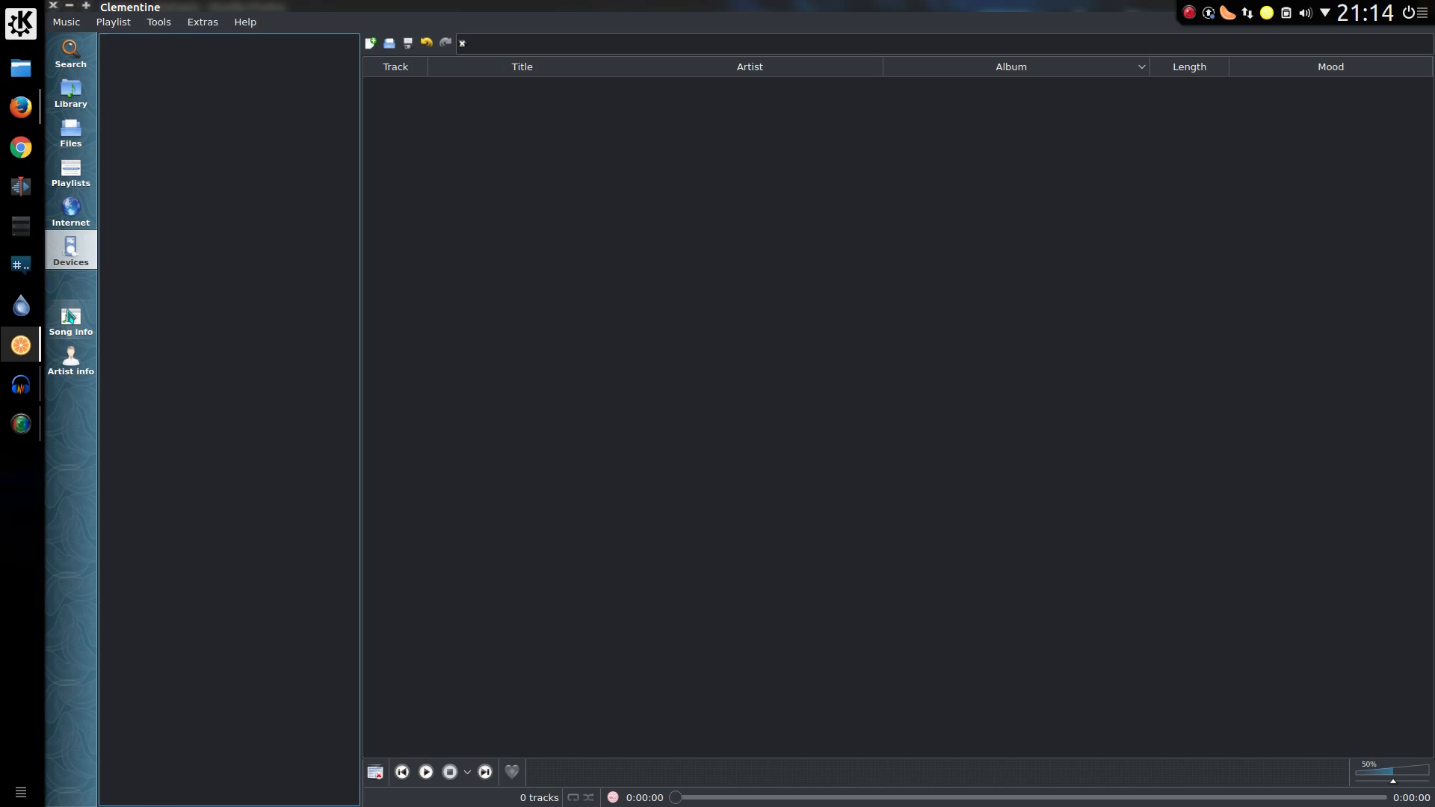
- Play Bon Jovi's Livin' On A Prayer from the Library, pause it, and show its song info
{"action": "left_click", "coordinate": [69, 92]}
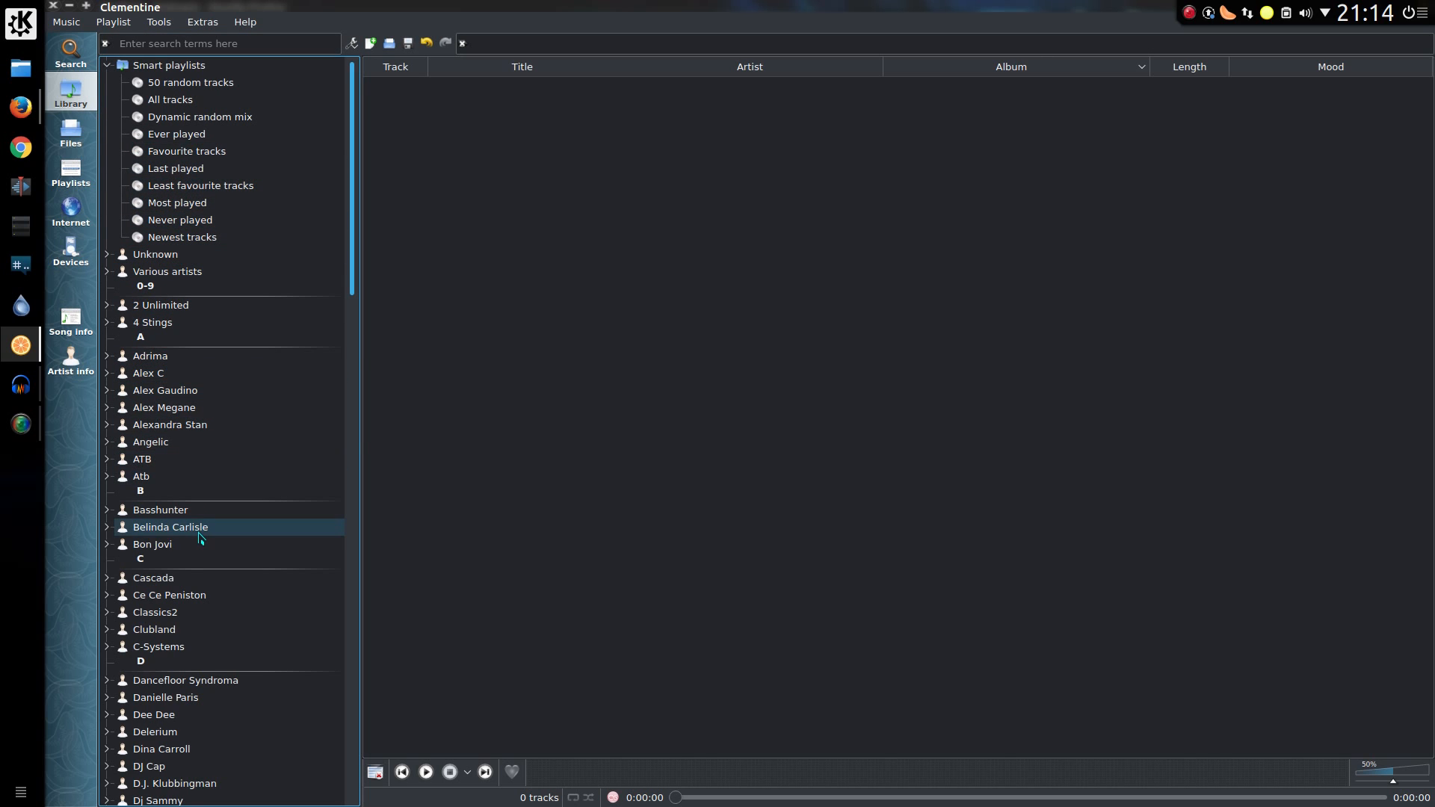
{"action": "scroll", "scroll_direction": "down", "scroll_amount": 3}
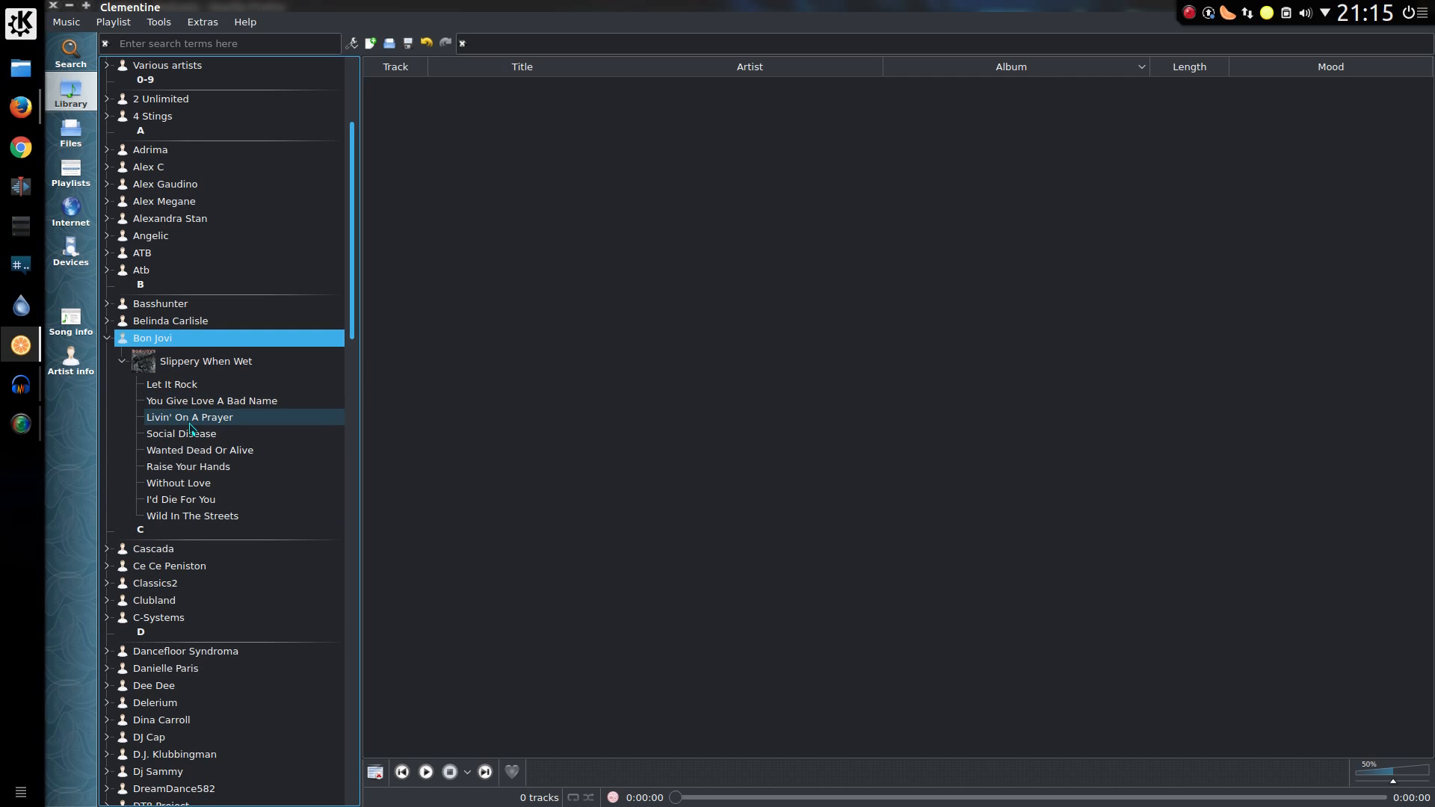
{"action": "double_click", "coordinate": [189, 416]}
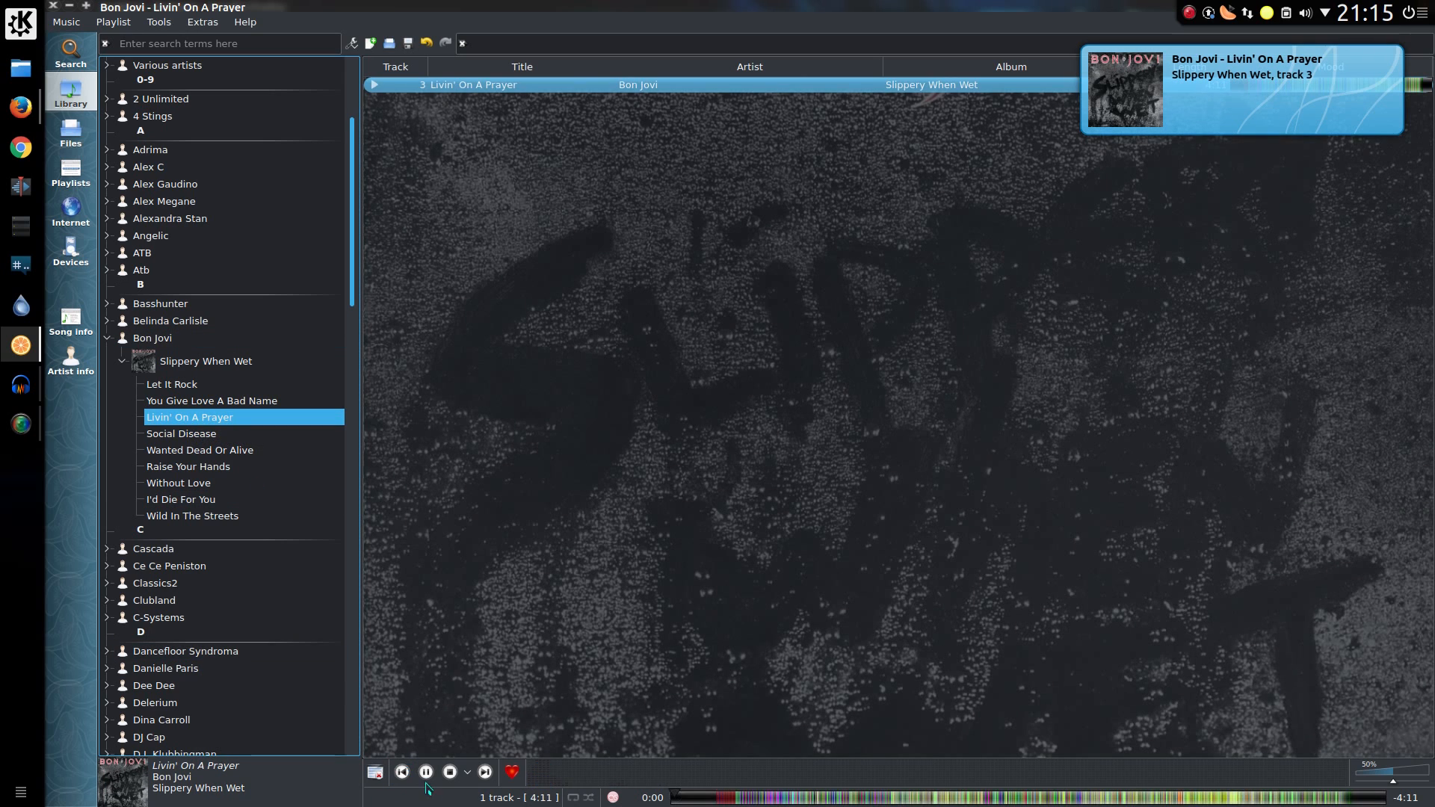
{"action": "left_click", "coordinate": [425, 771]}
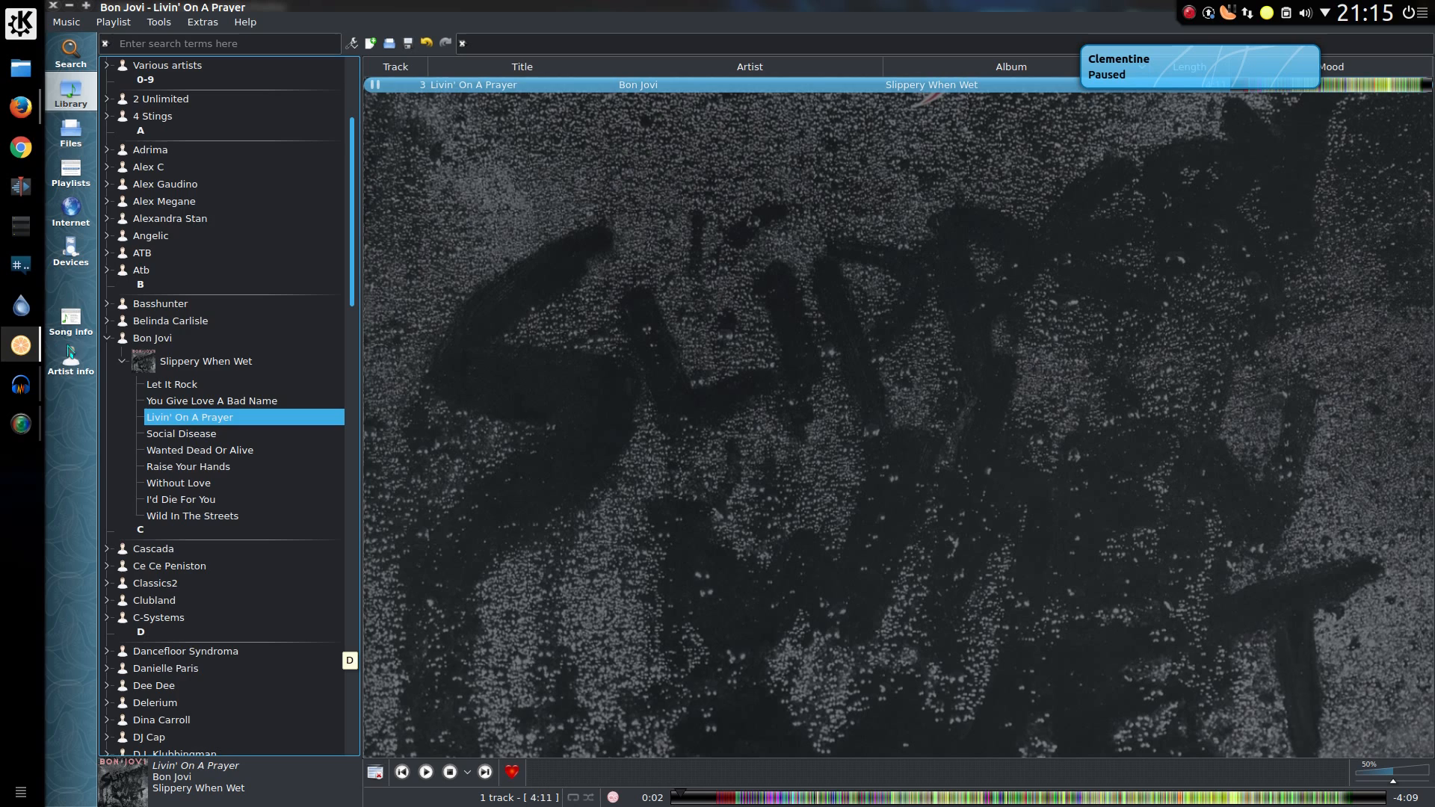
{"action": "left_click", "coordinate": [70, 321]}
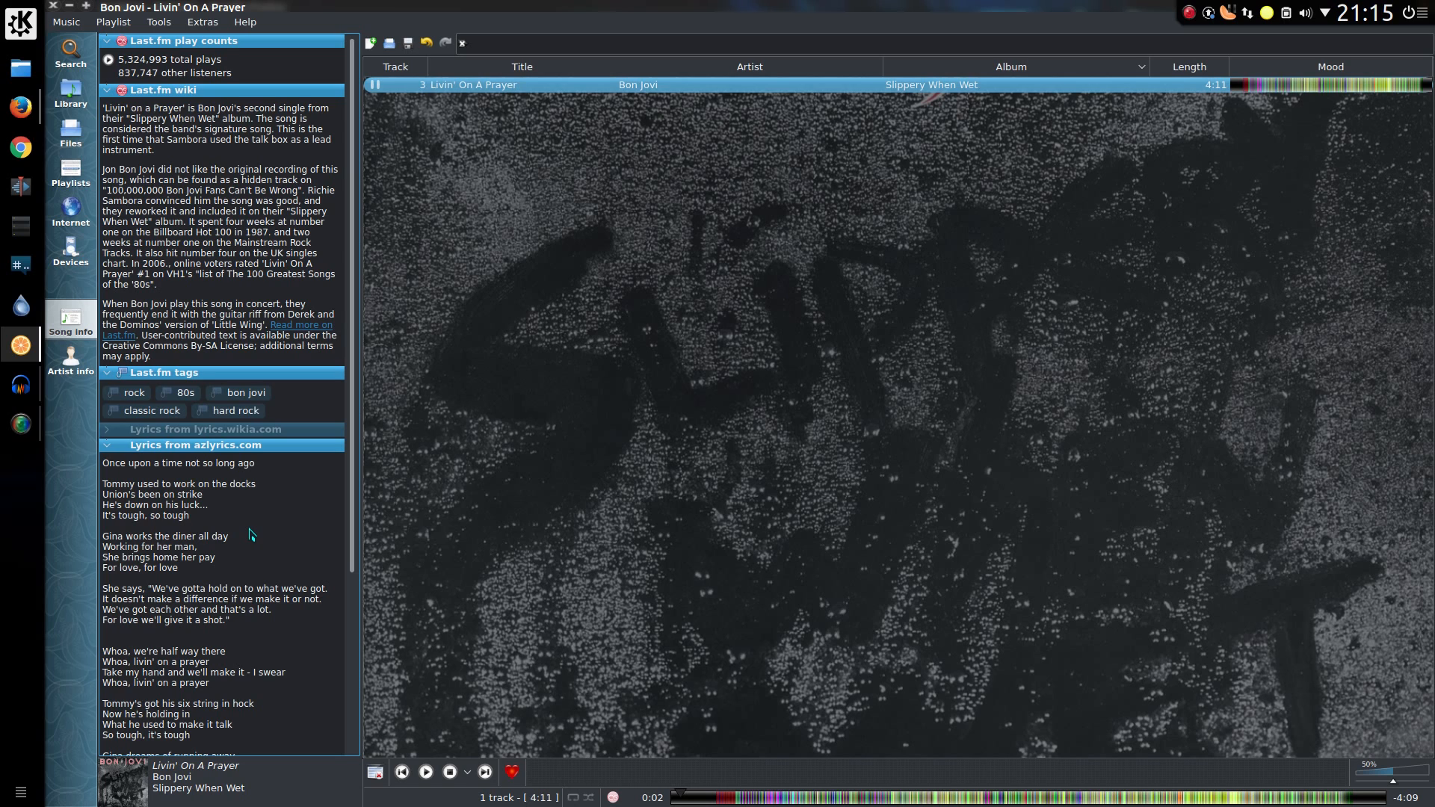
{"action": "mouse_move", "coordinate": [244, 534]}
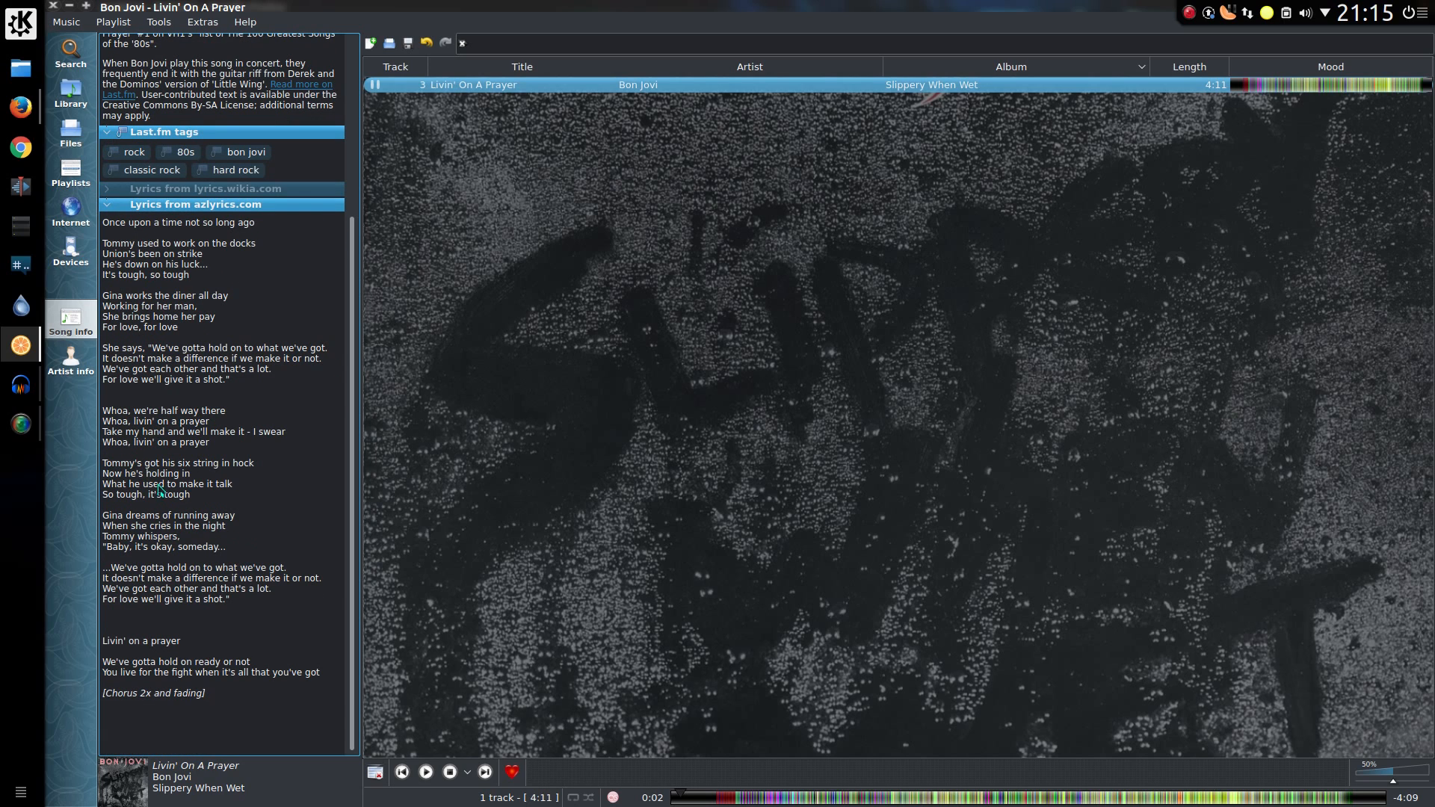
{"action": "left_click", "coordinate": [70, 360]}
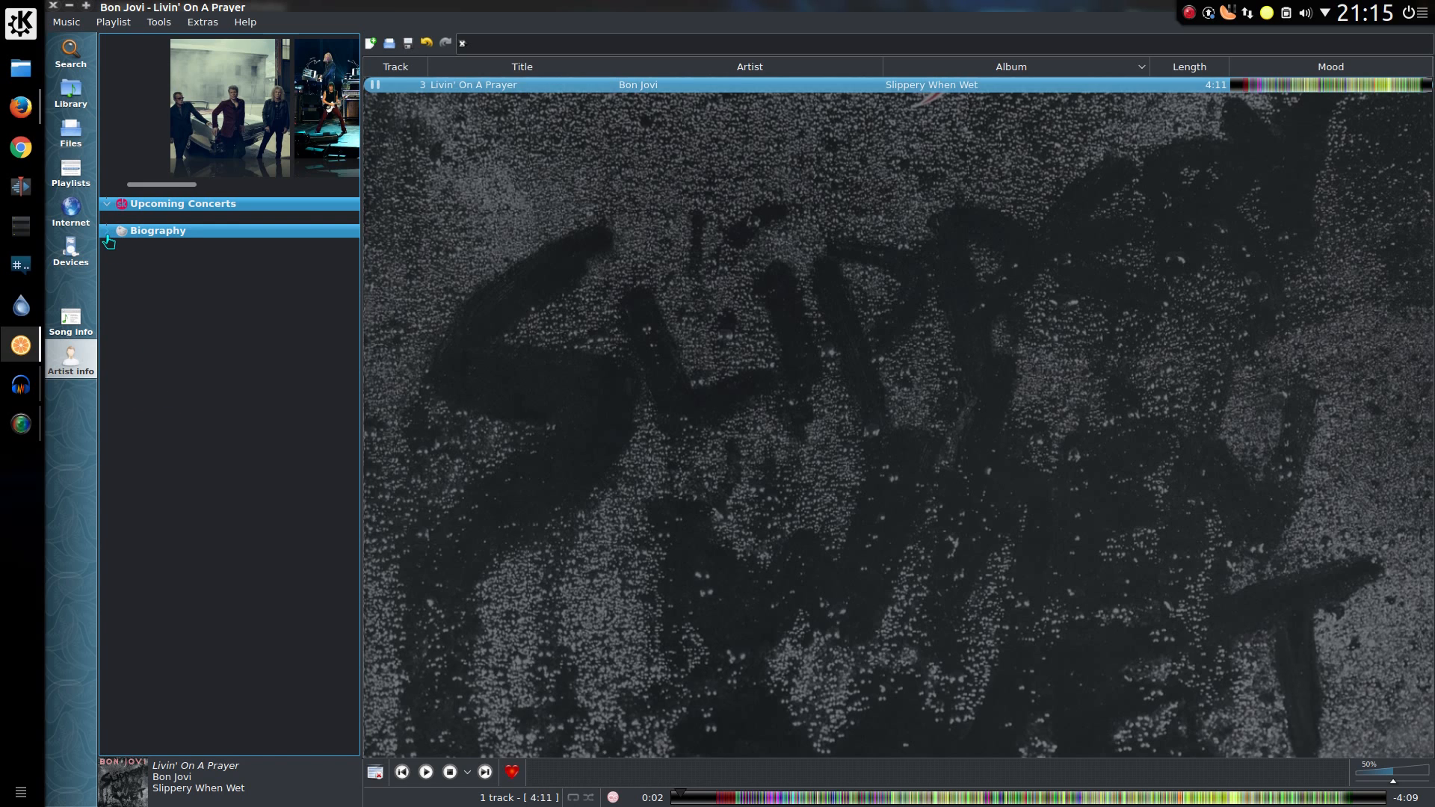
- Expand the Bon Jovi biography, then go back to the Library tab
{"action": "left_click", "coordinate": [158, 229]}
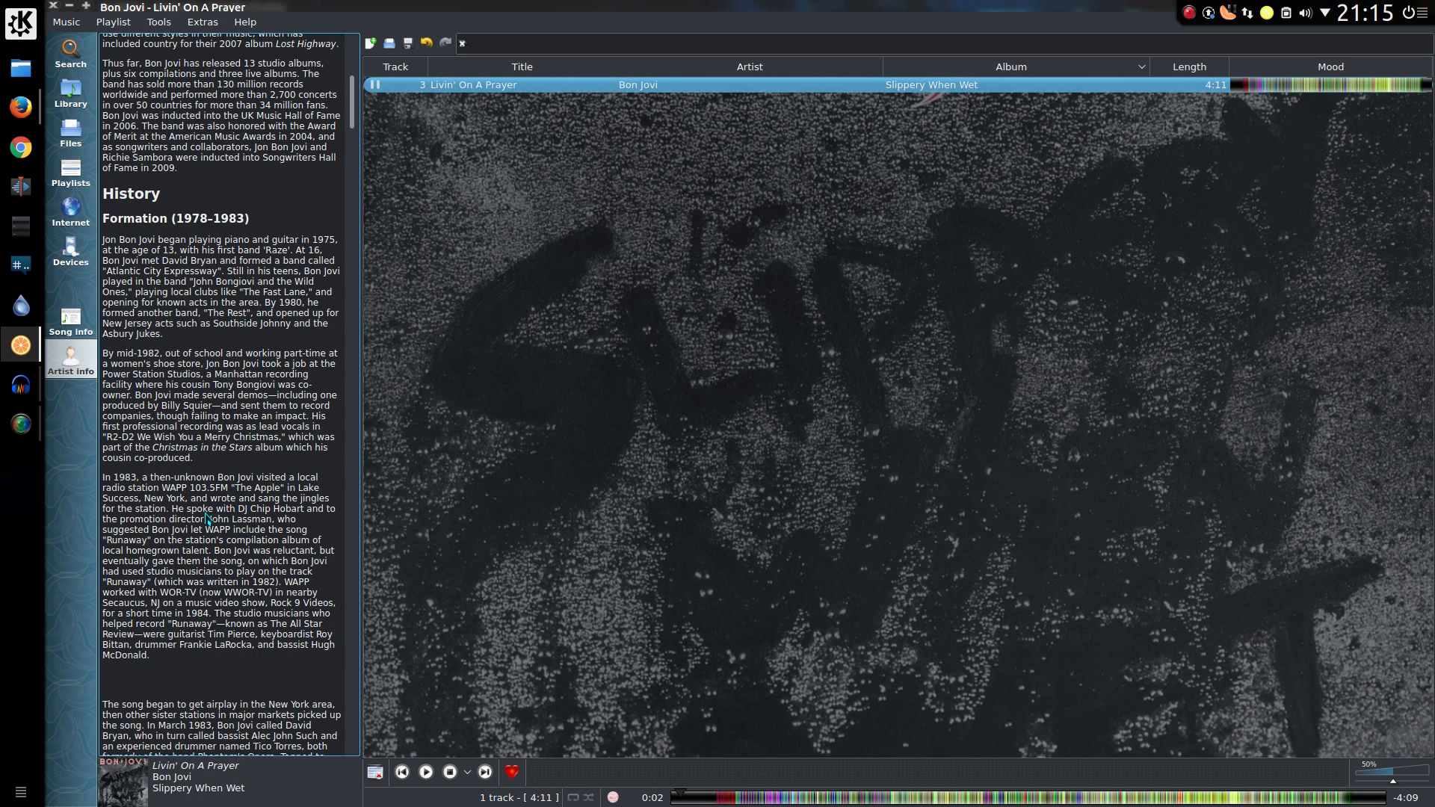
{"action": "mouse_move", "coordinate": [277, 469]}
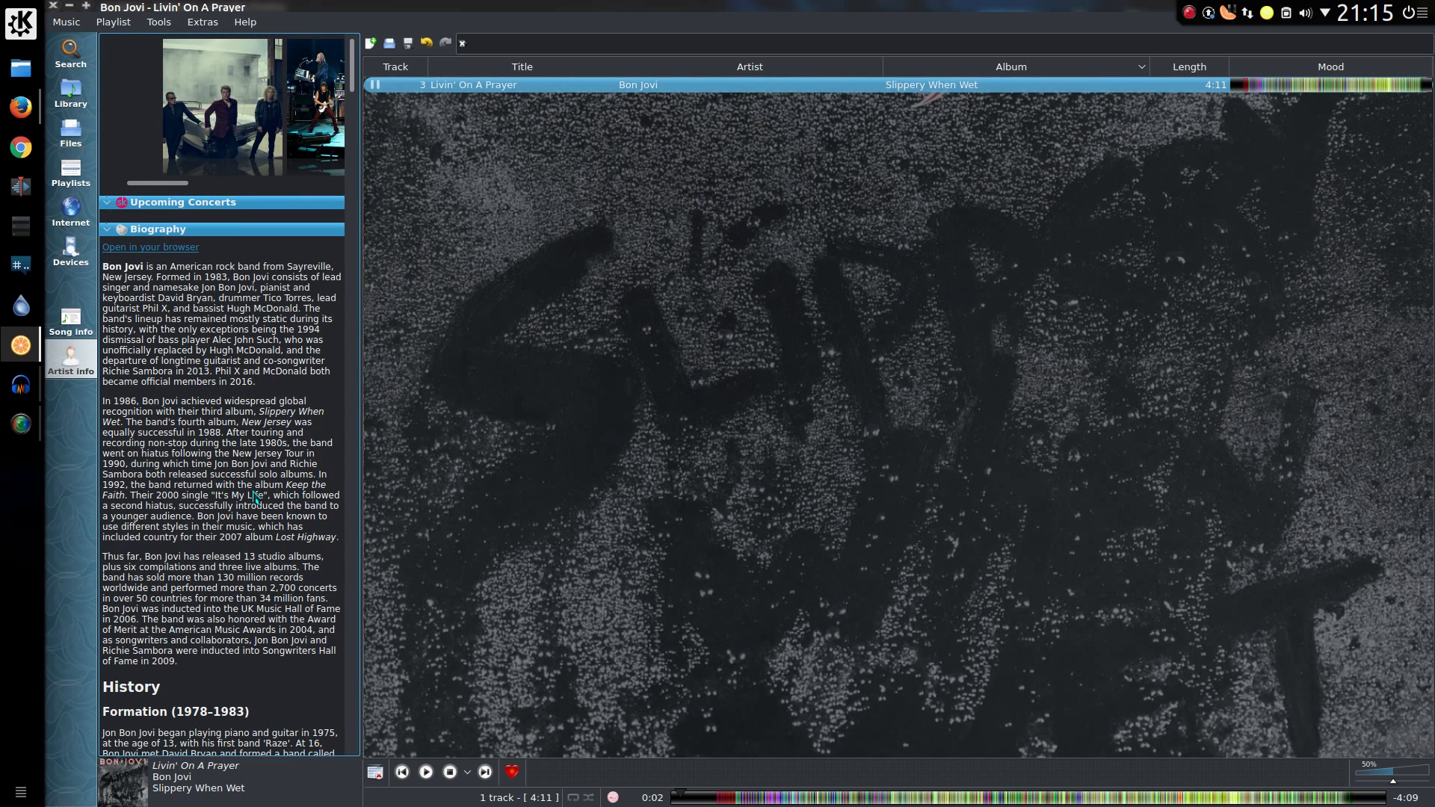
{"action": "left_click", "coordinate": [69, 86]}
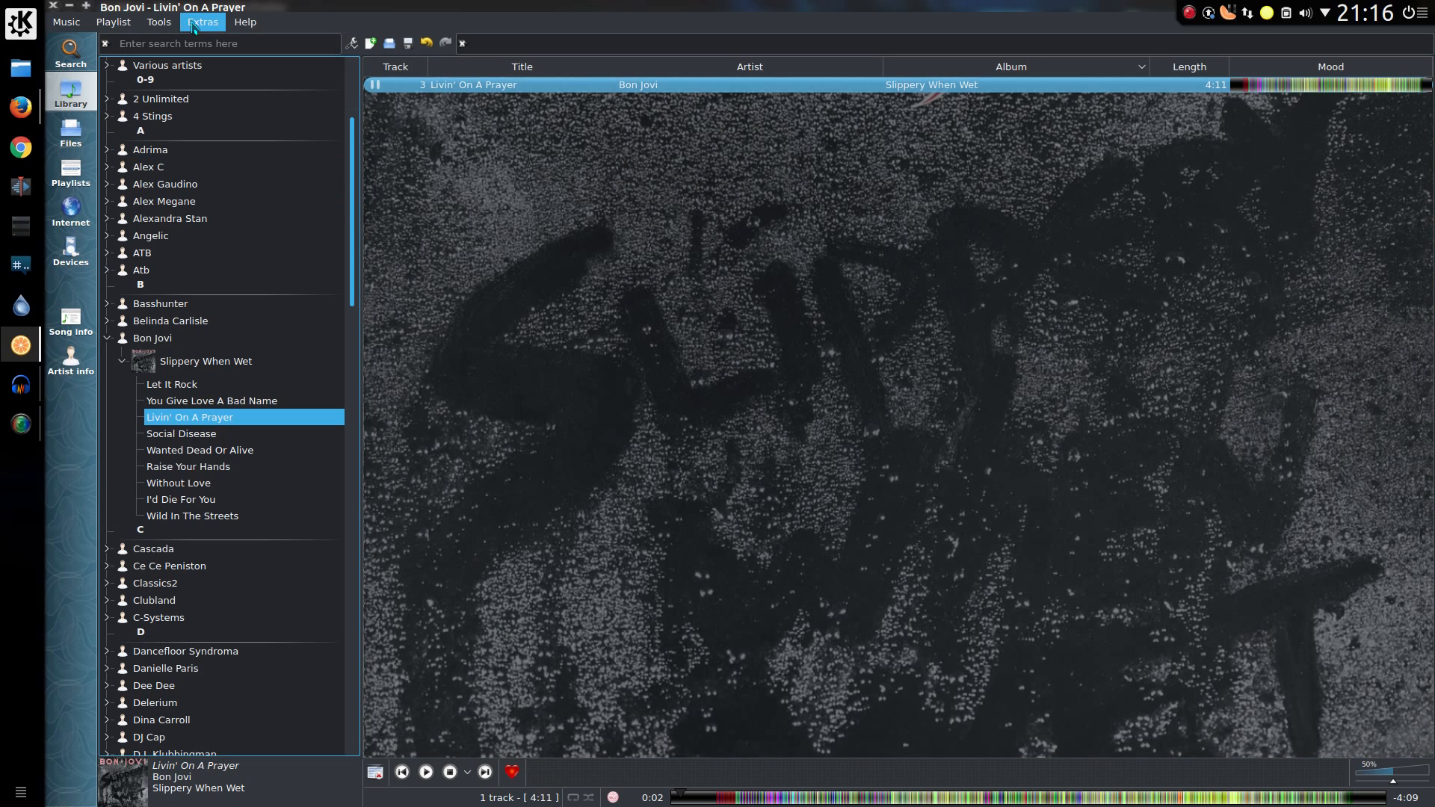
- Browse through the options in the Extras menu
{"action": "left_click", "coordinate": [202, 21]}
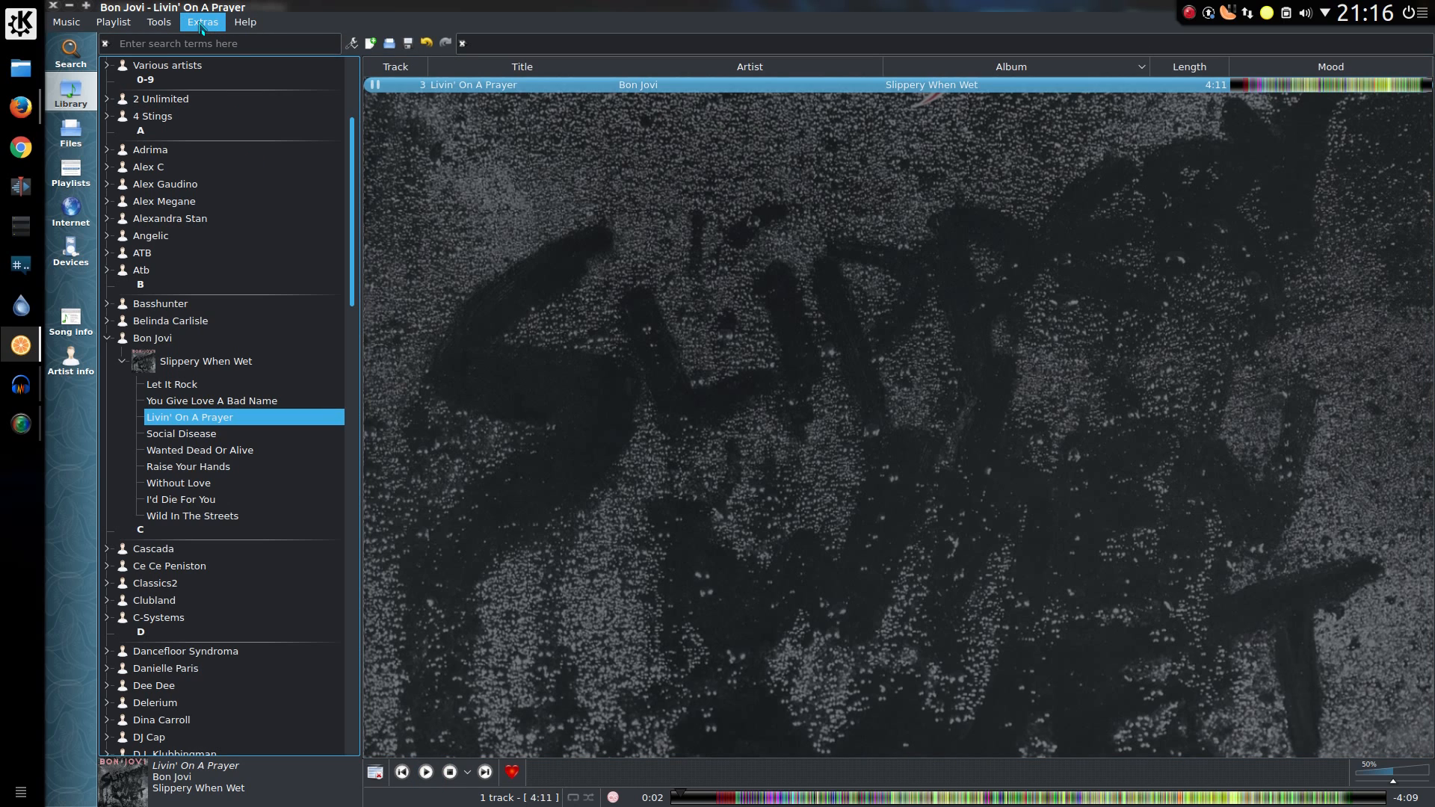
{"action": "left_click", "coordinate": [202, 21]}
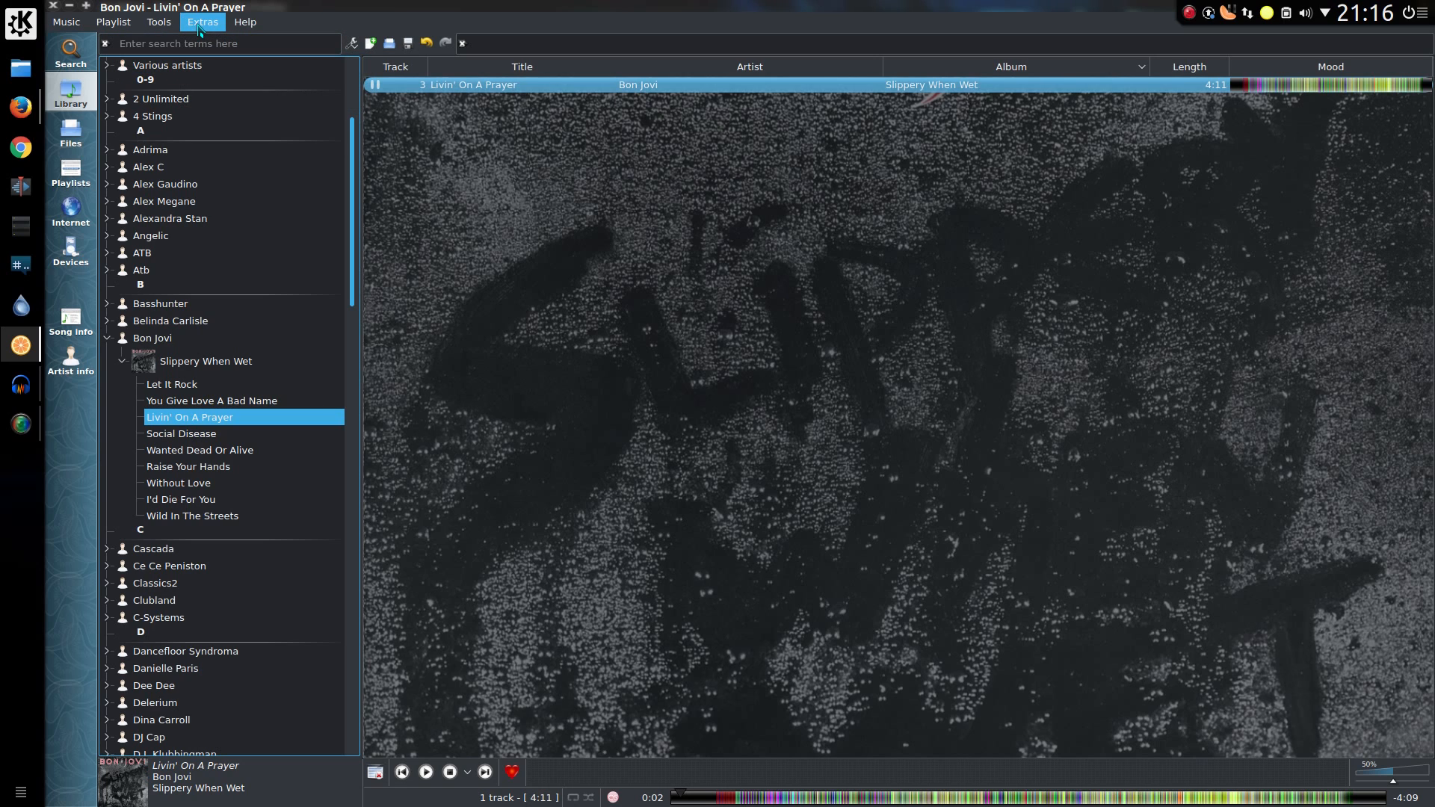
{"action": "left_click", "coordinate": [203, 21]}
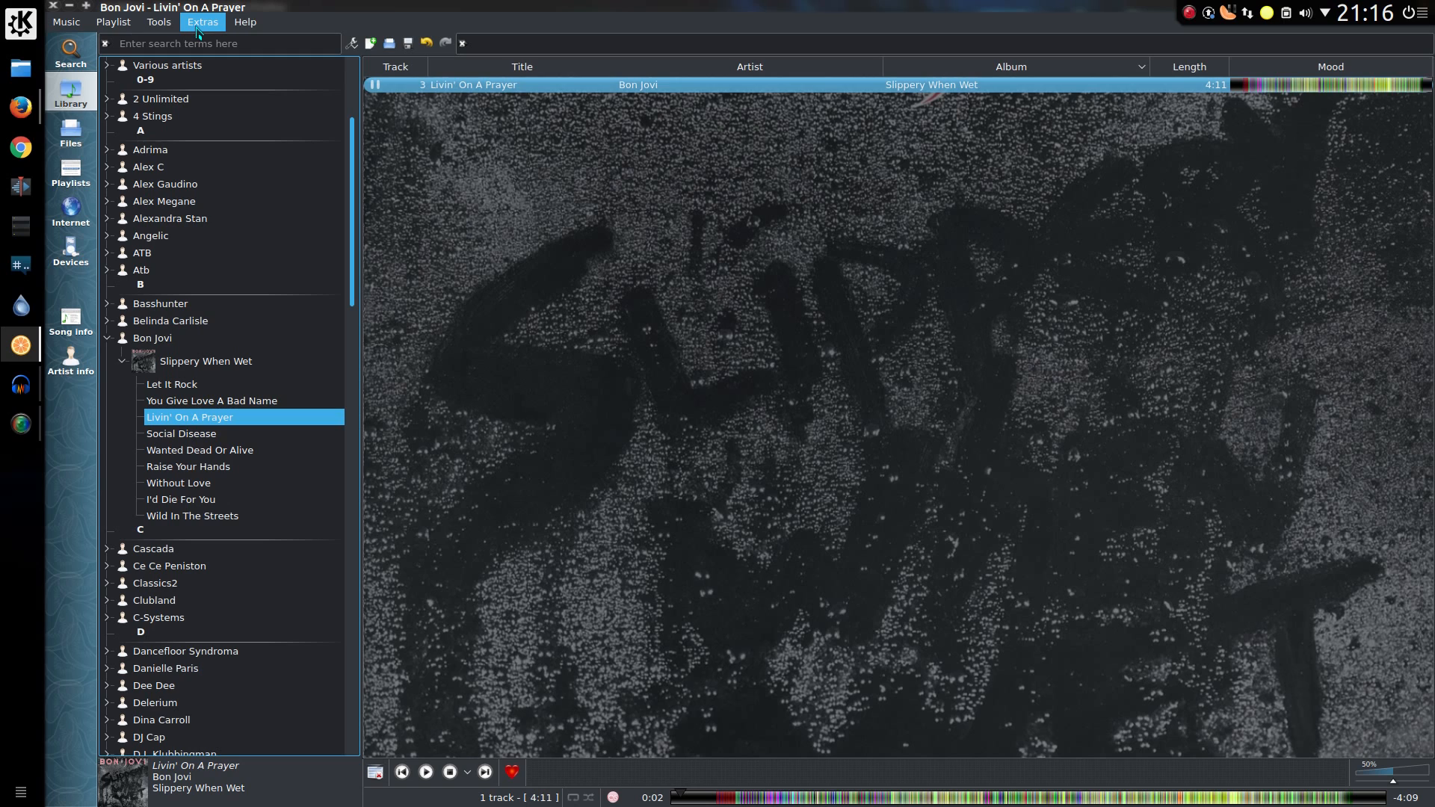
{"action": "left_click", "coordinate": [202, 21]}
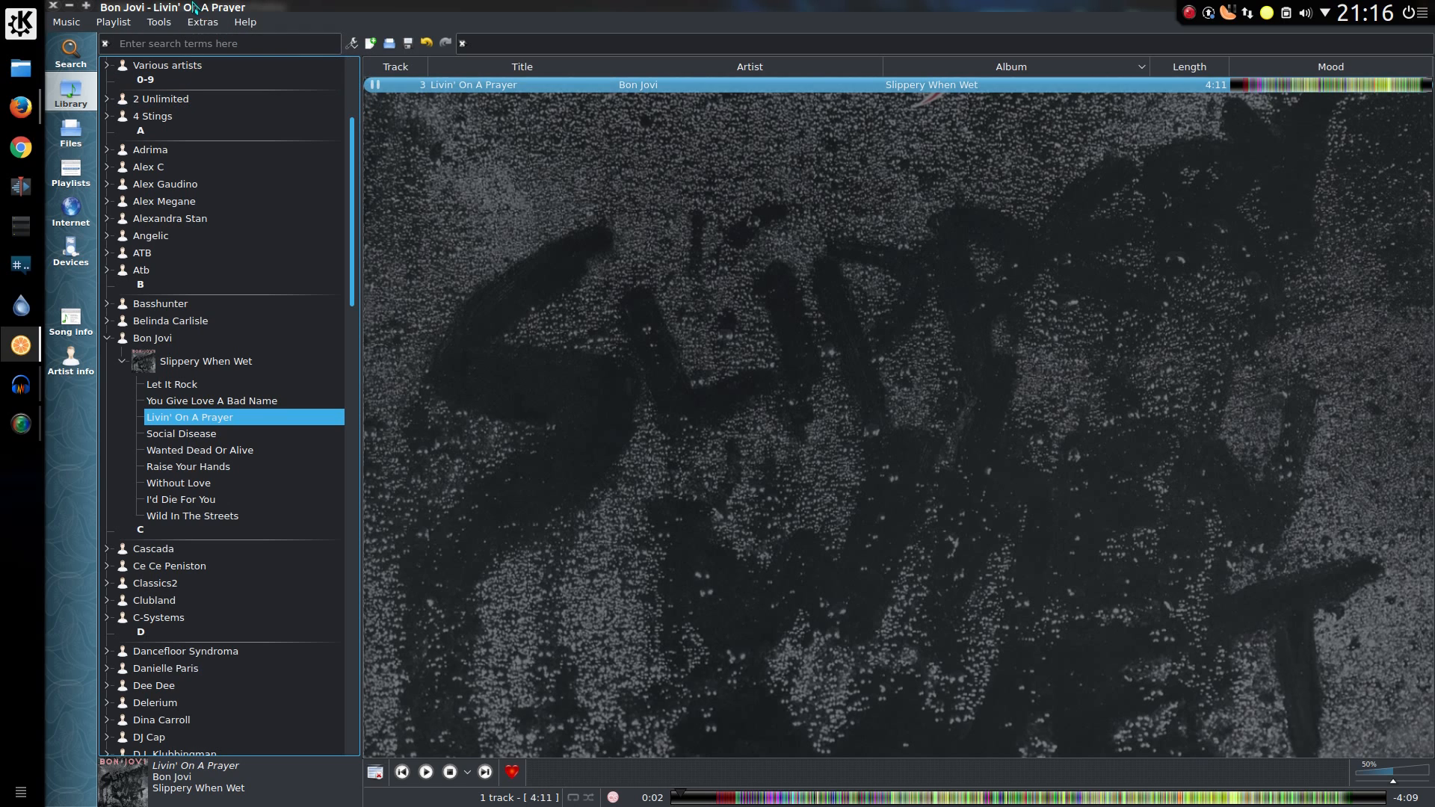
- Open and close the Equalizer, then show the Appearance preferences page
{"action": "left_click", "coordinate": [202, 21]}
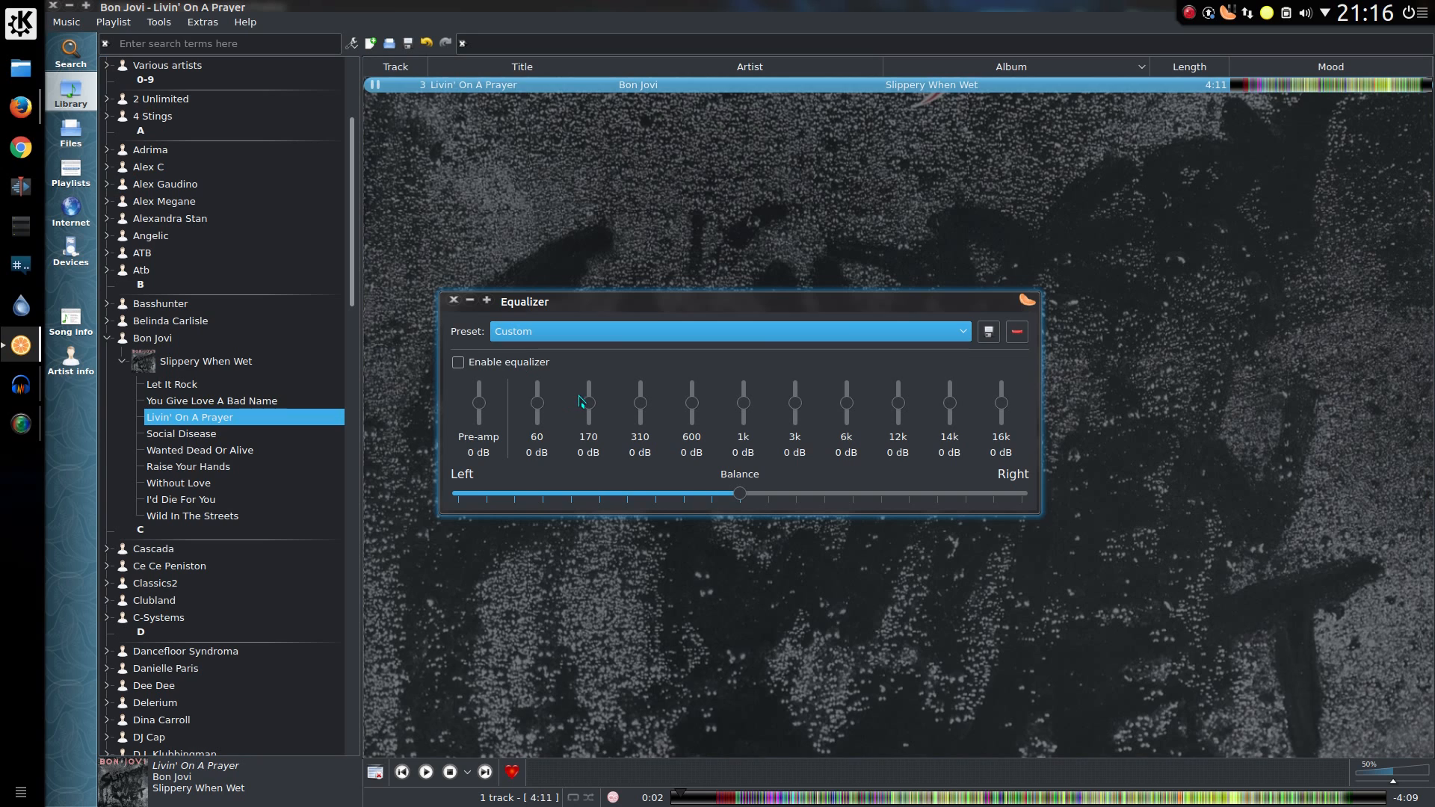
{"action": "left_click", "coordinate": [157, 21]}
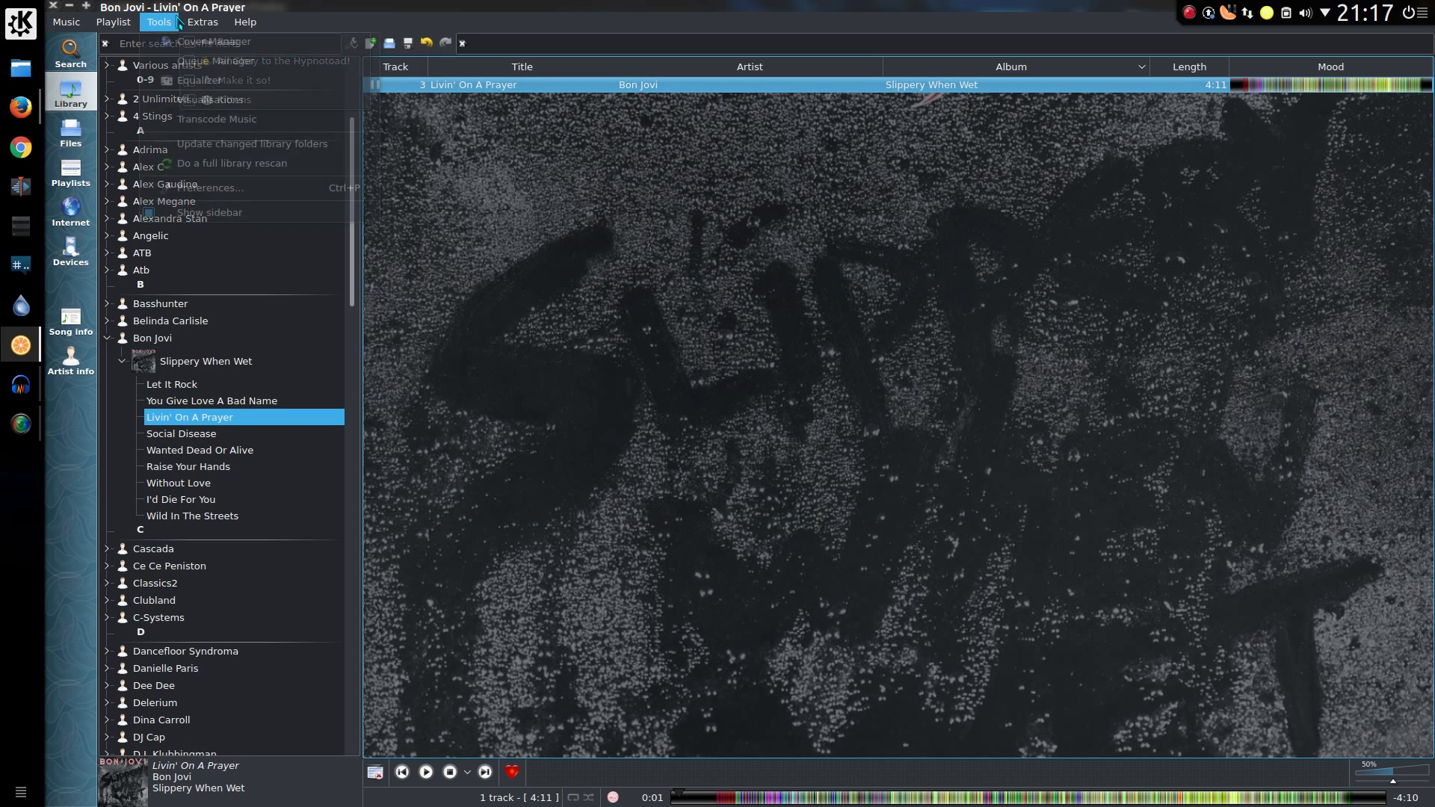
{"action": "mouse_move", "coordinate": [209, 187]}
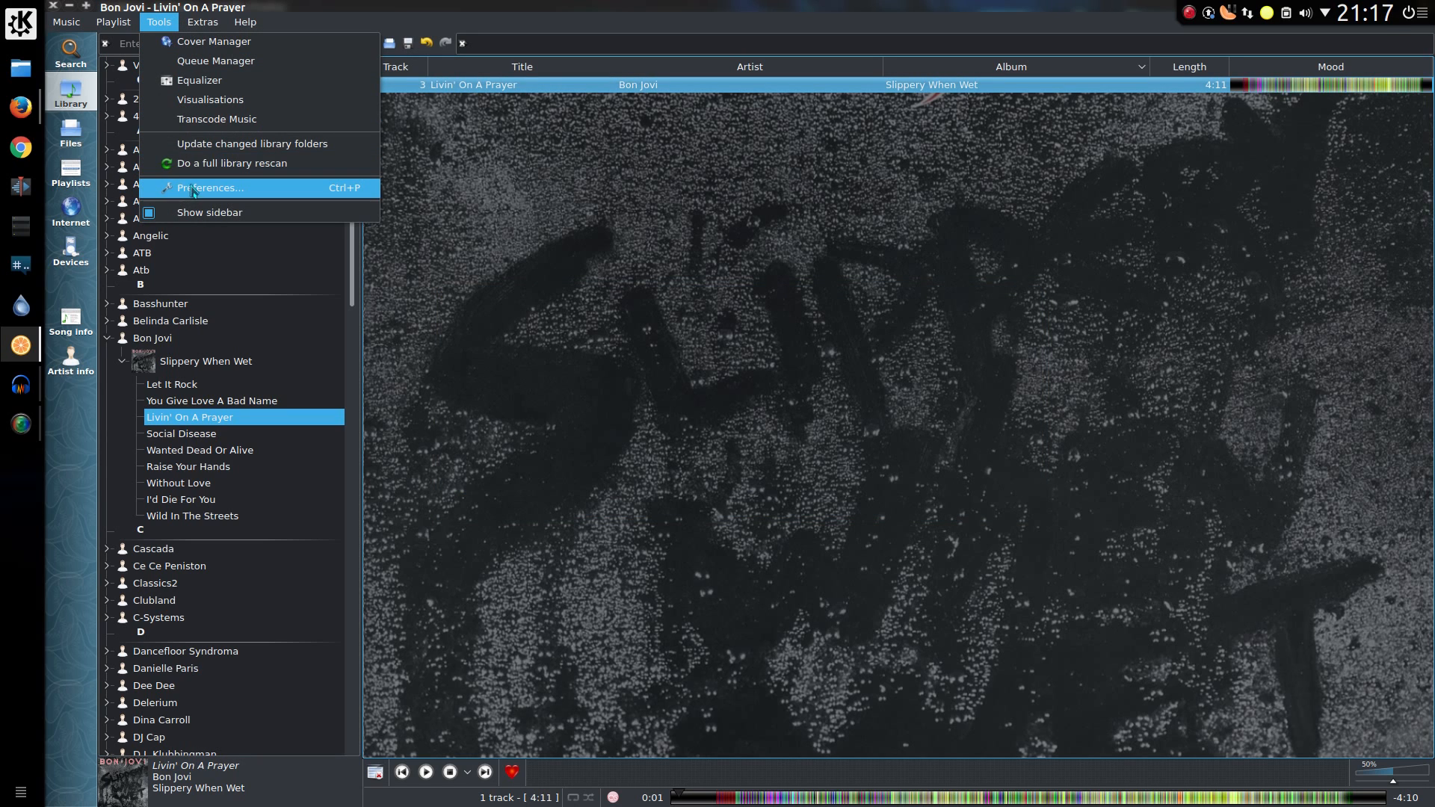
{"action": "left_click", "coordinate": [208, 188]}
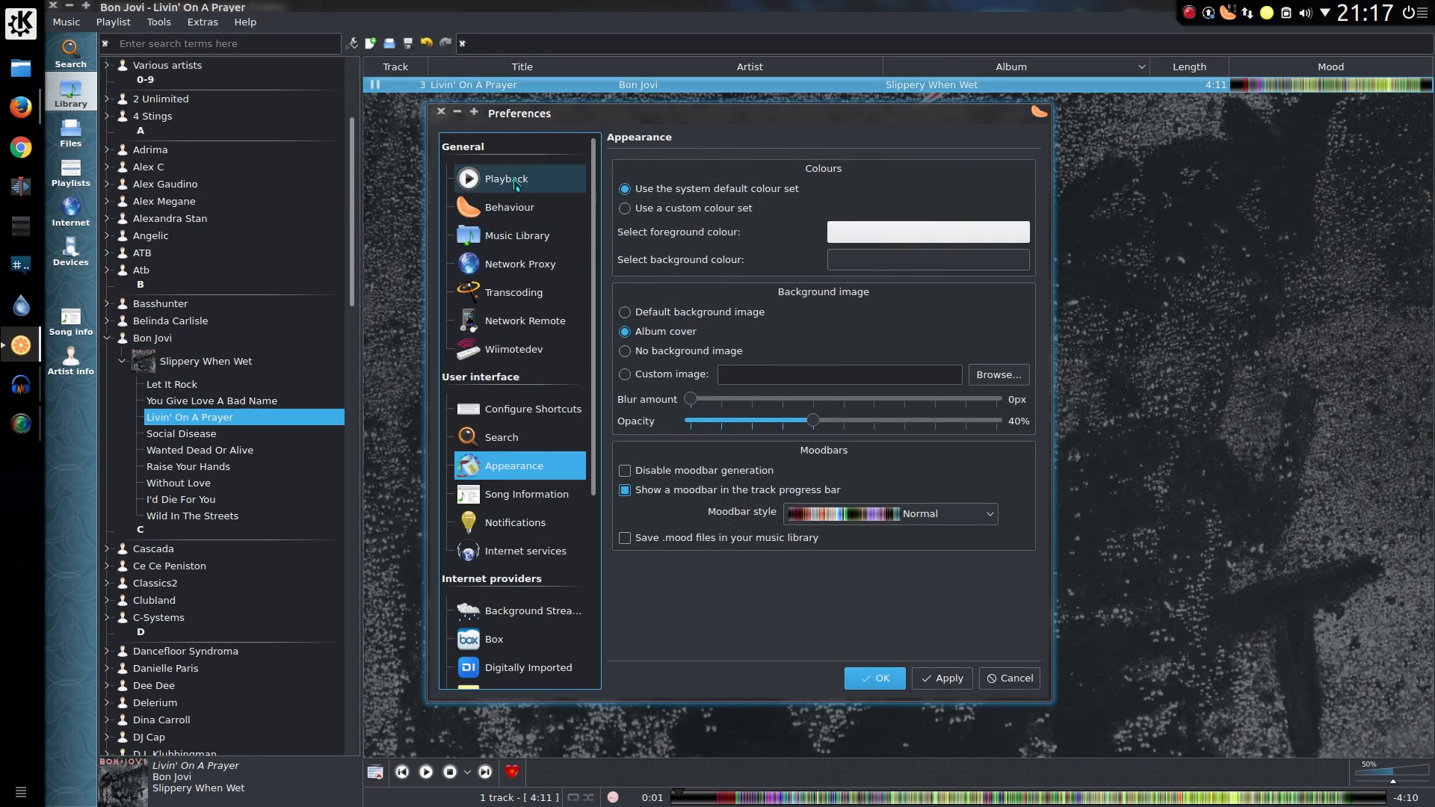
{"action": "left_click", "coordinate": [505, 179]}
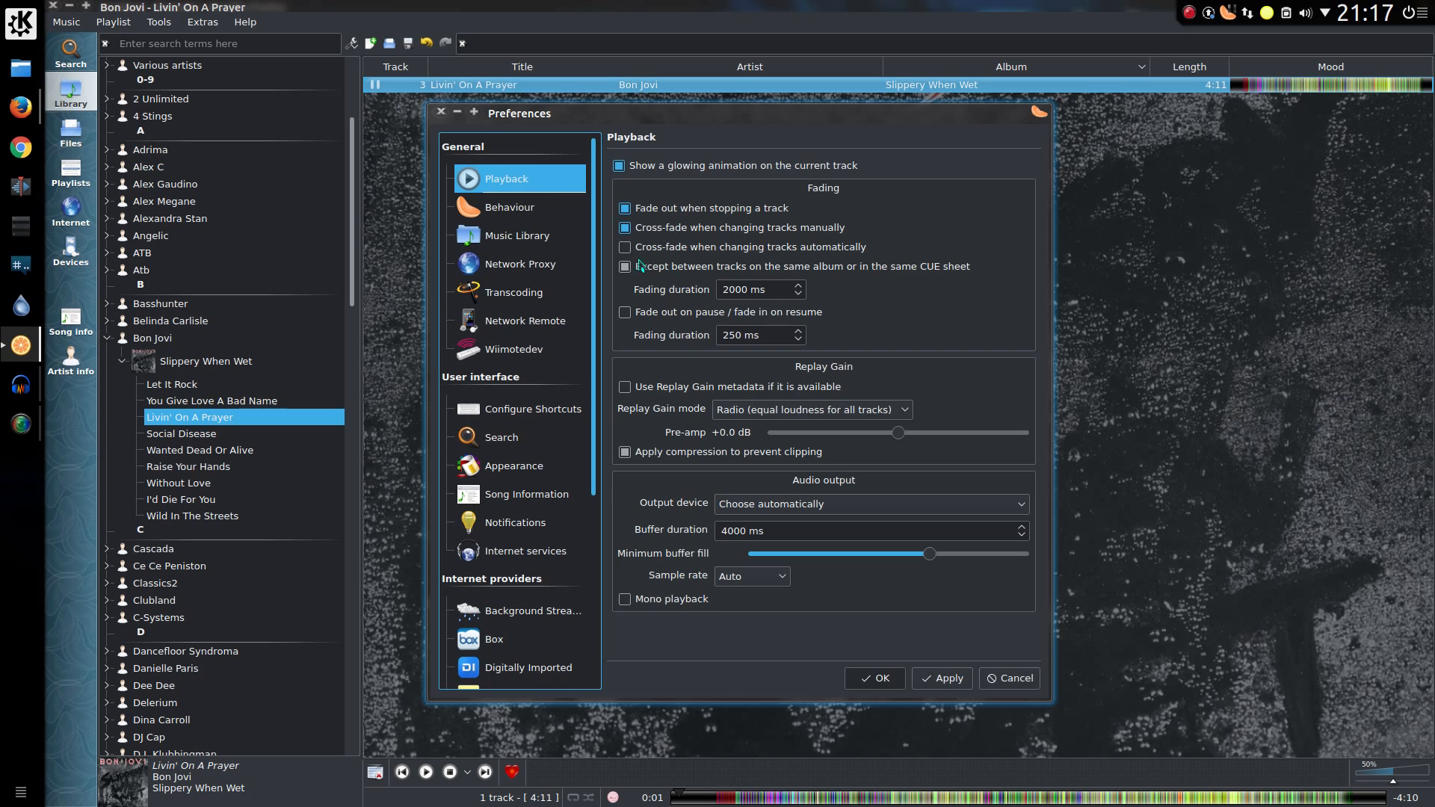
{"action": "left_click", "coordinate": [509, 207]}
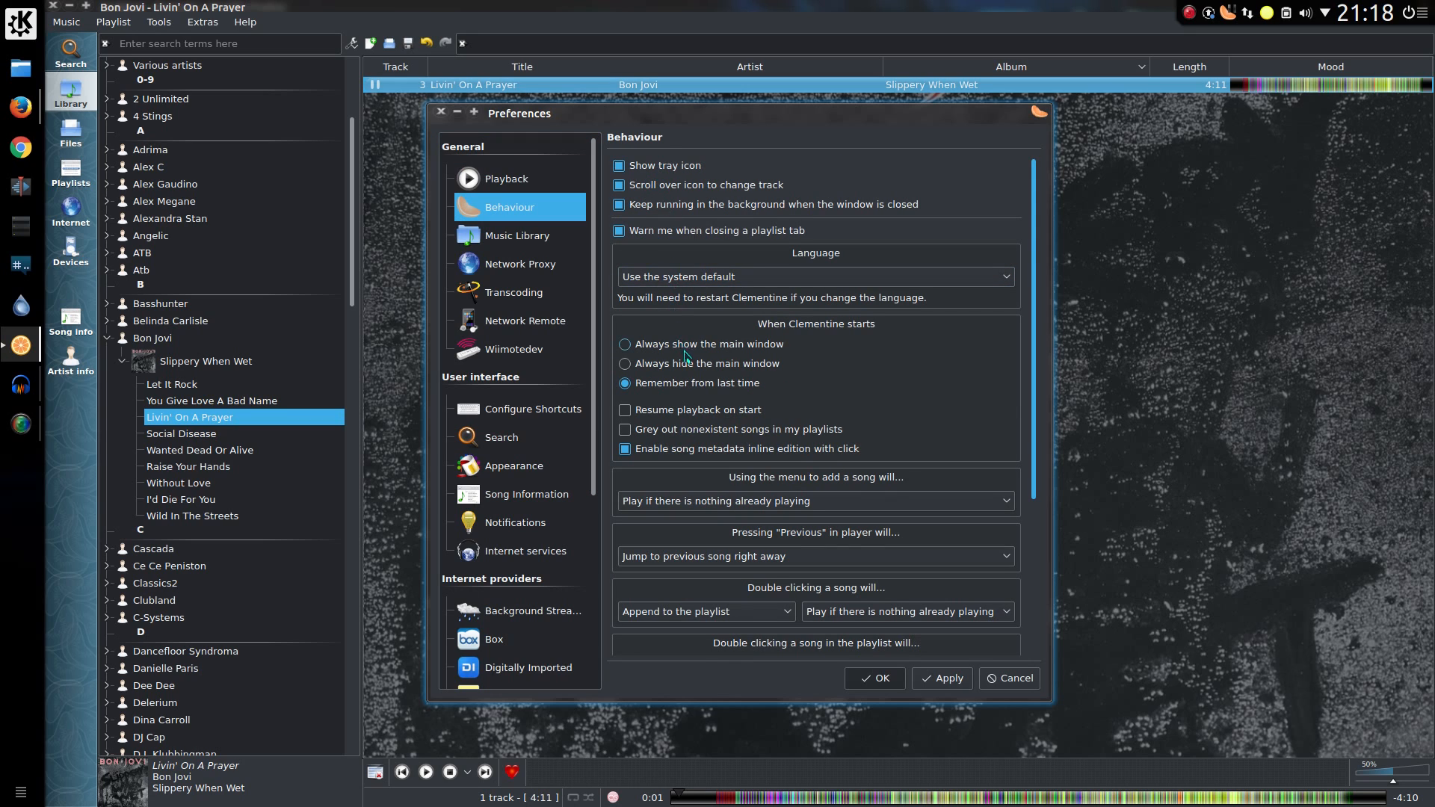
{"action": "scroll", "scroll_direction": "down", "scroll_amount": 3}
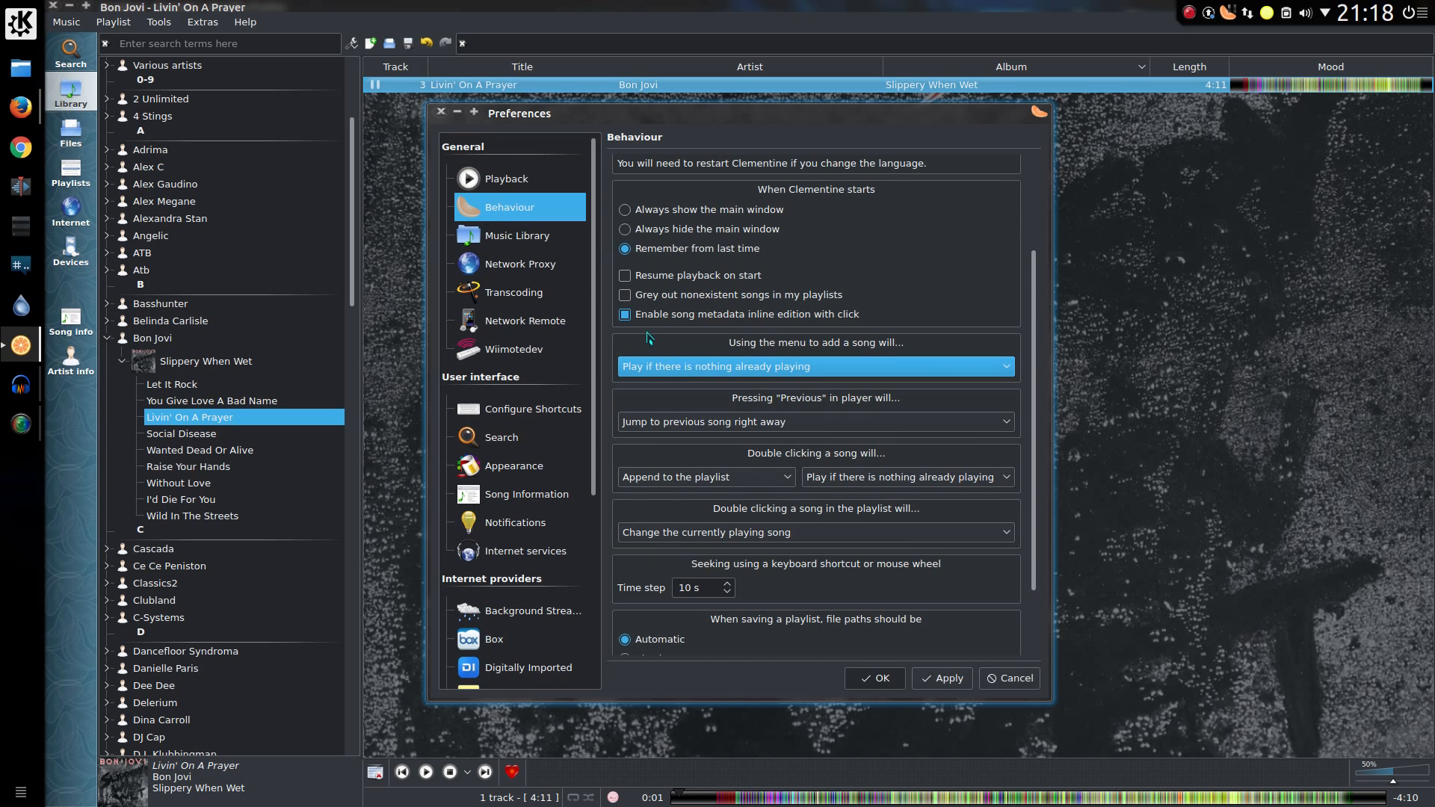
{"action": "left_click", "coordinate": [513, 292]}
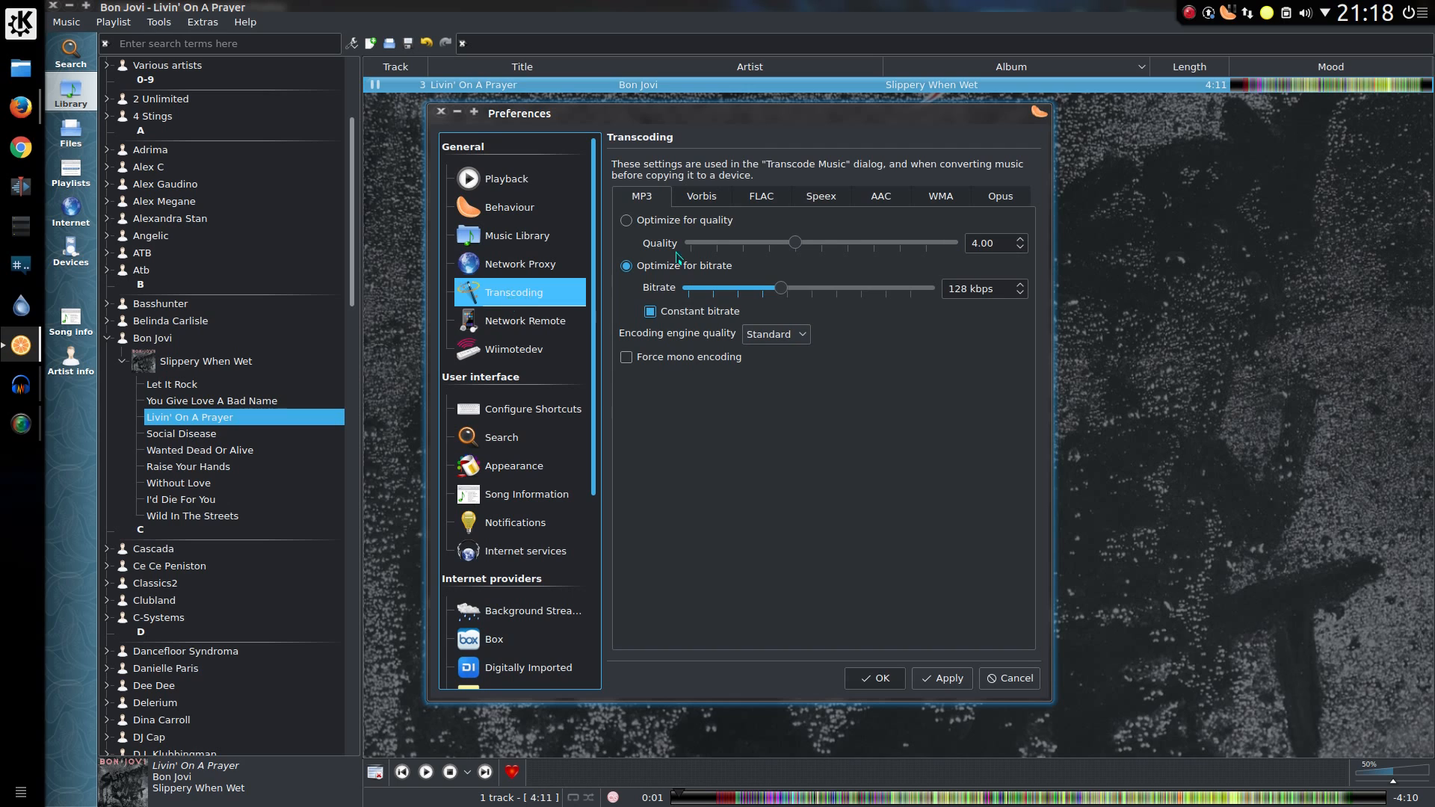
{"action": "left_click", "coordinate": [700, 196]}
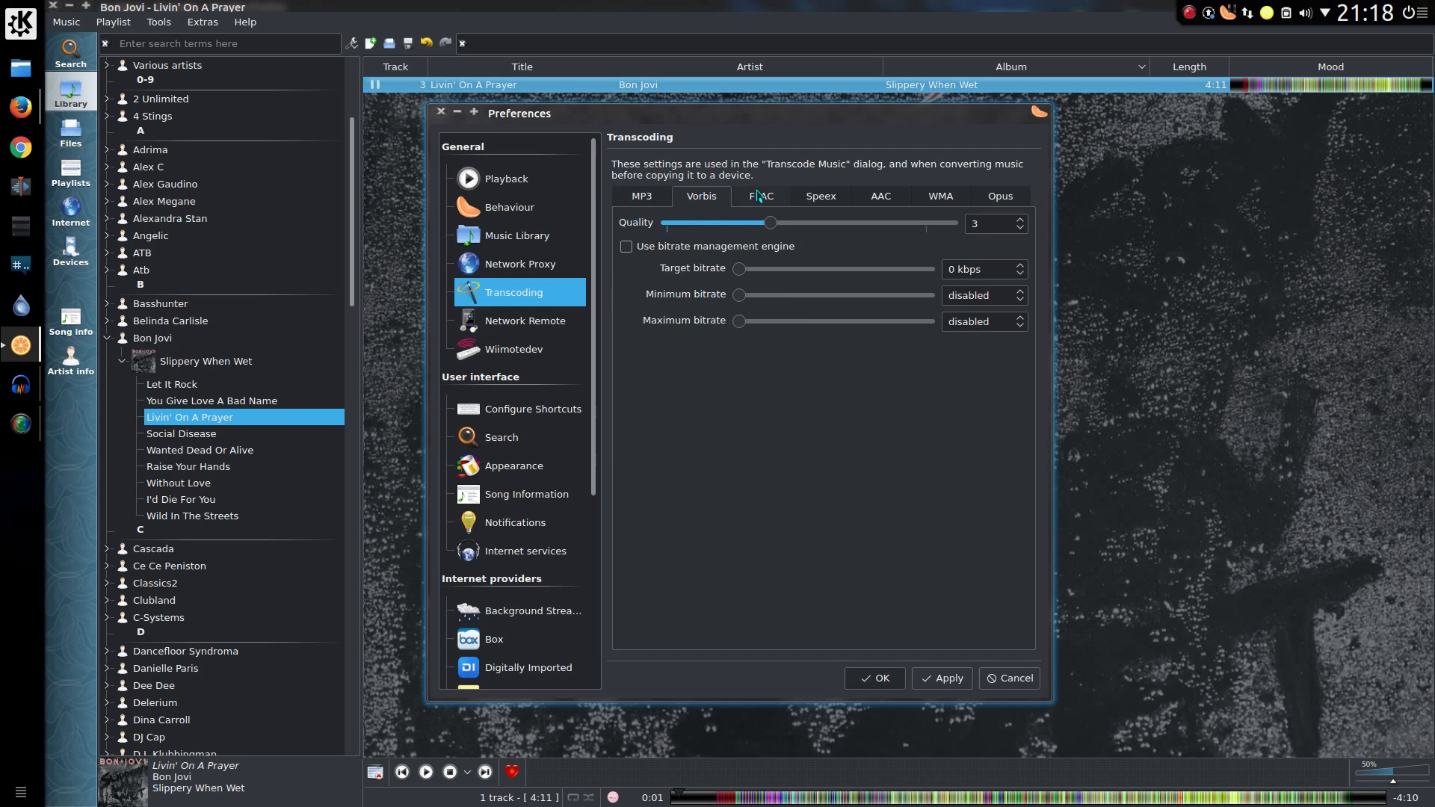
{"action": "left_click", "coordinate": [525, 320]}
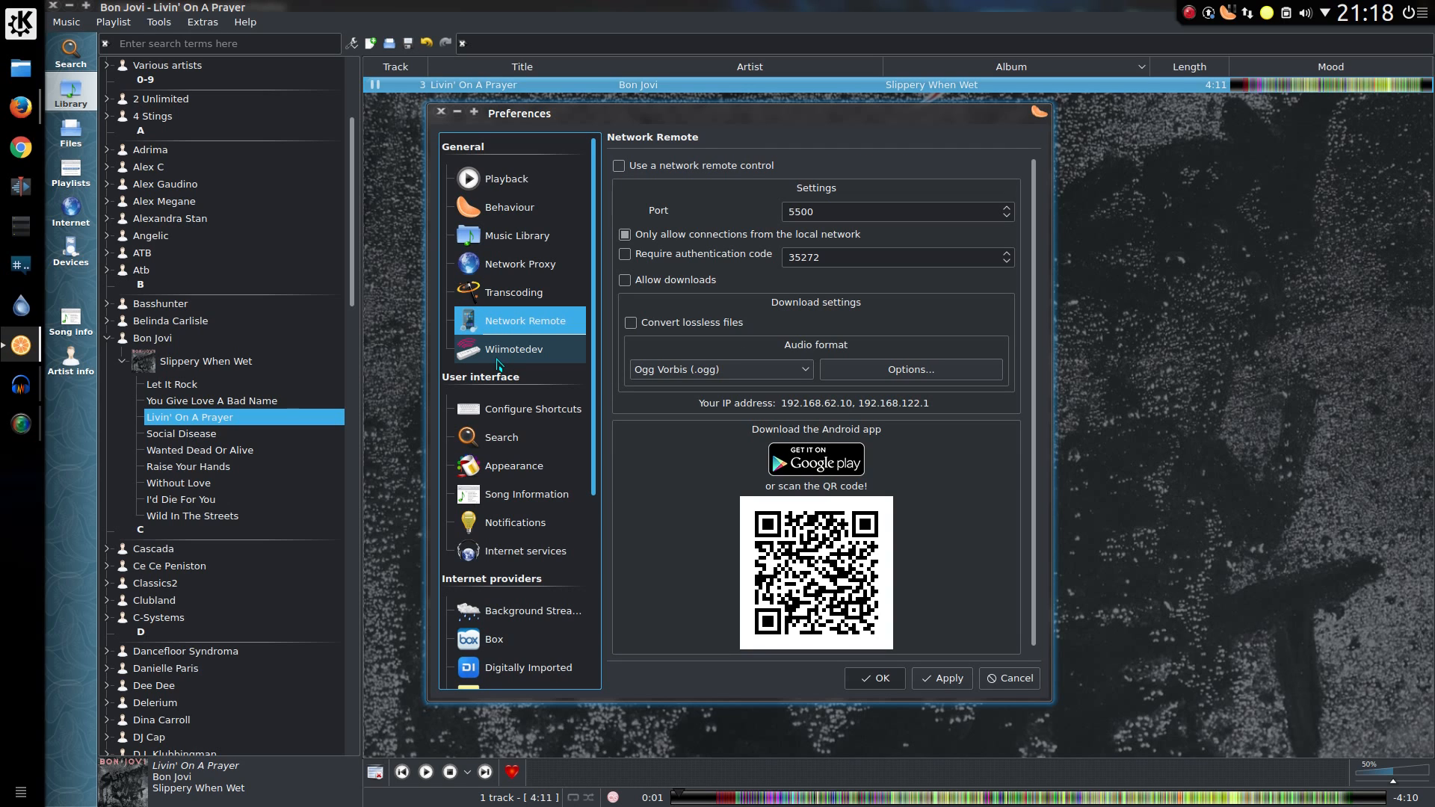
{"action": "mouse_move", "coordinate": [529, 331]}
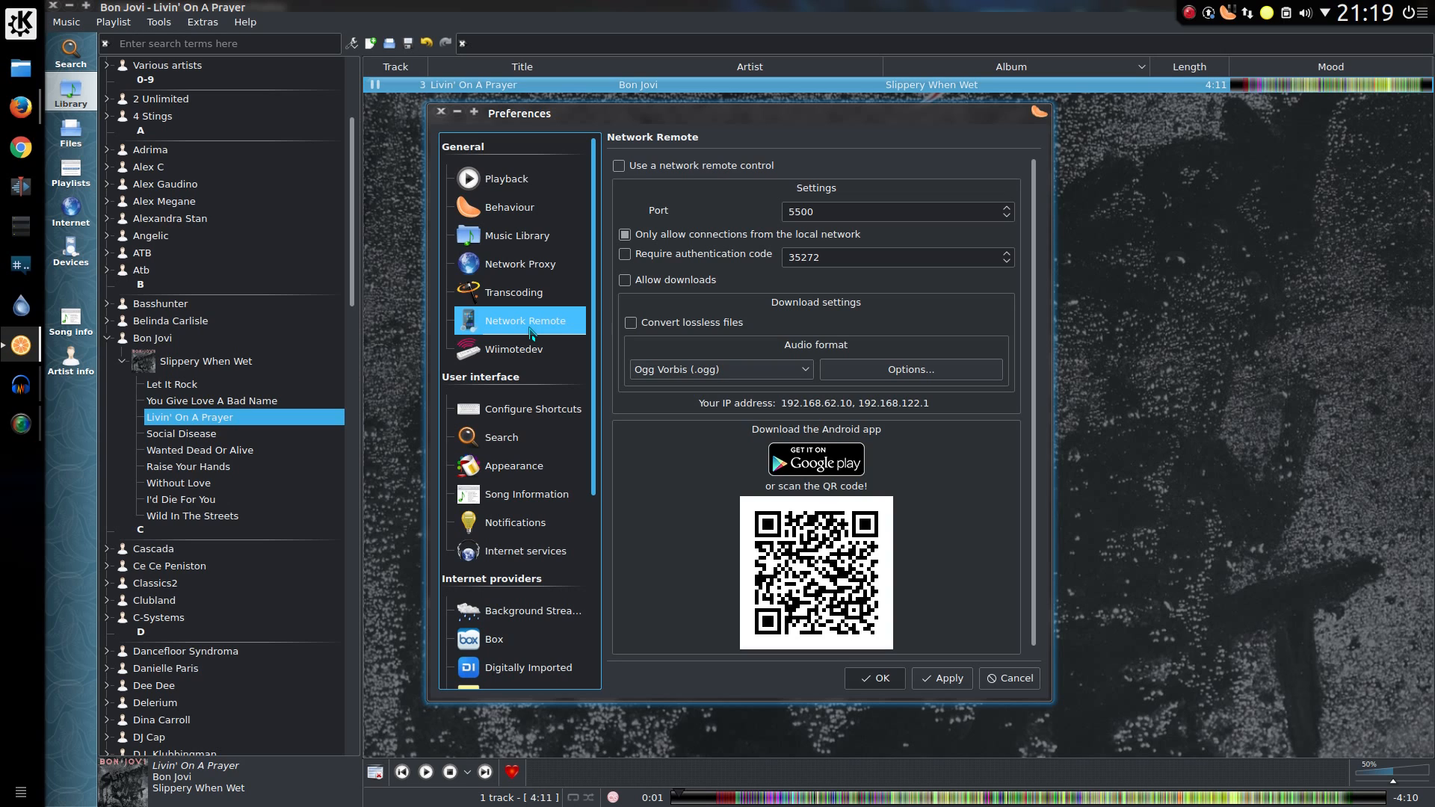
{"action": "left_click", "coordinate": [514, 349]}
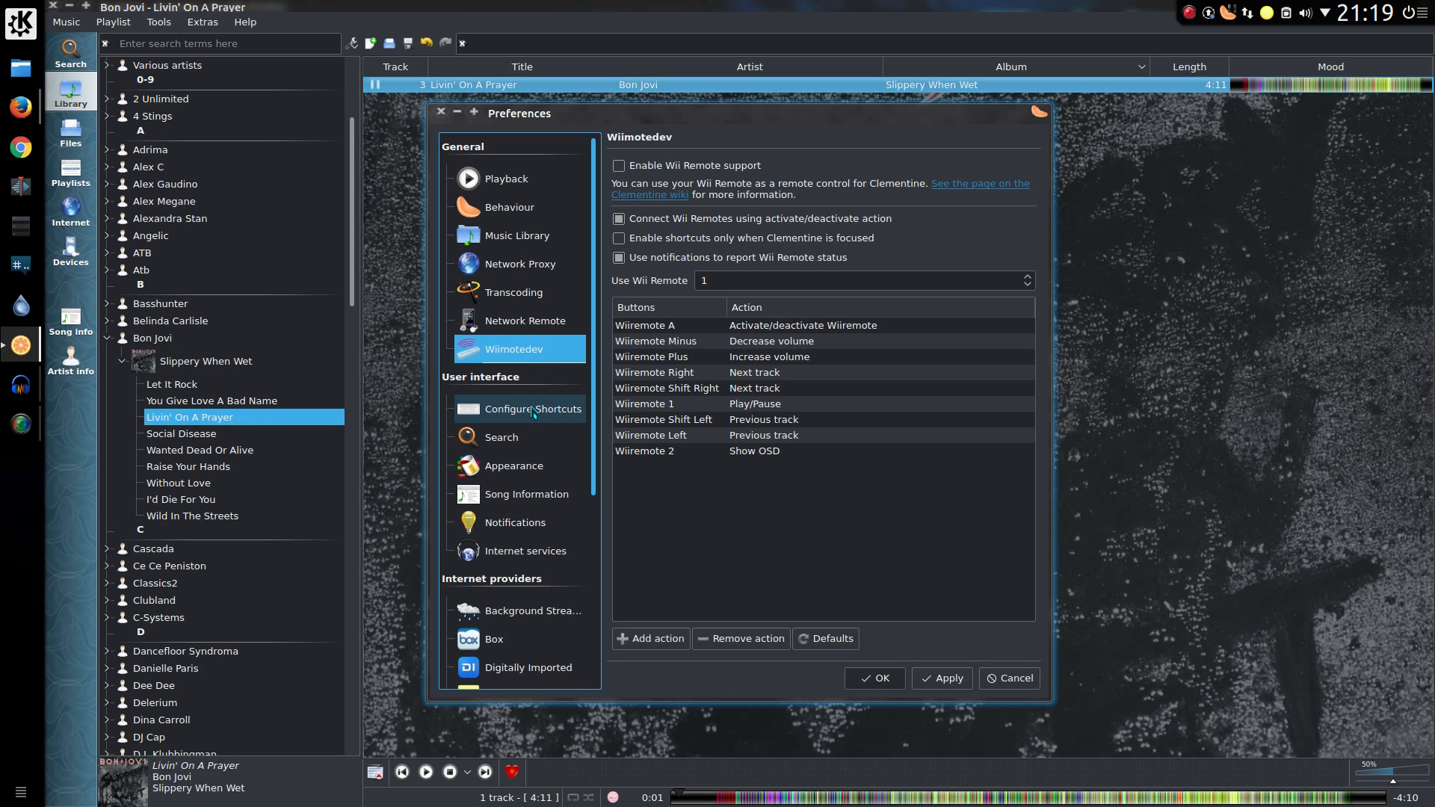
{"action": "left_click", "coordinate": [533, 408]}
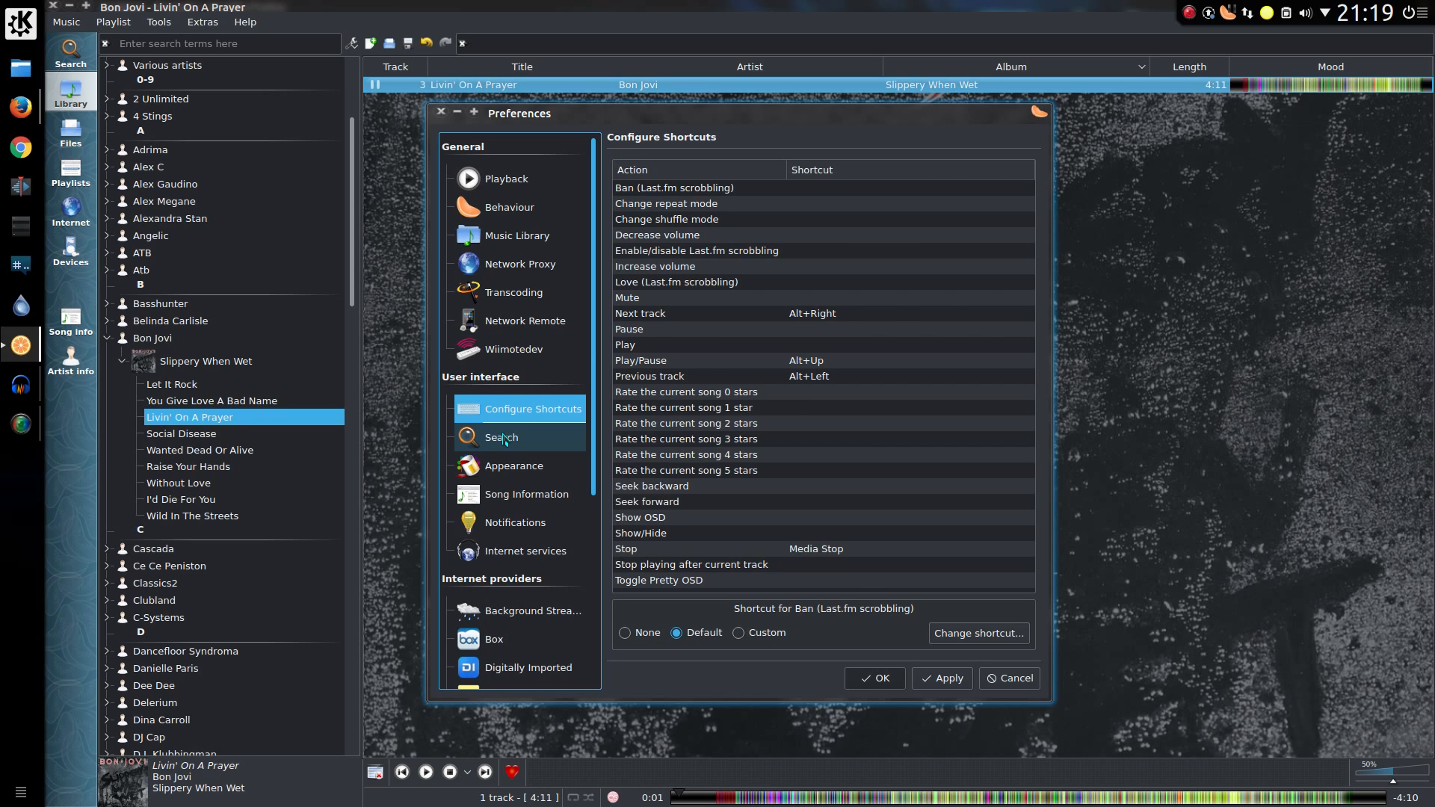
{"action": "left_click", "coordinate": [514, 466]}
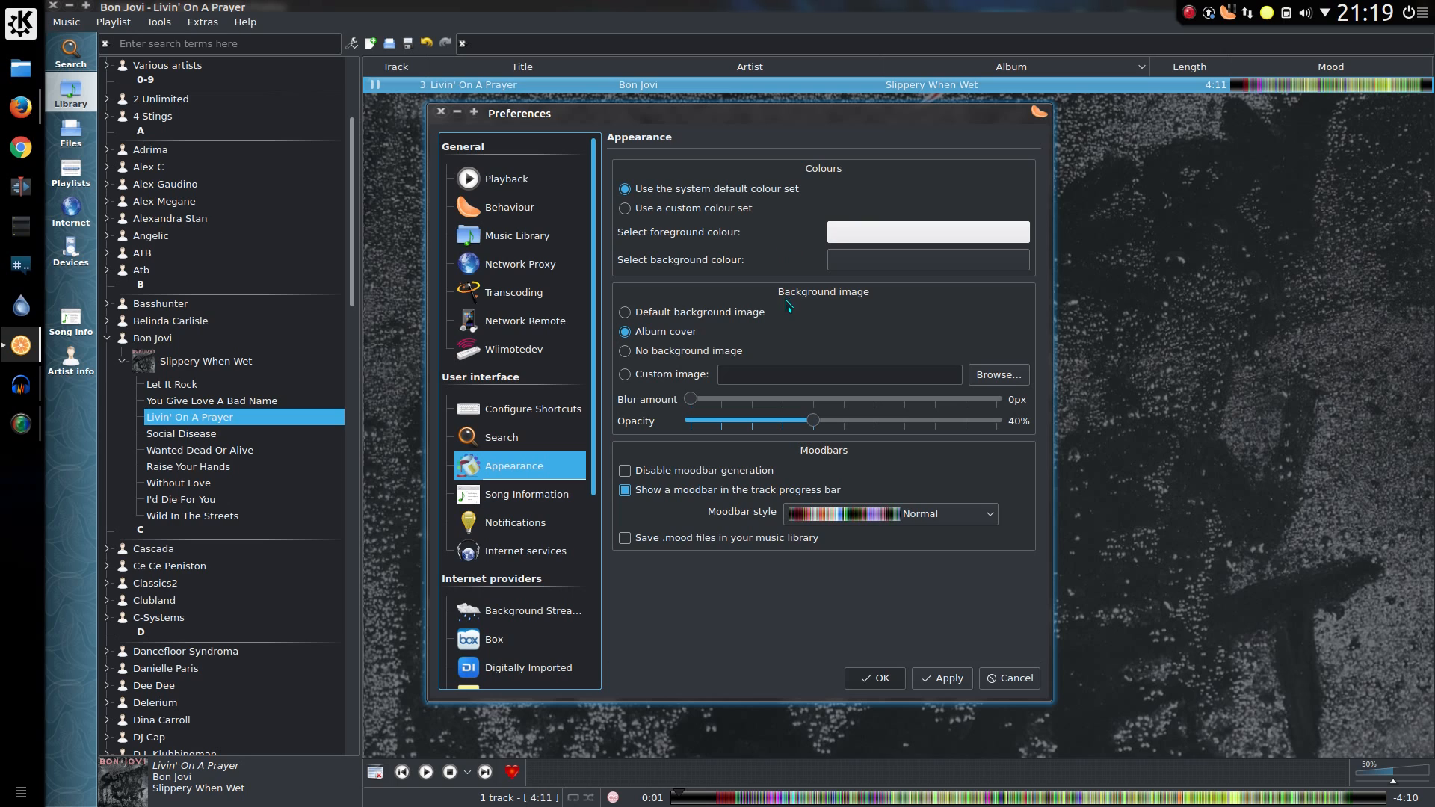
- Choose the Frozen moodbar style and scroll further through the preferences
{"action": "left_click", "coordinate": [987, 513]}
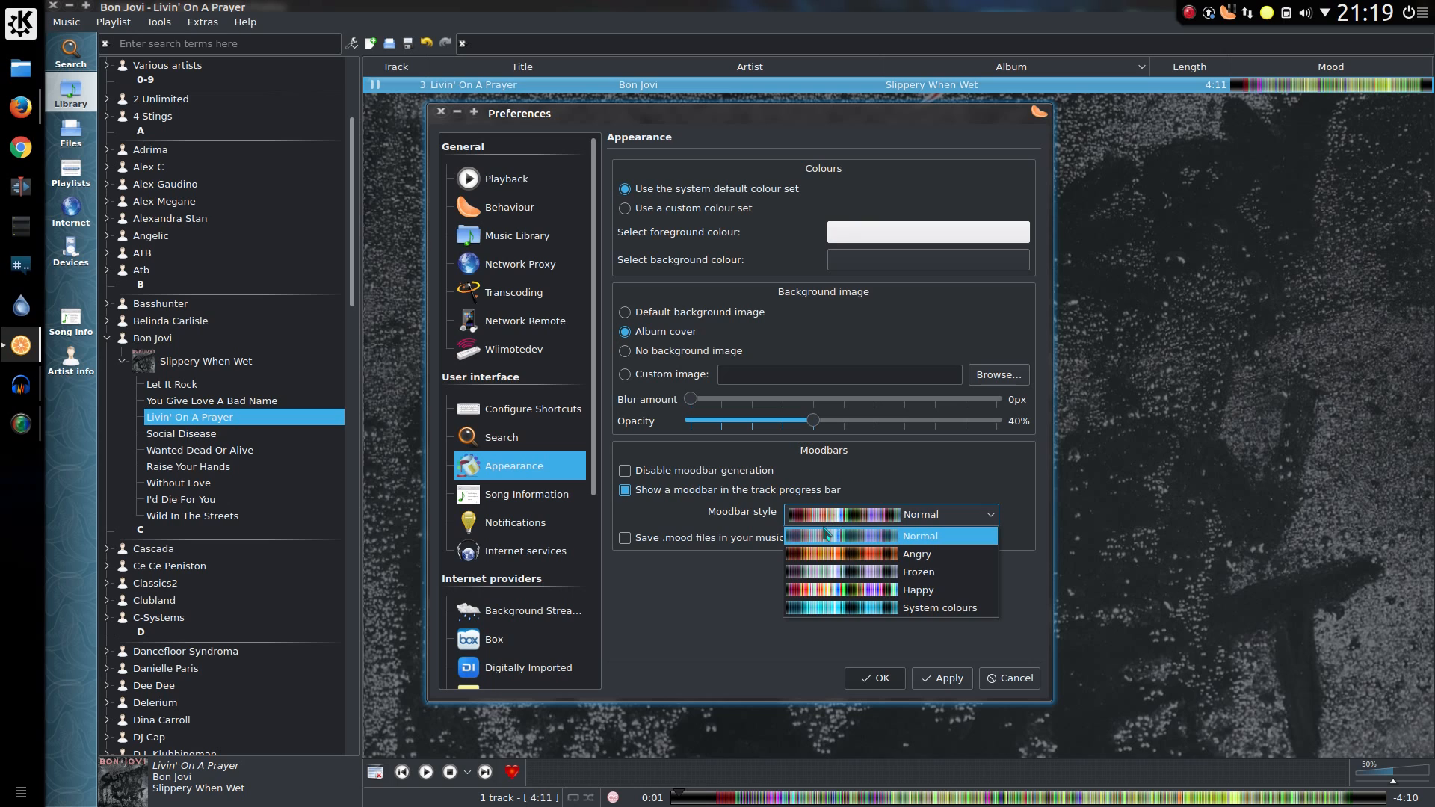
{"action": "mouse_move", "coordinate": [828, 590]}
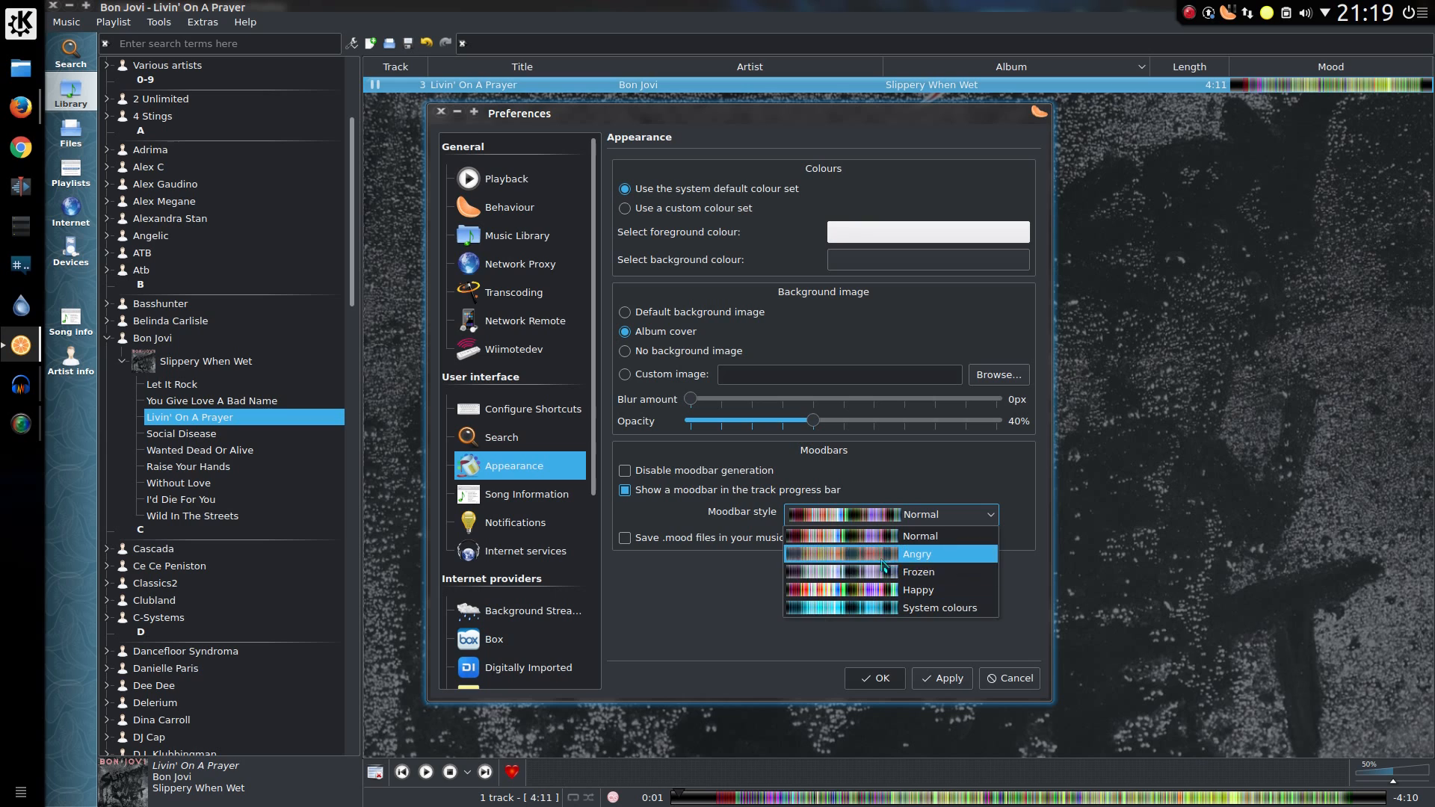
{"action": "mouse_move", "coordinate": [917, 572]}
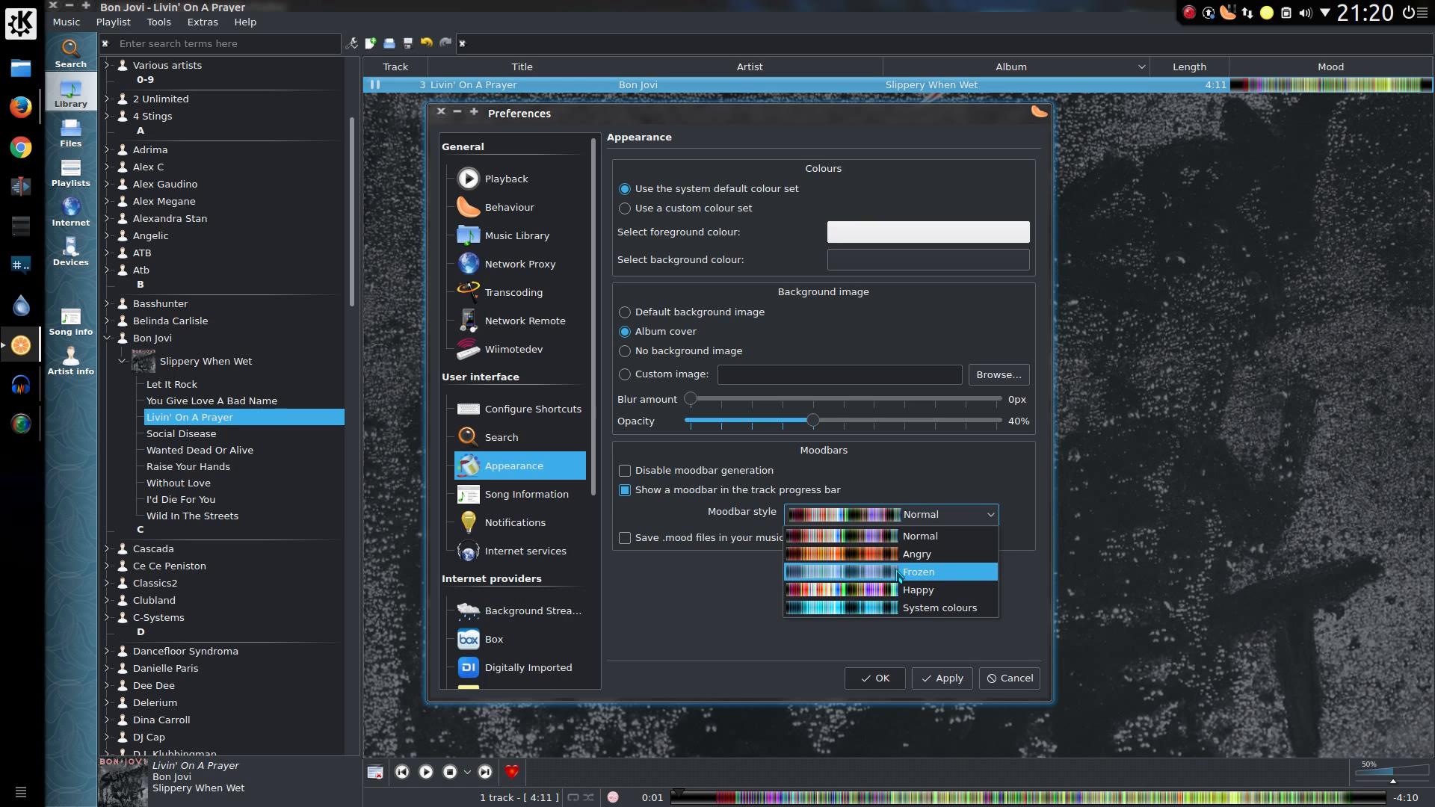
{"action": "left_click", "coordinate": [515, 522]}
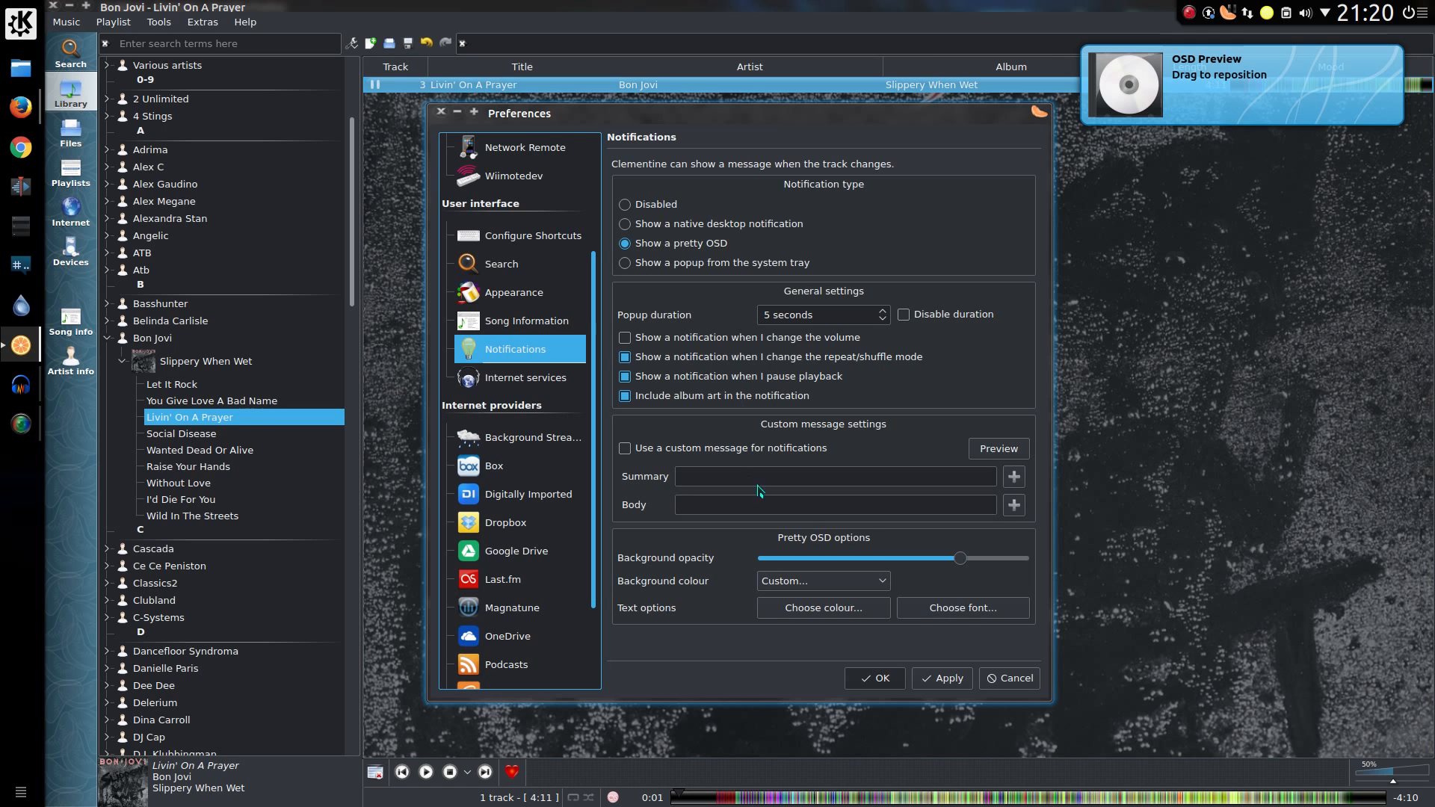
{"action": "scroll", "scroll_direction": "down", "scroll_amount": 3}
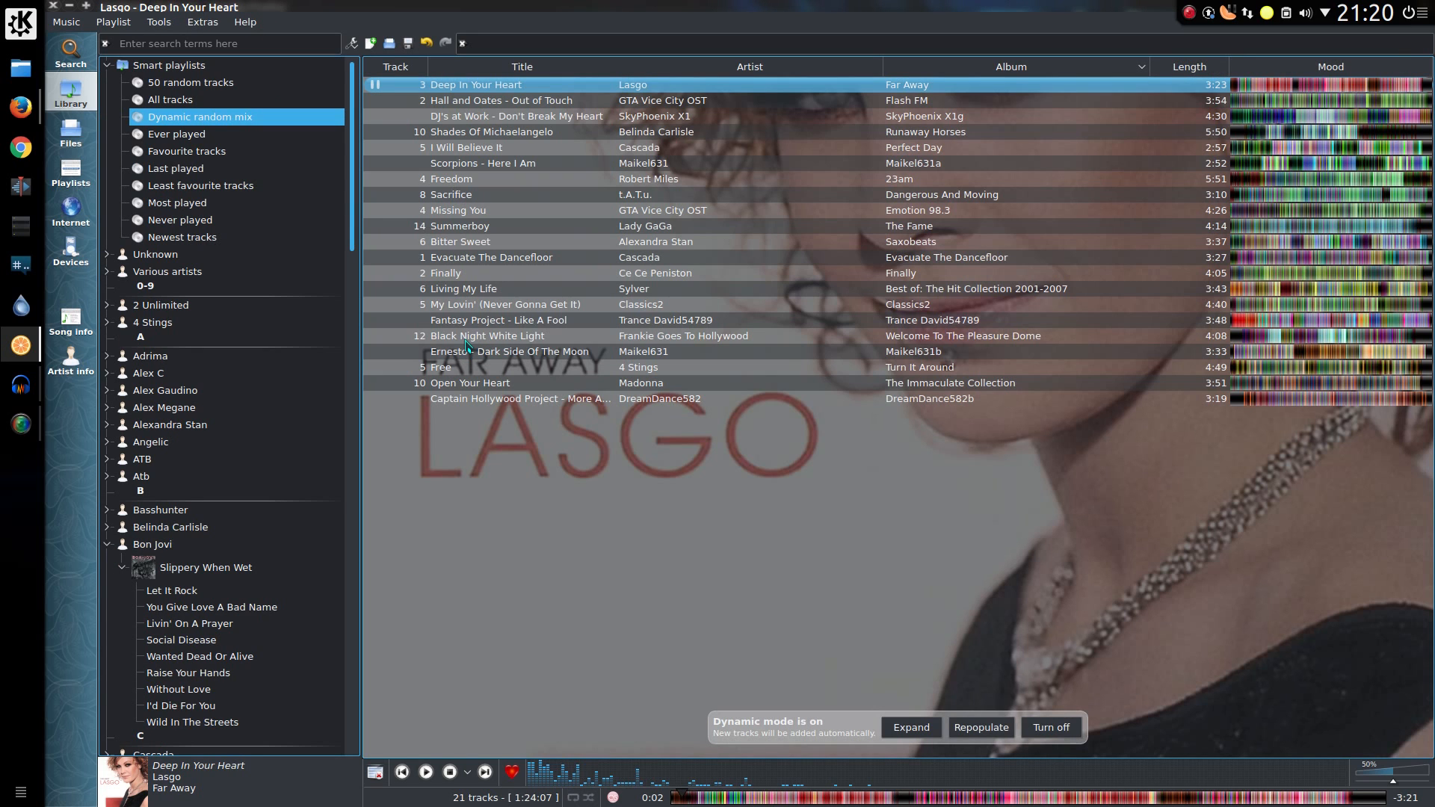
- Launch the Visualisations window from the Tools menu
{"action": "left_click", "coordinate": [159, 21]}
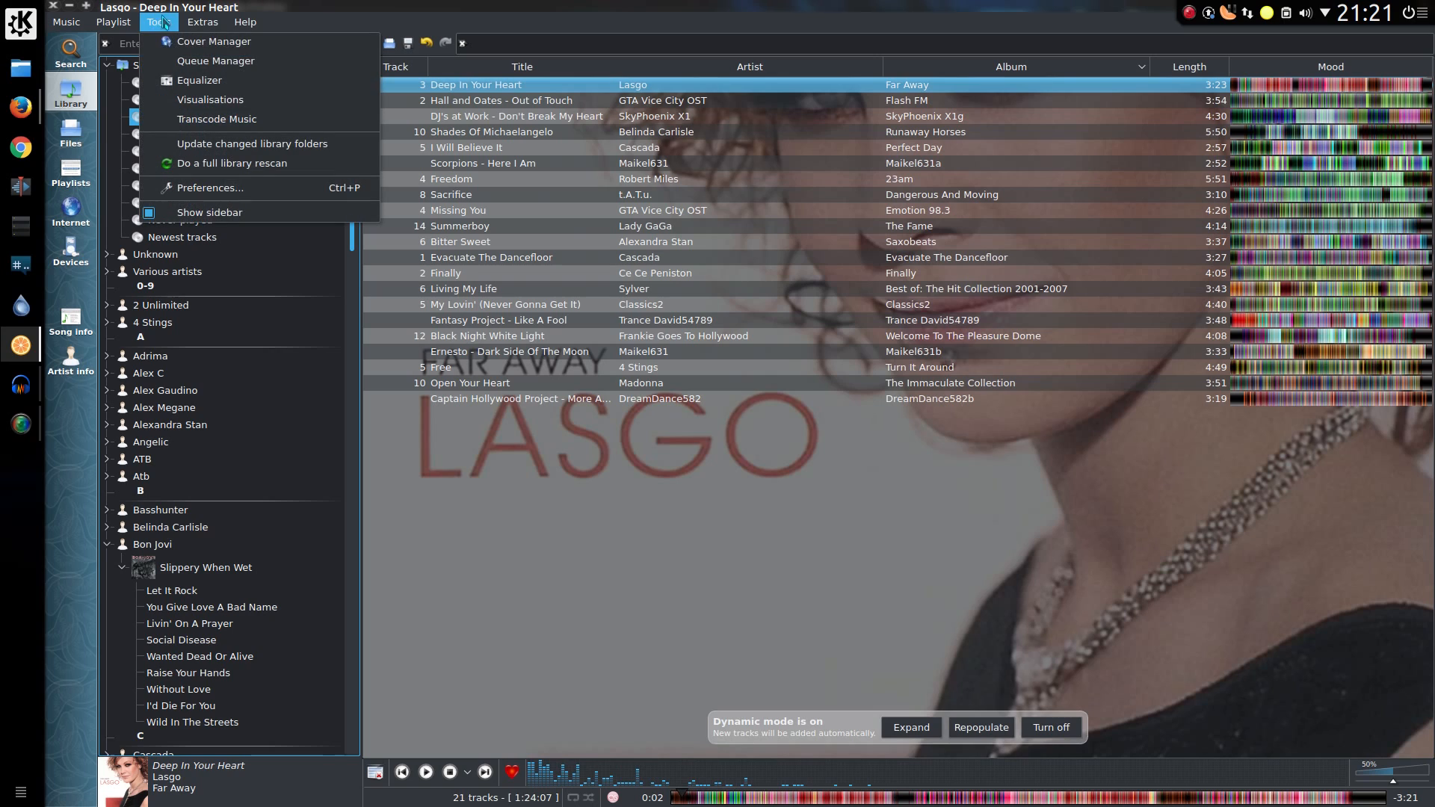
{"action": "mouse_move", "coordinate": [209, 99]}
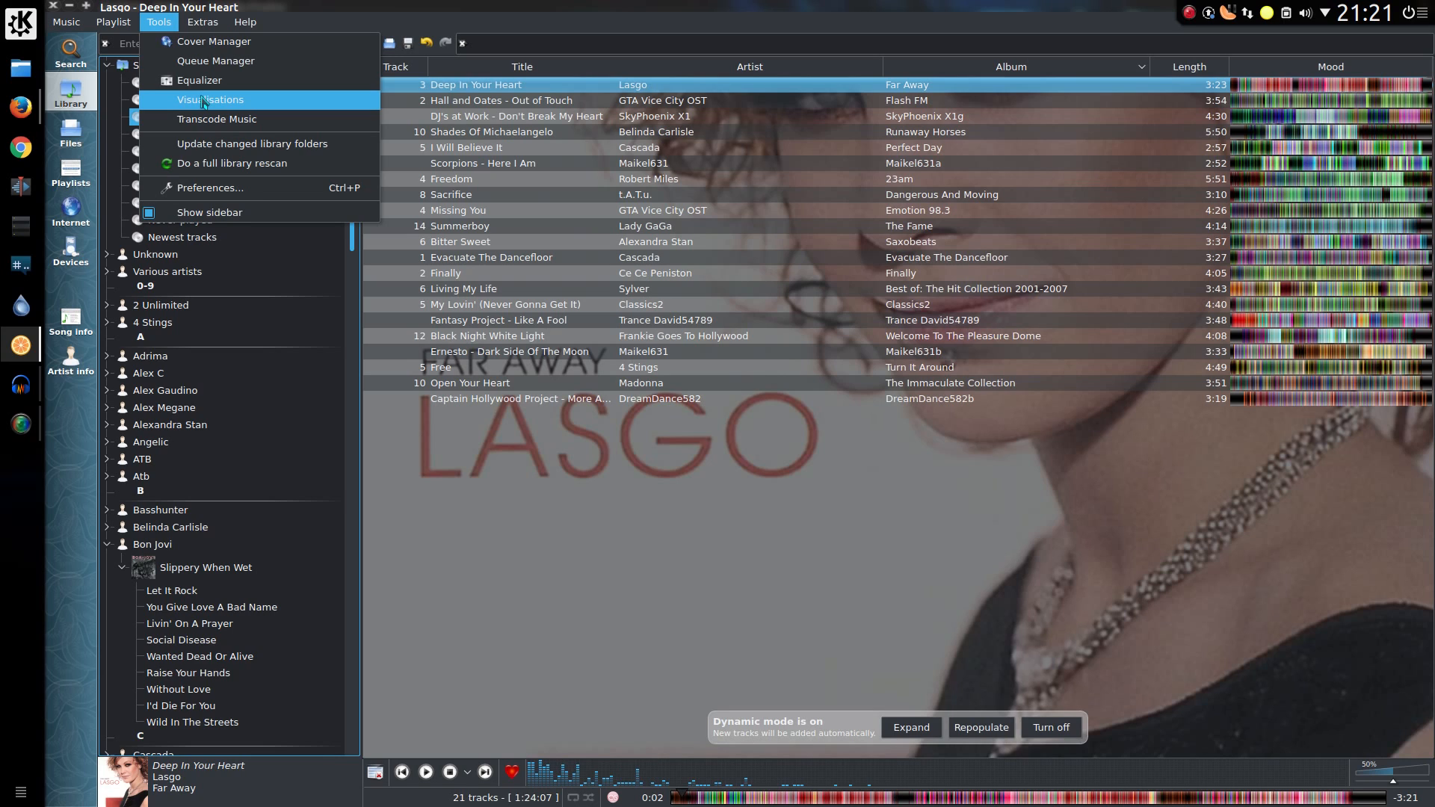
{"action": "left_click", "coordinate": [210, 98]}
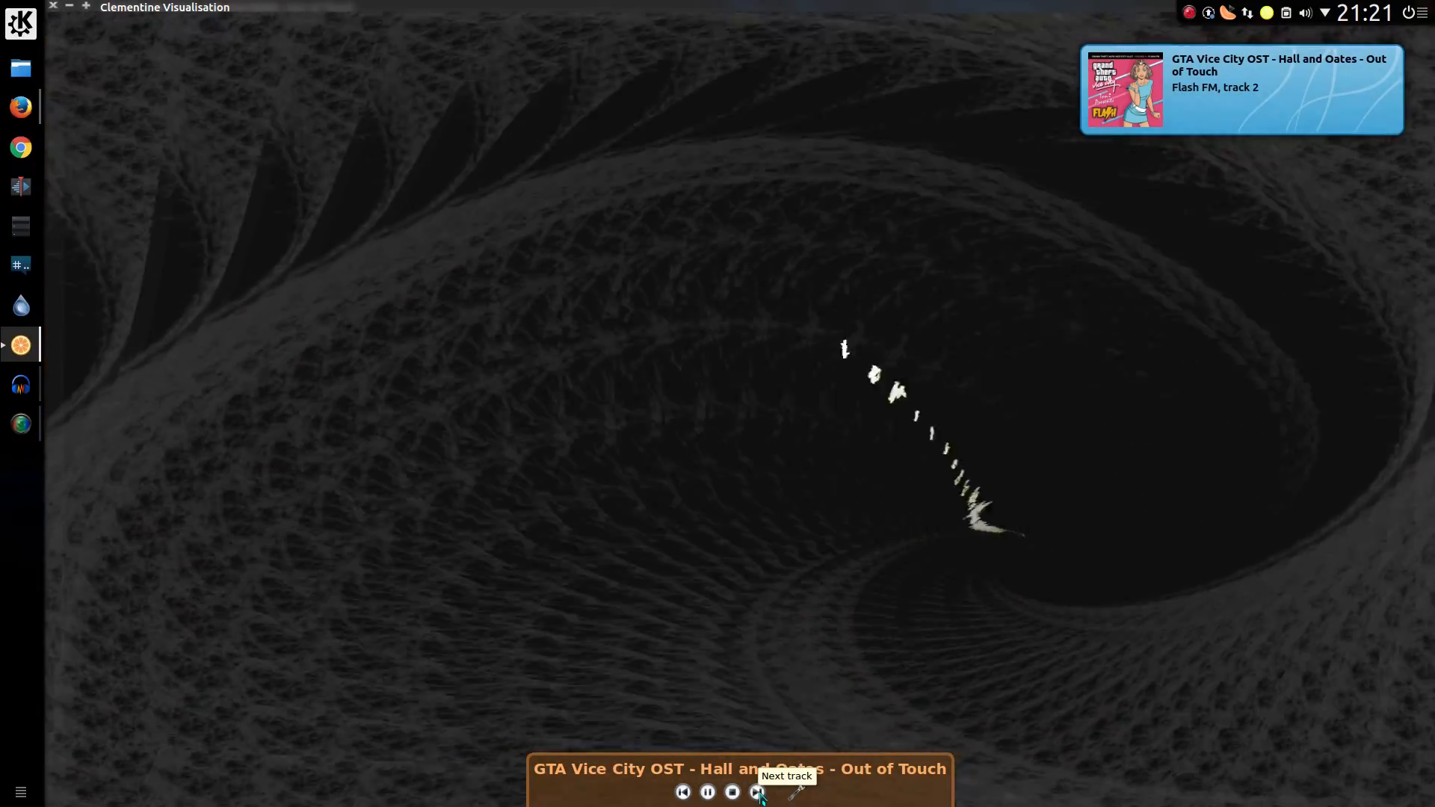
- Skip to the next track, then leave full screen with the overlay's Toggle fullscreen option
{"action": "left_click", "coordinate": [756, 791]}
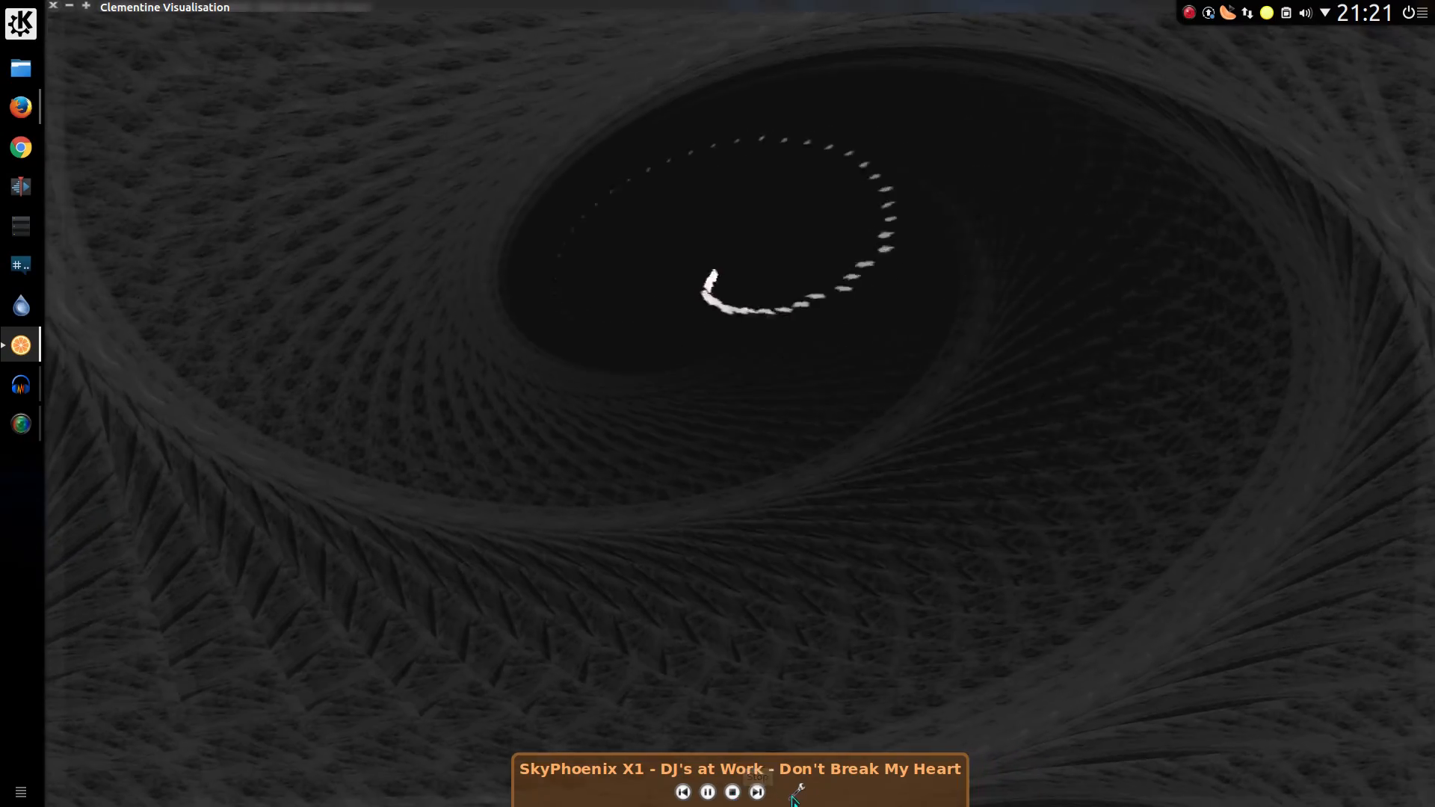
{"action": "right_click", "coordinate": [792, 792]}
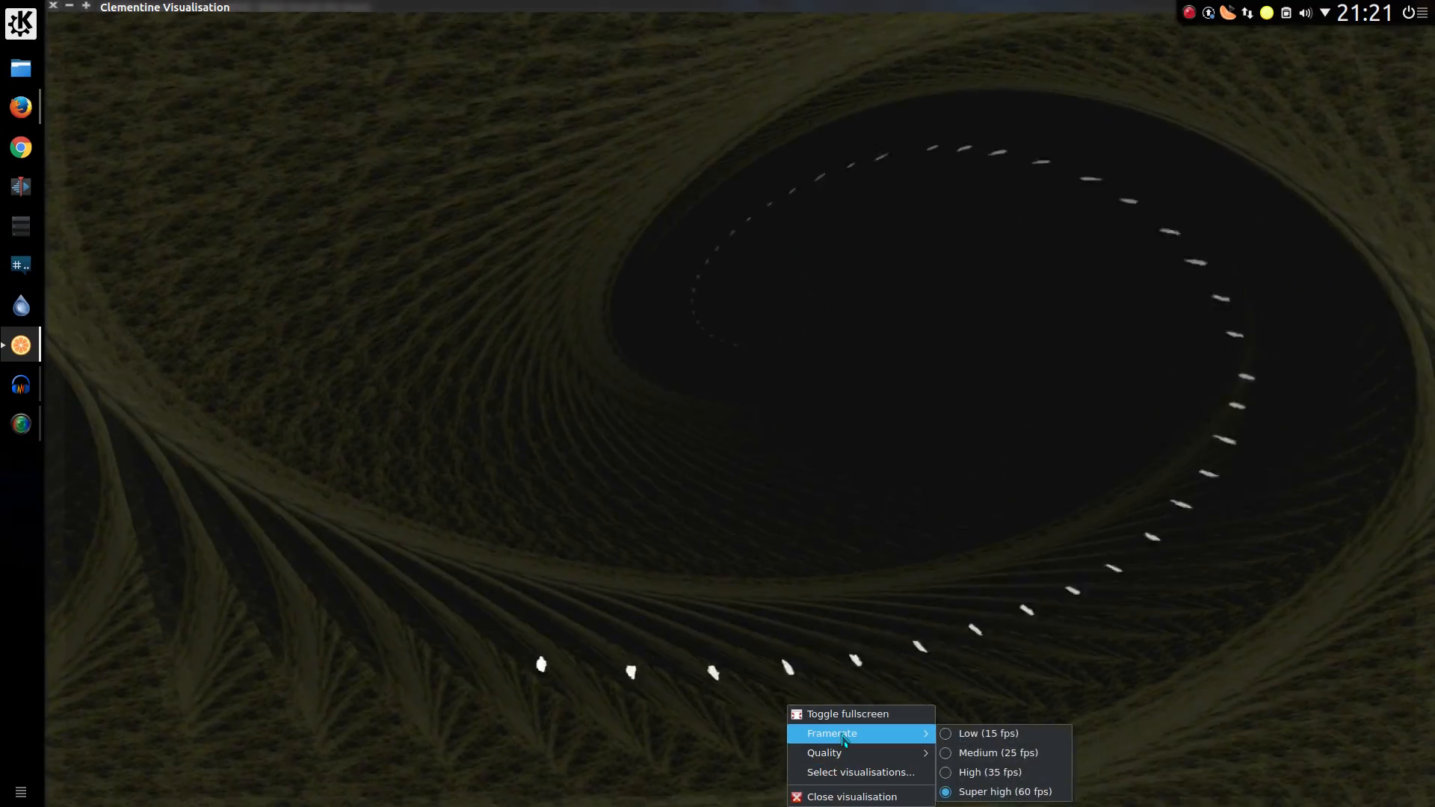
{"action": "mouse_move", "coordinate": [847, 713]}
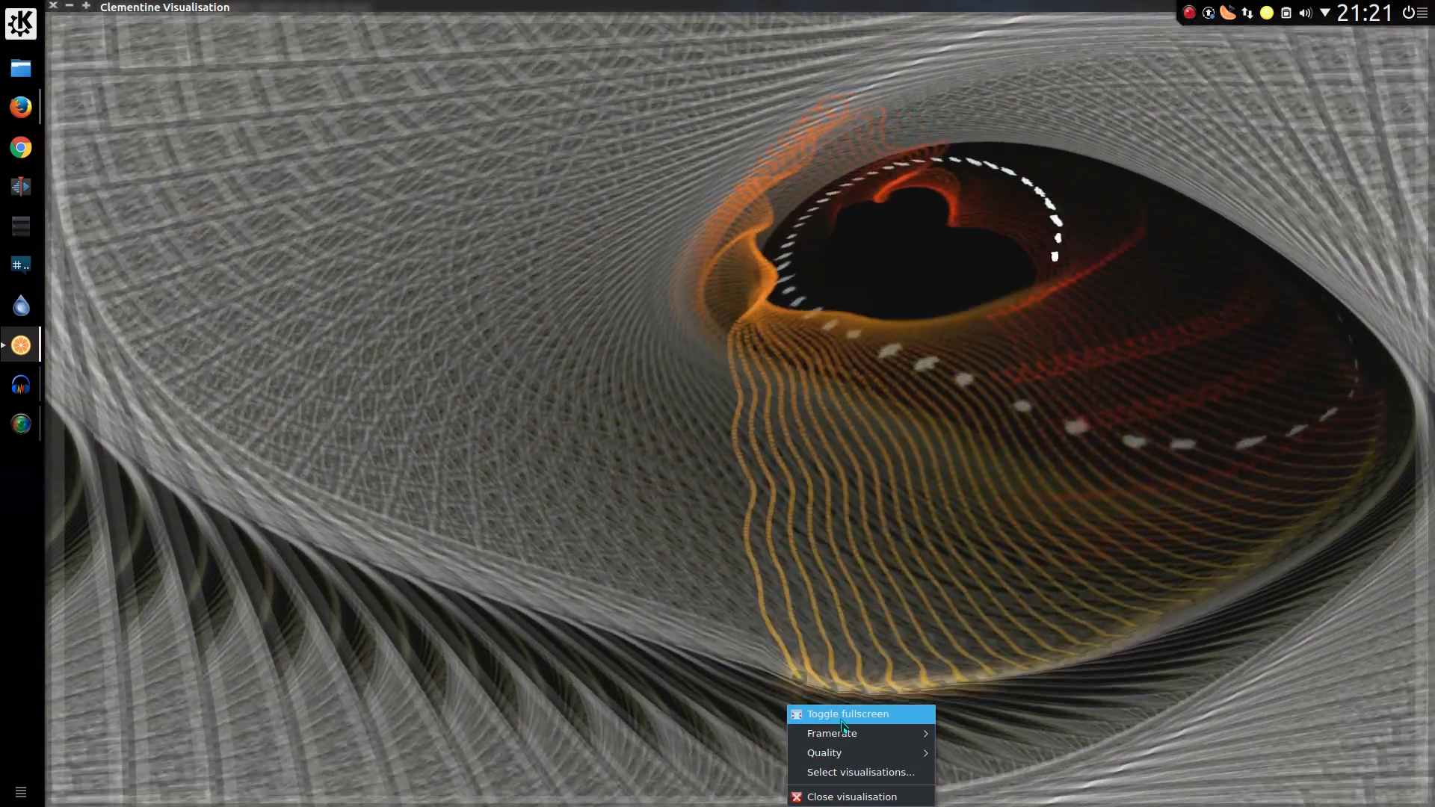
{"action": "left_click", "coordinate": [853, 796]}
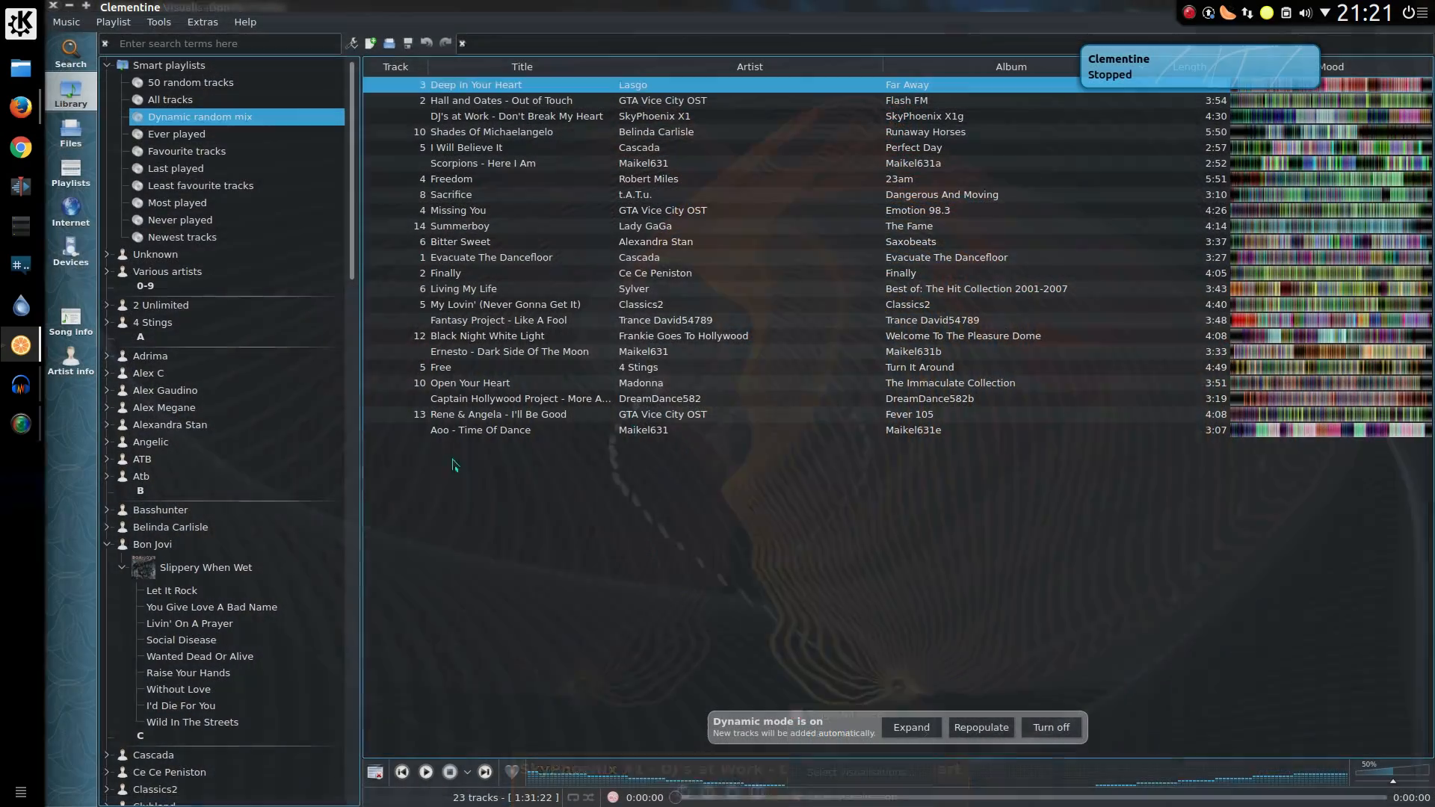